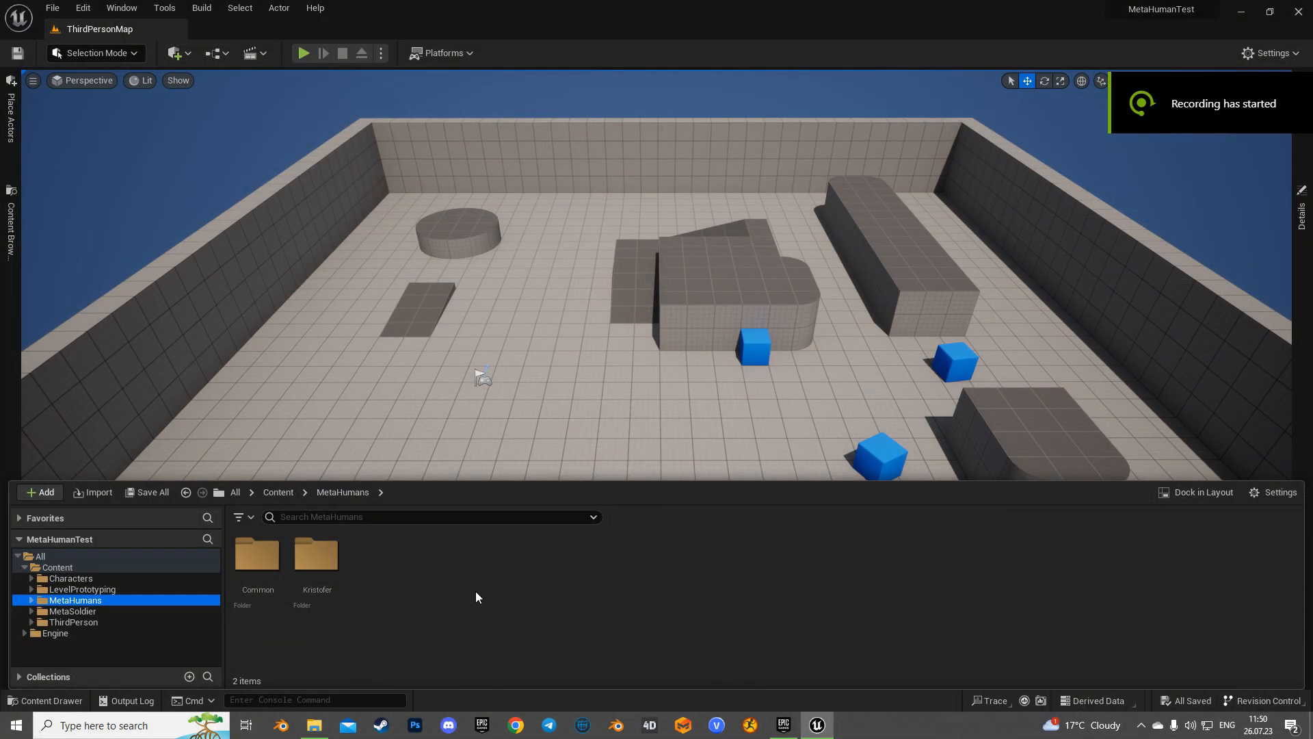
Expand Content > MetaHumans and show the Kristofer folder's assets.
left_click(32, 603)
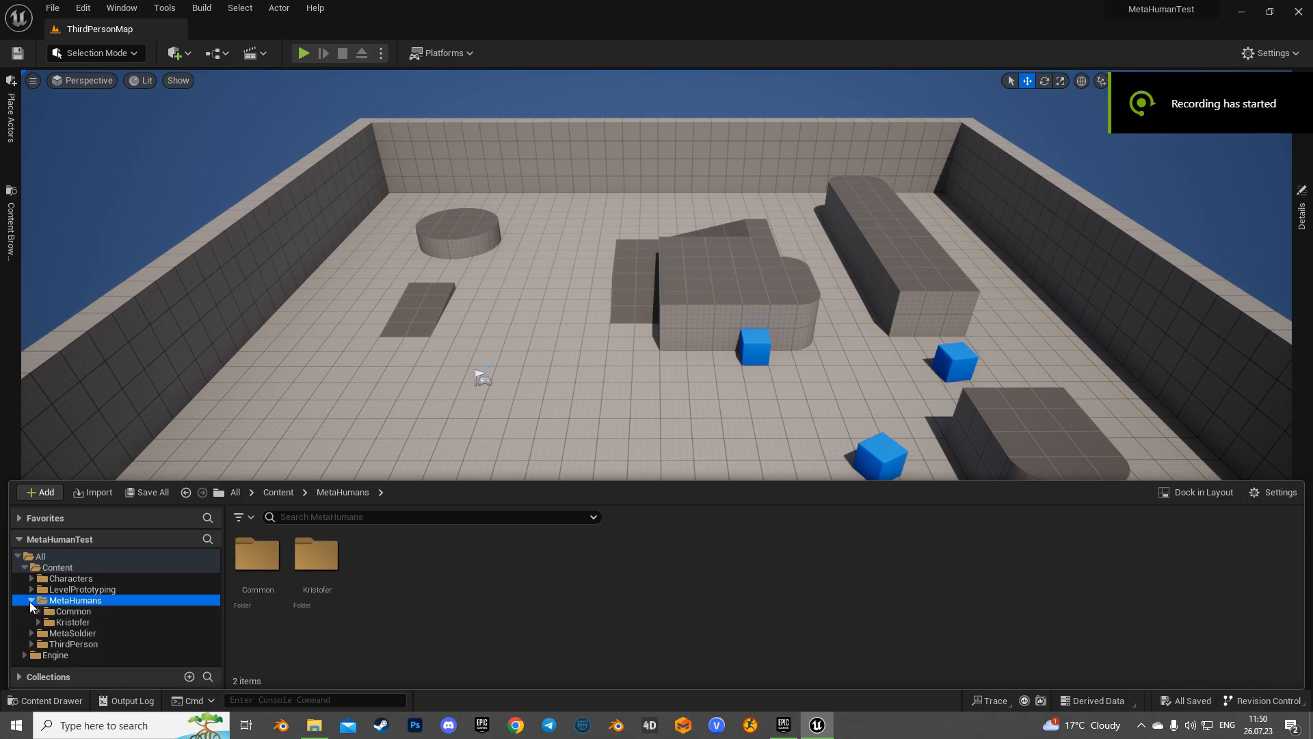
left_click(74, 611)
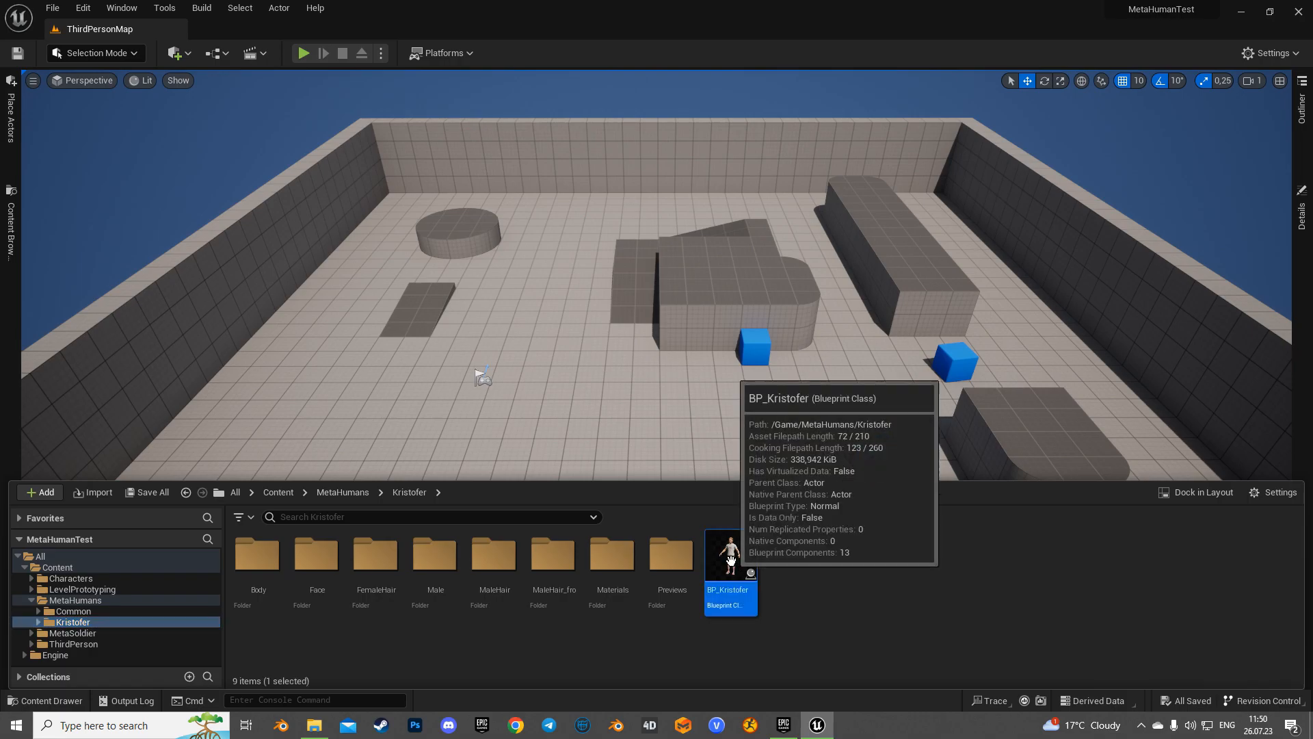
Open BP_Kristofer, compile it, and show the character in the Viewport preview.
double_click(729, 555)
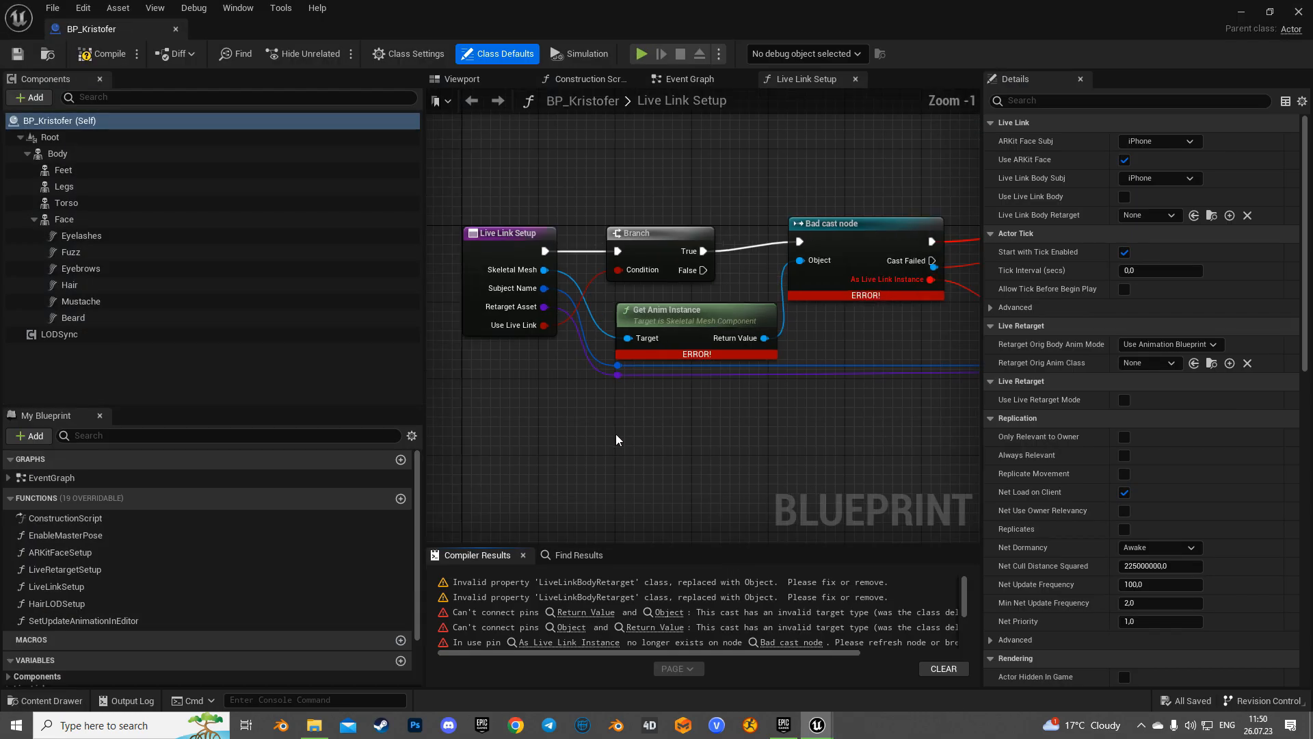
scroll("down", 3)
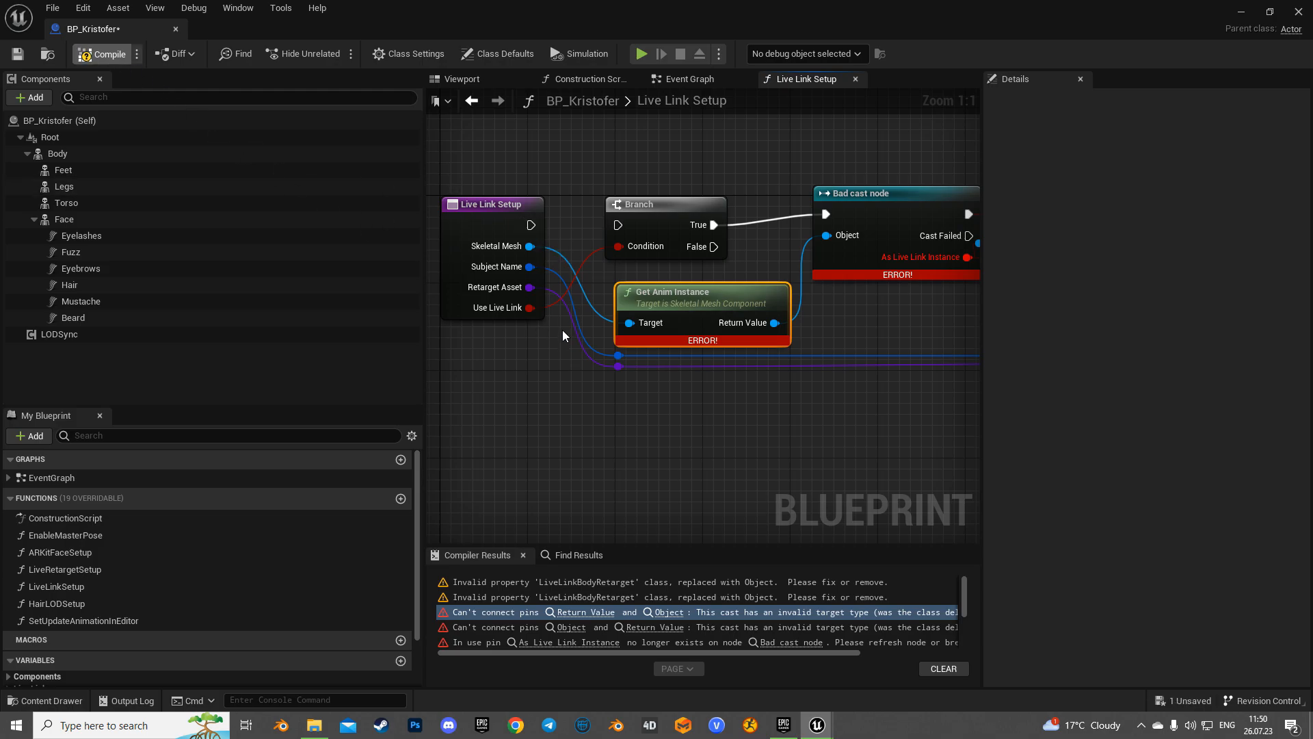
left_click(107, 54)
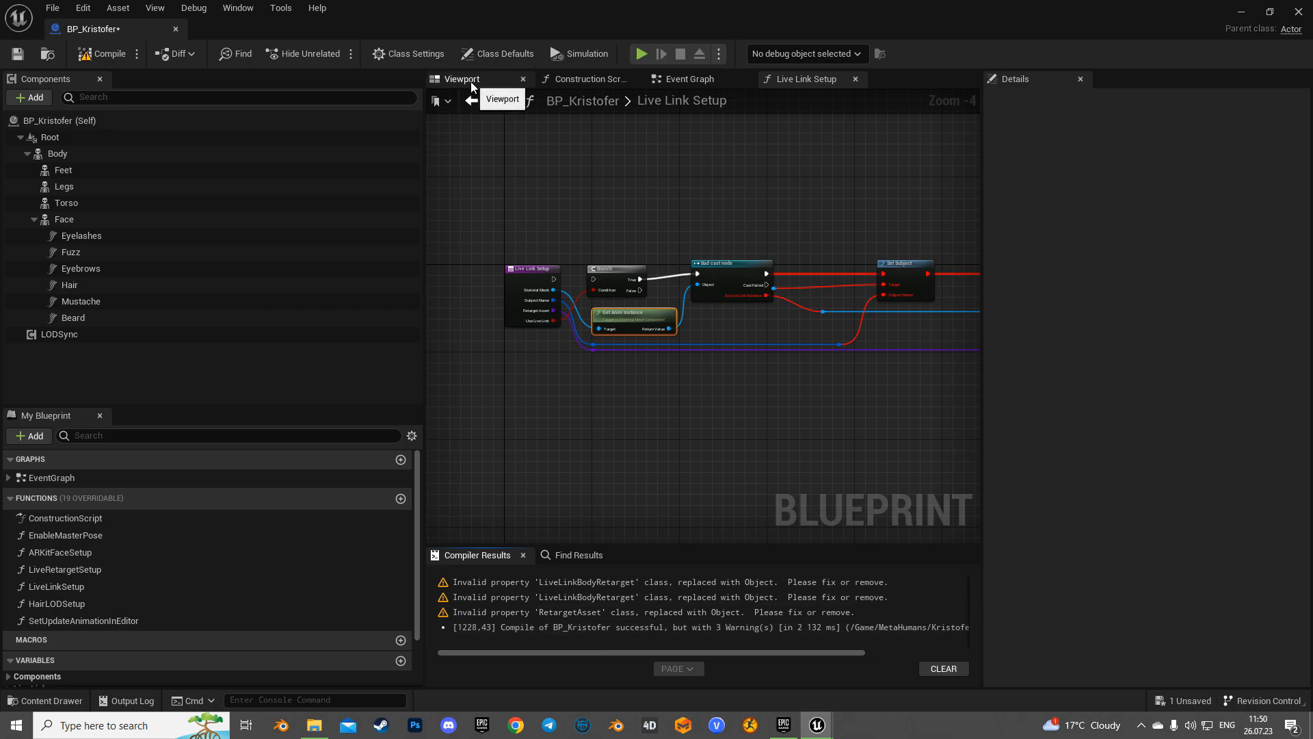
left_click(463, 80)
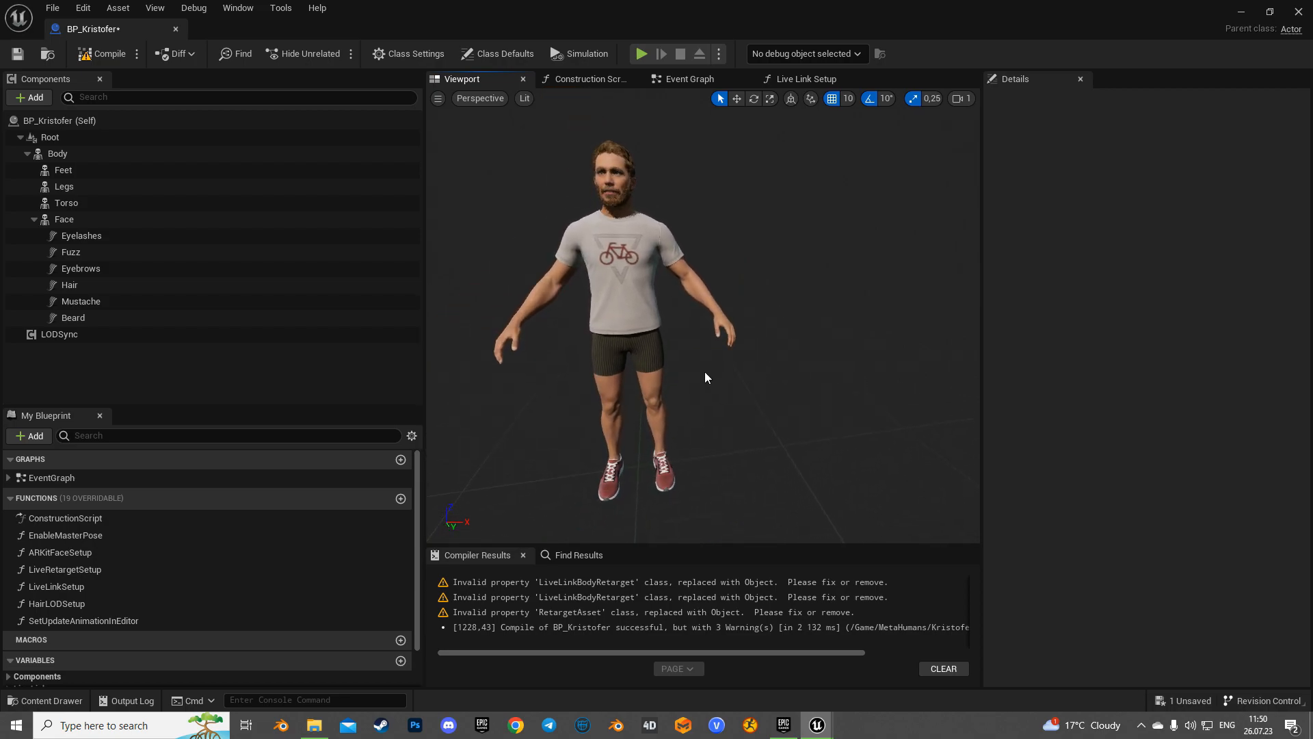
mouse_move(416, 53)
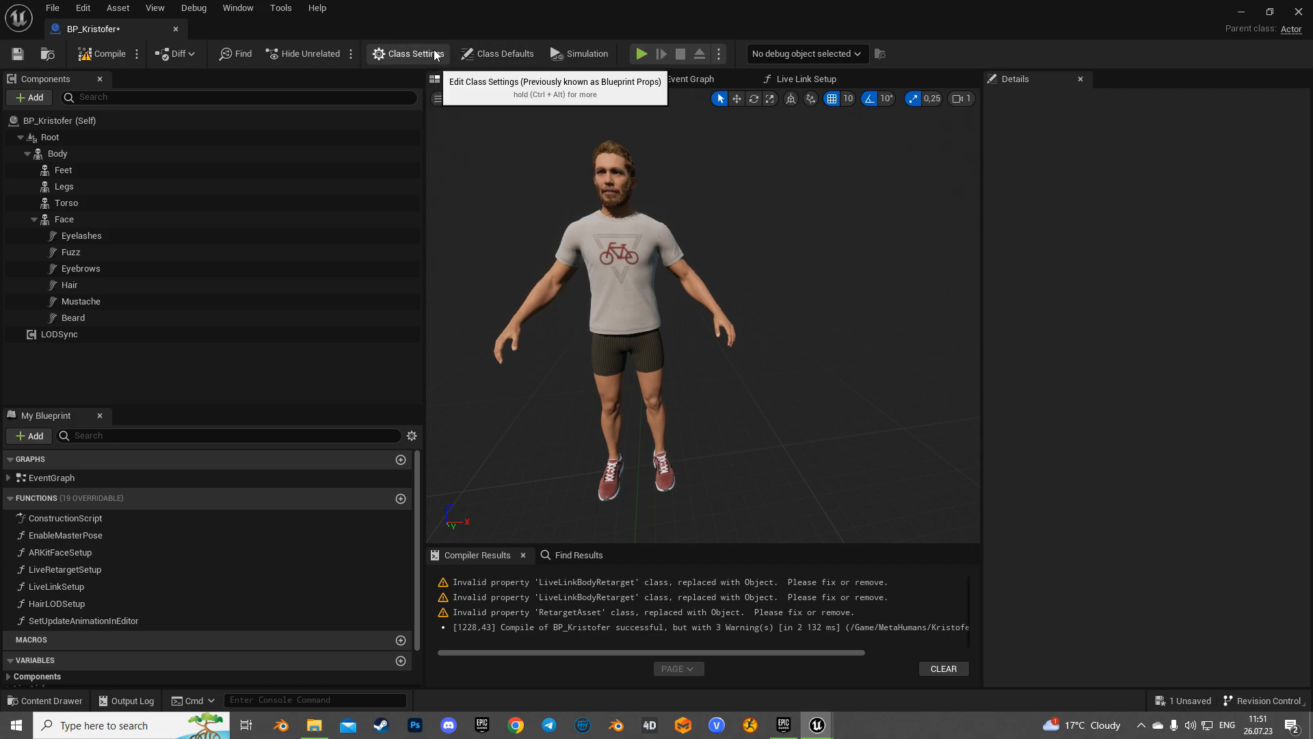
In Class Settings, reparent BP_Kristofer from Actor to BP_MetaSoldier via a 'Meta' search.
left_click(408, 53)
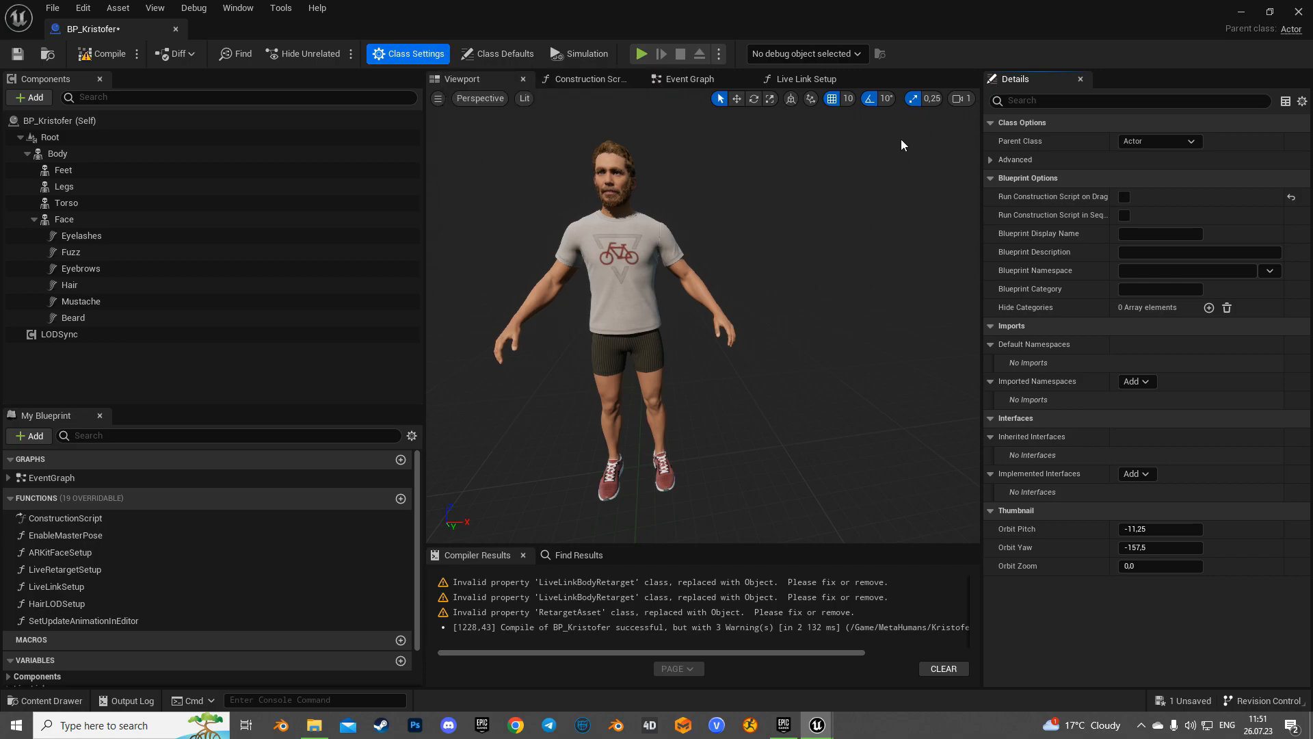
left_click(1188, 141)
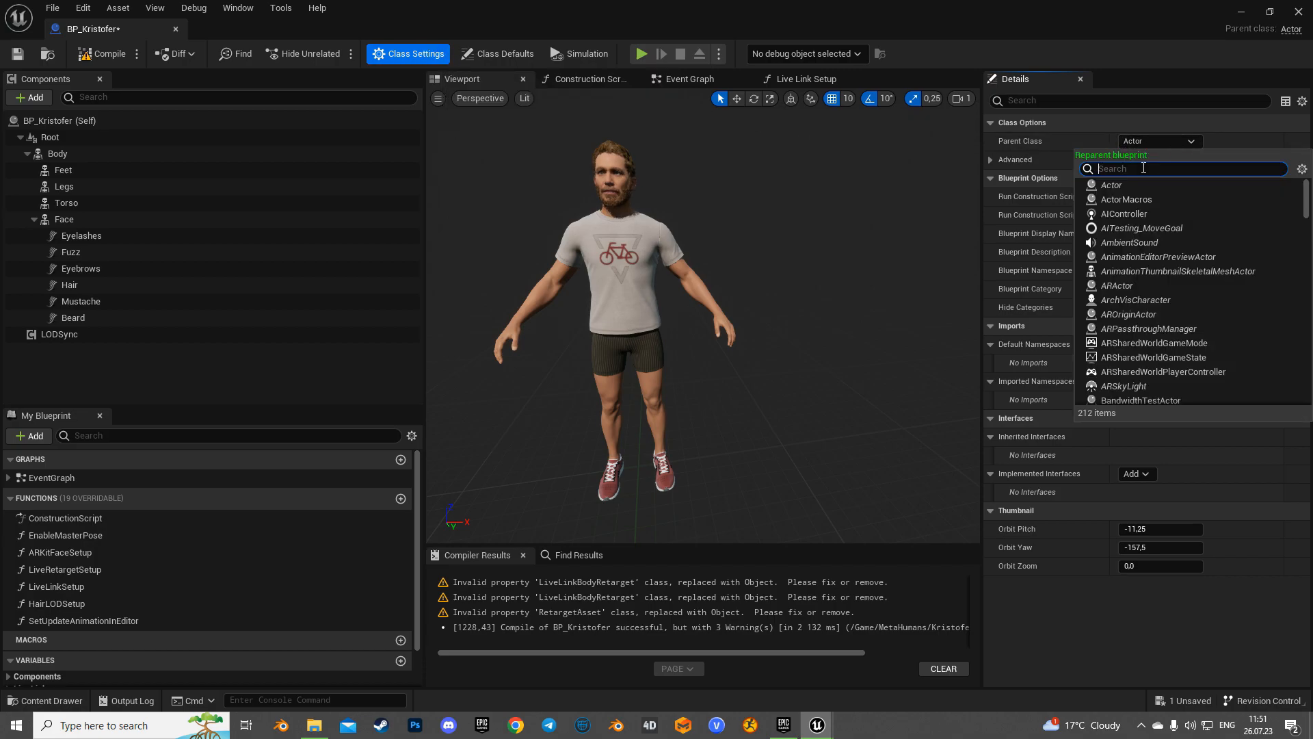
type("Meta")
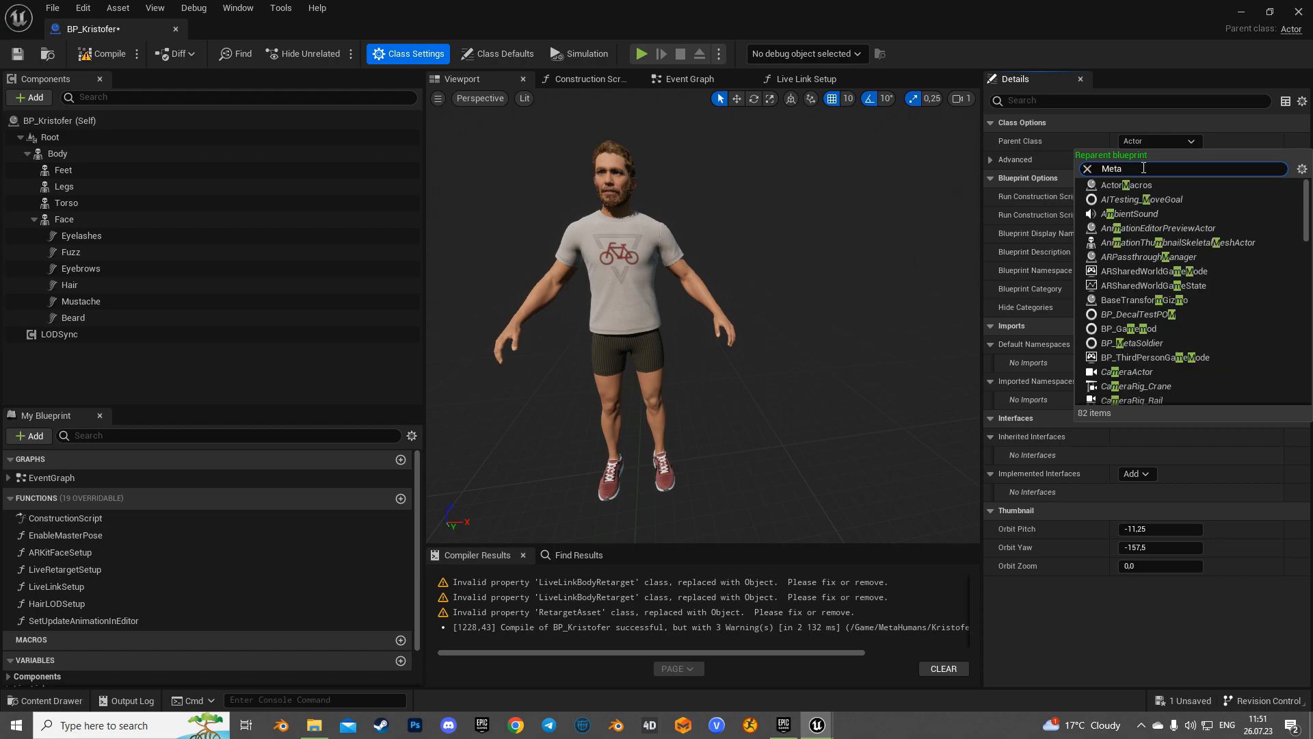
left_click(1133, 342)
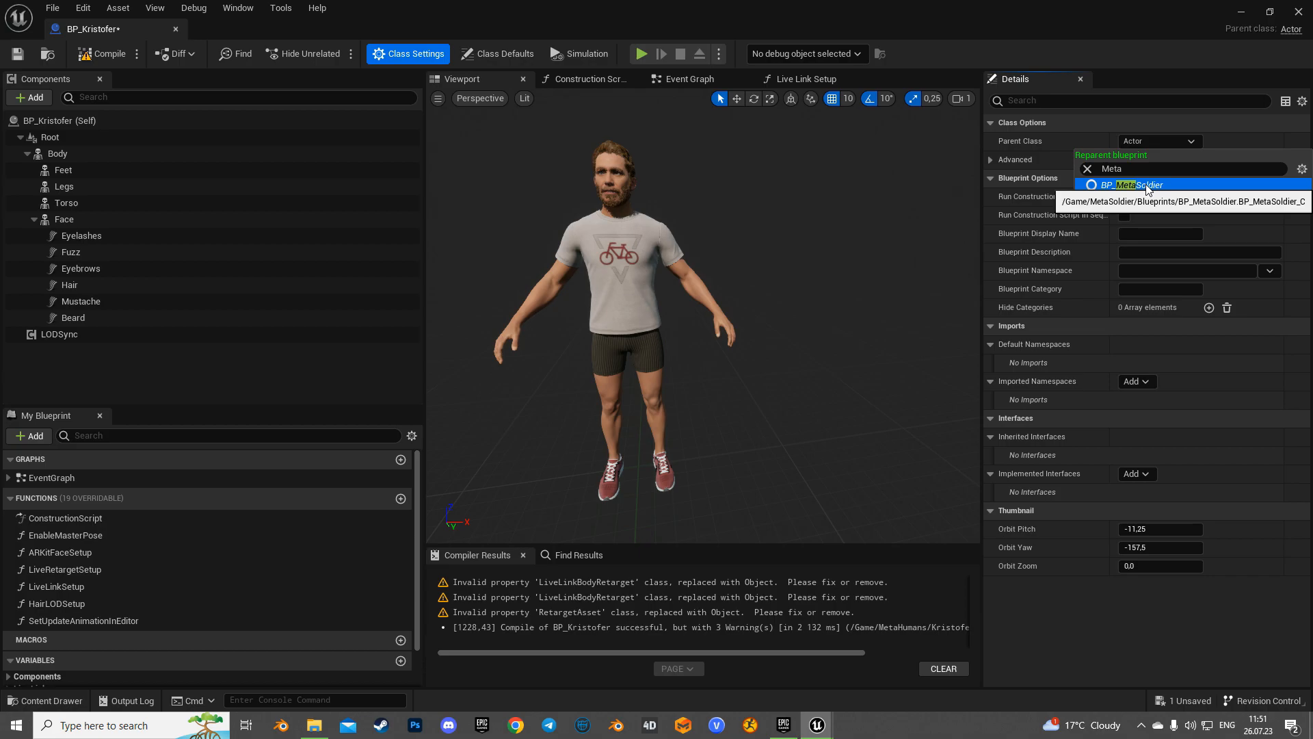
mouse_move(834, 197)
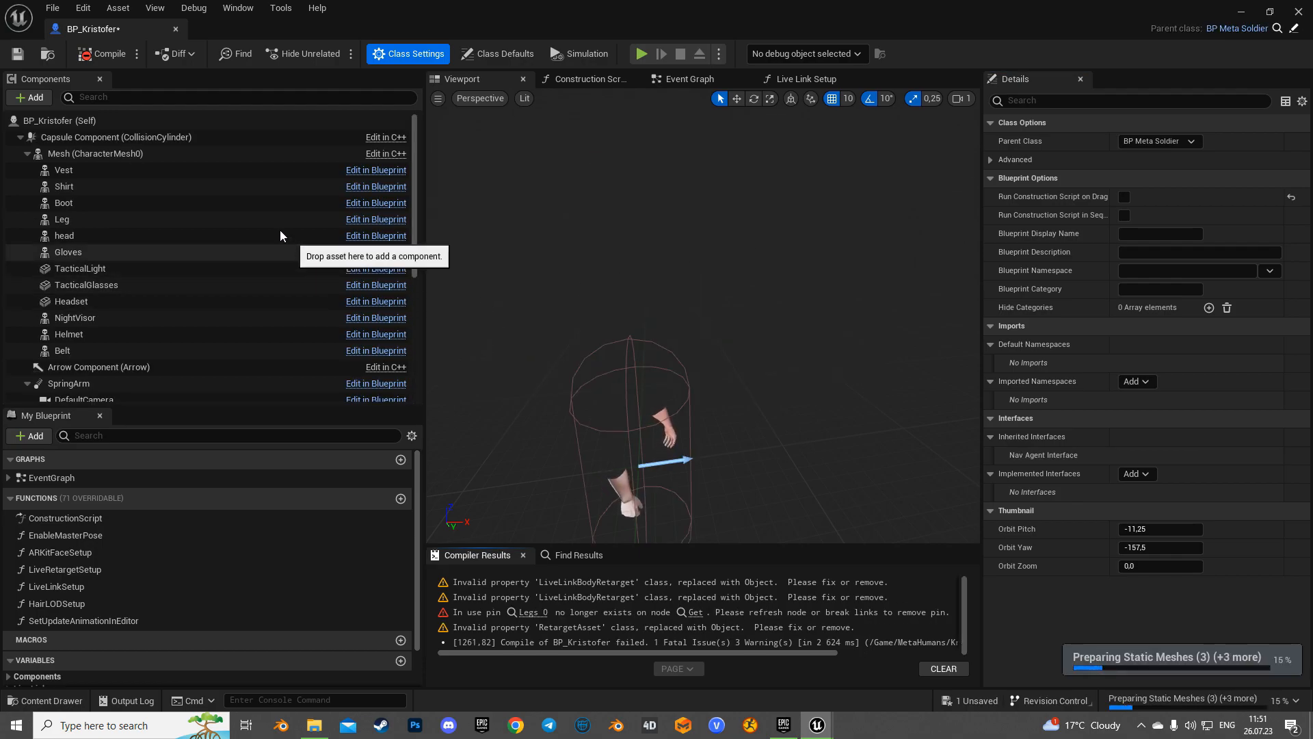
mouse_move(498, 141)
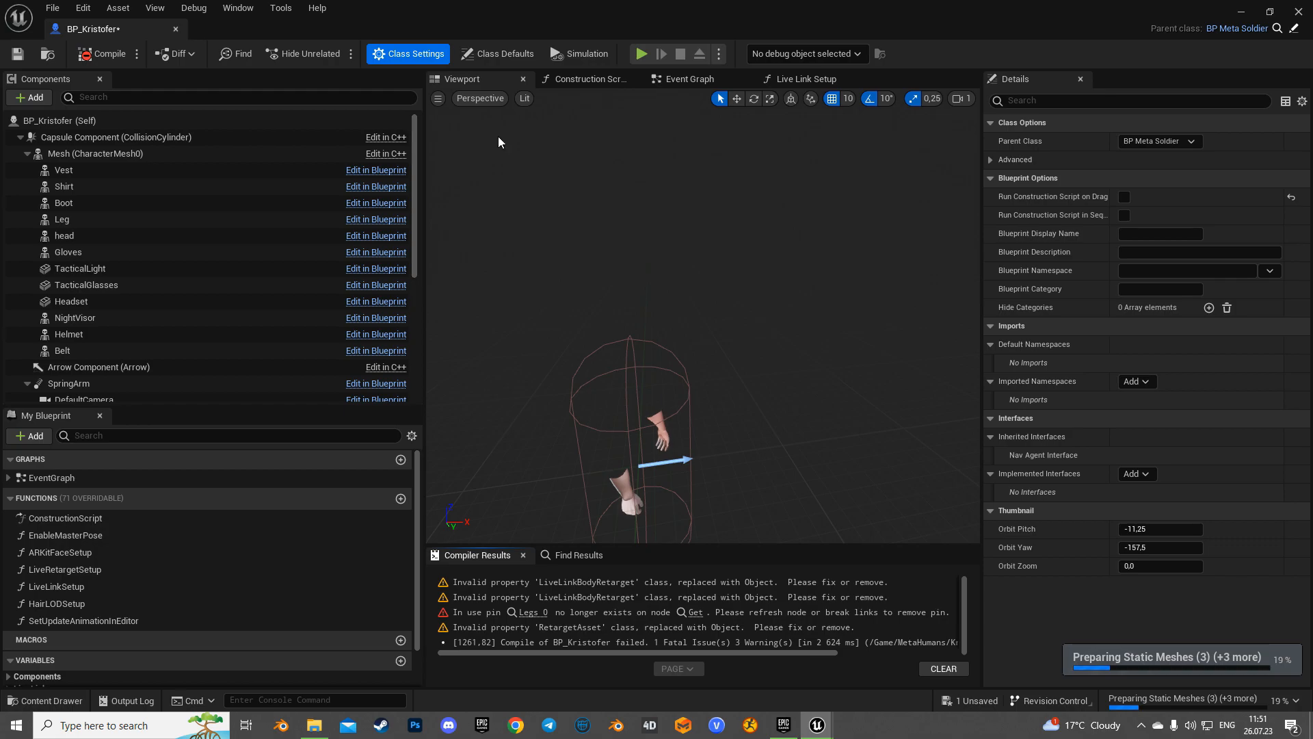
mouse_move(591, 79)
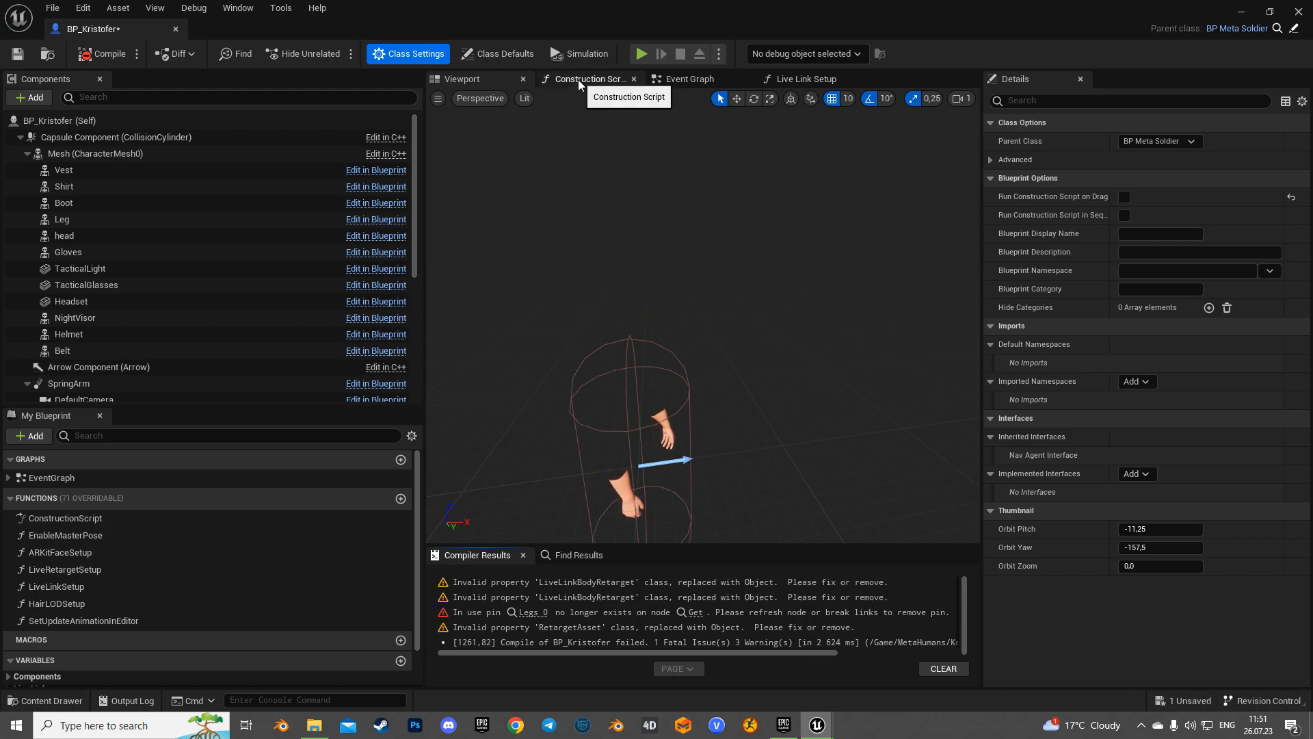
Add a parent construction-script call and wire it ahead of the first pose node.
left_click(591, 79)
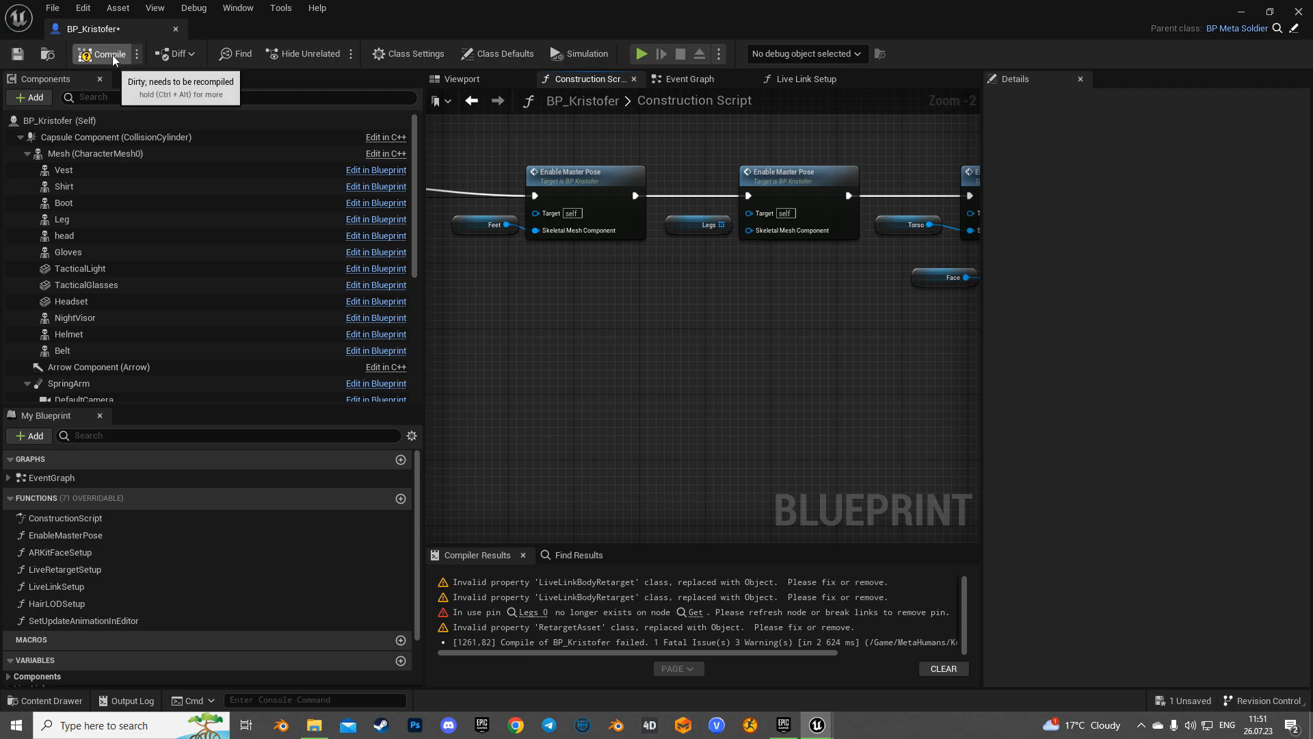
mouse_move(620, 315)
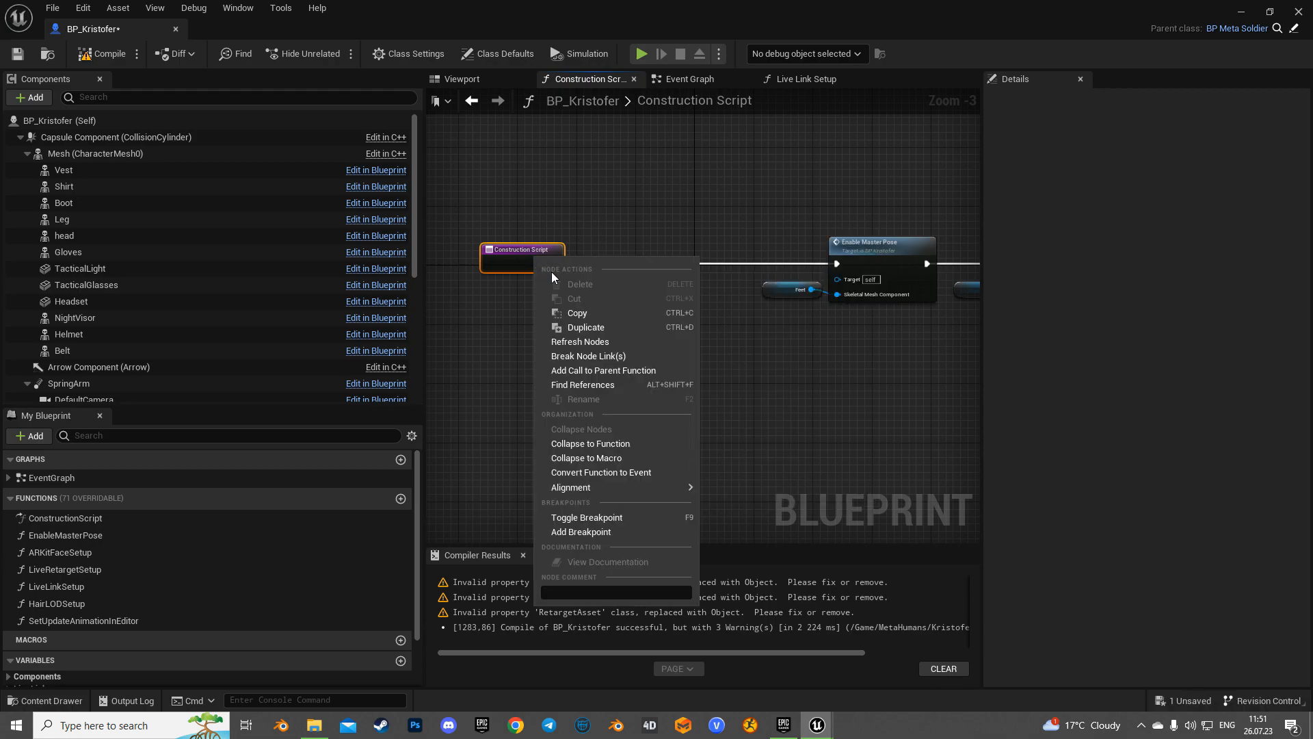
left_click(602, 370)
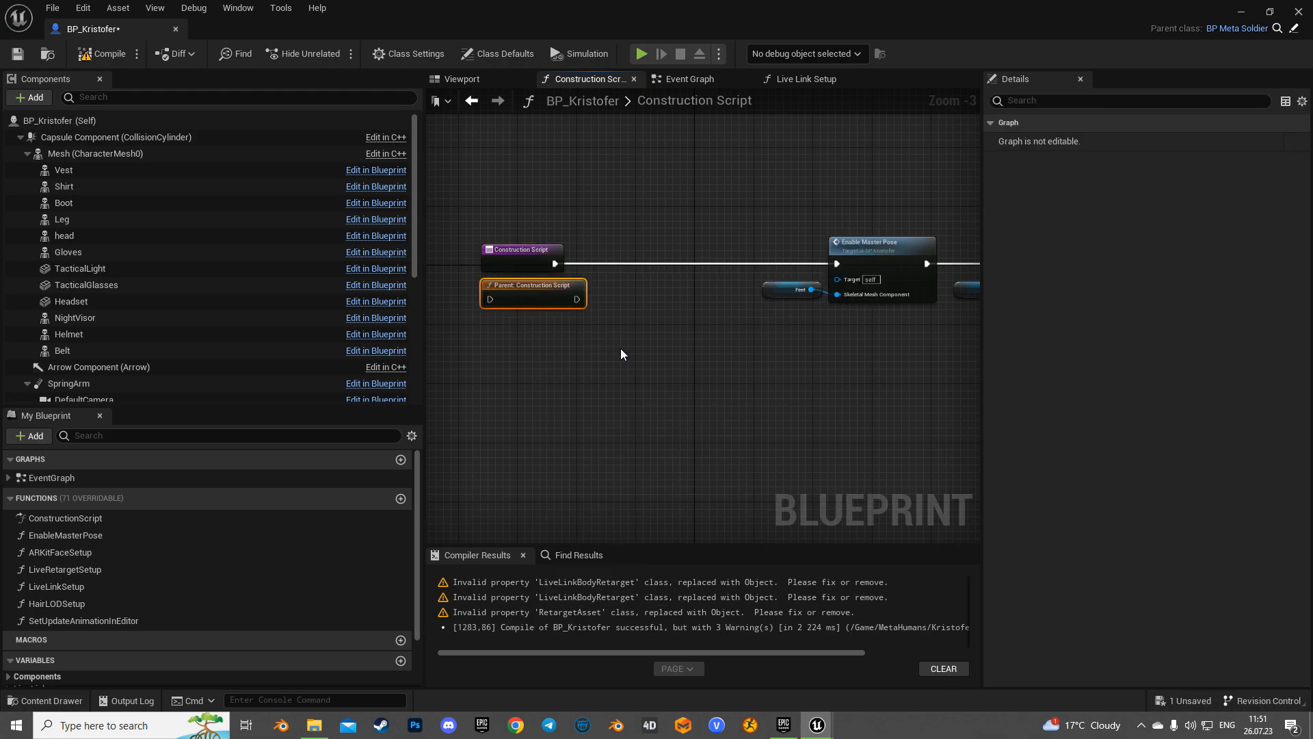
left_click_drag(533, 293, 643, 268)
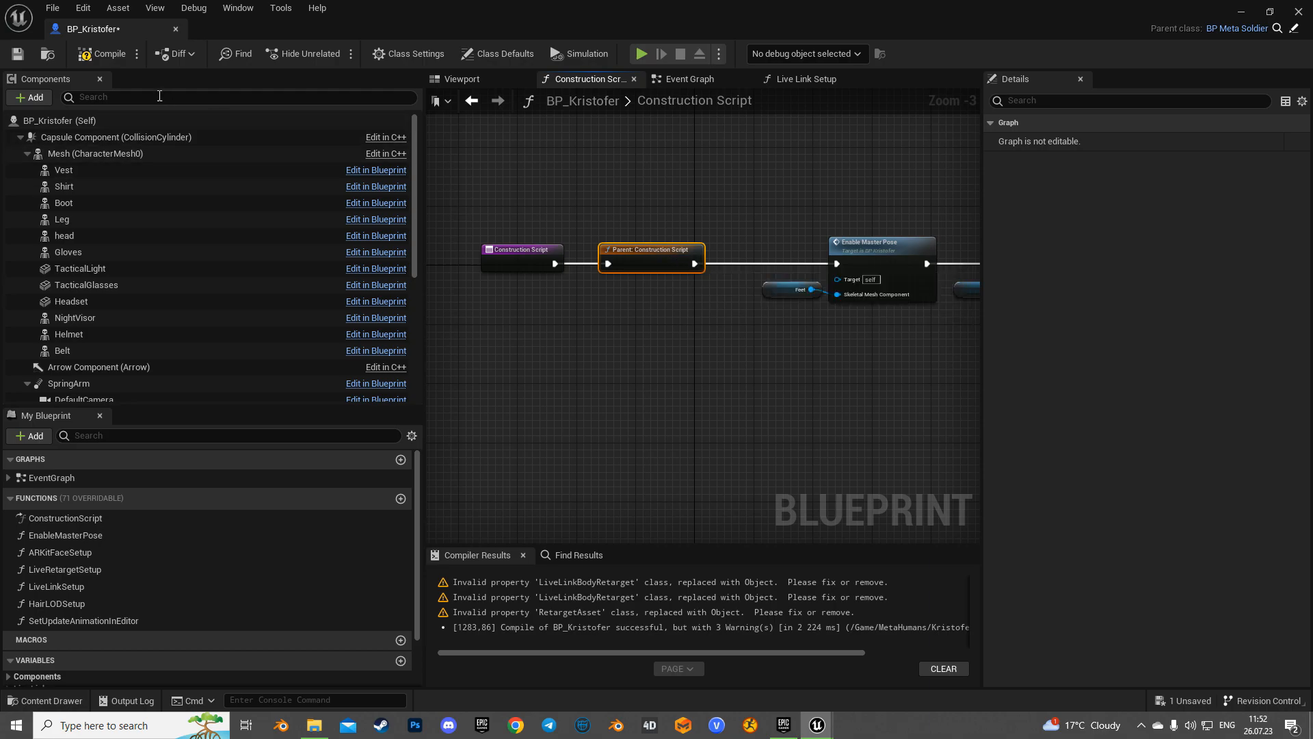
mouse_move(106, 54)
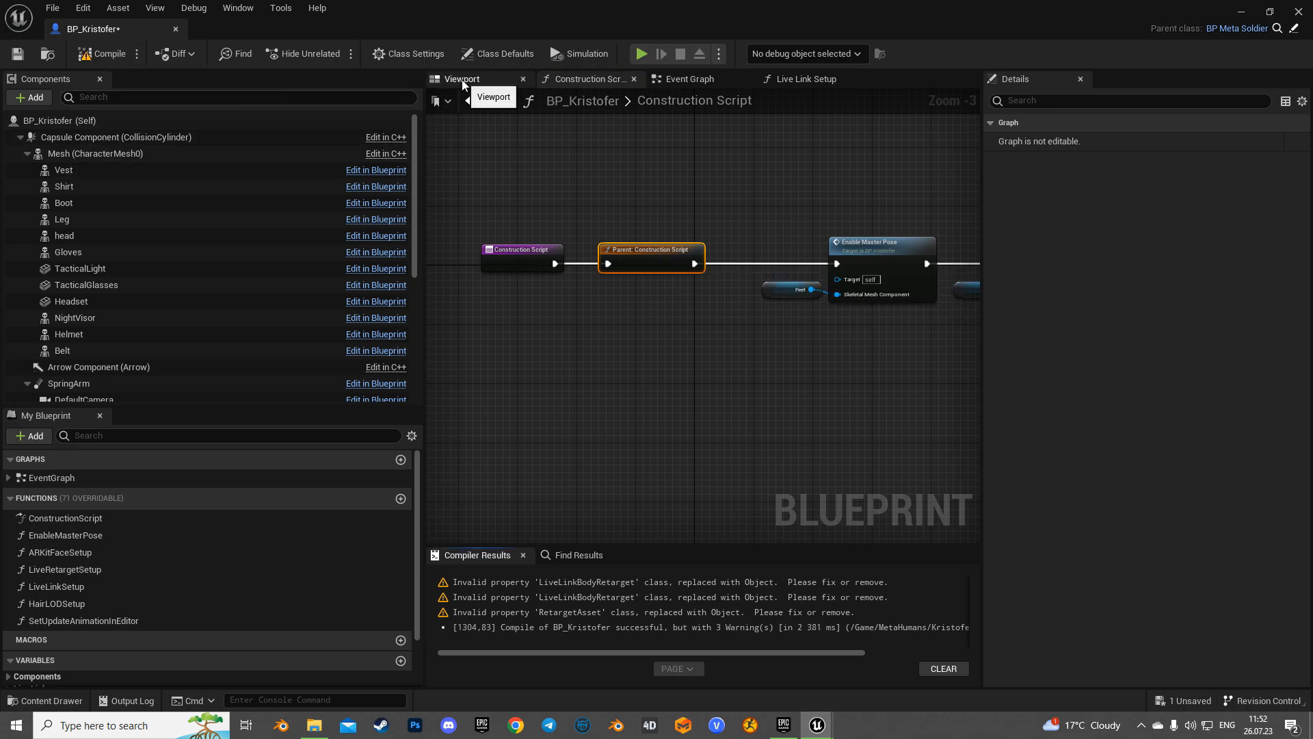
Put the Face under Mesh (CharacterMesh0) and reset its Location and Rotation to default.
left_click(461, 80)
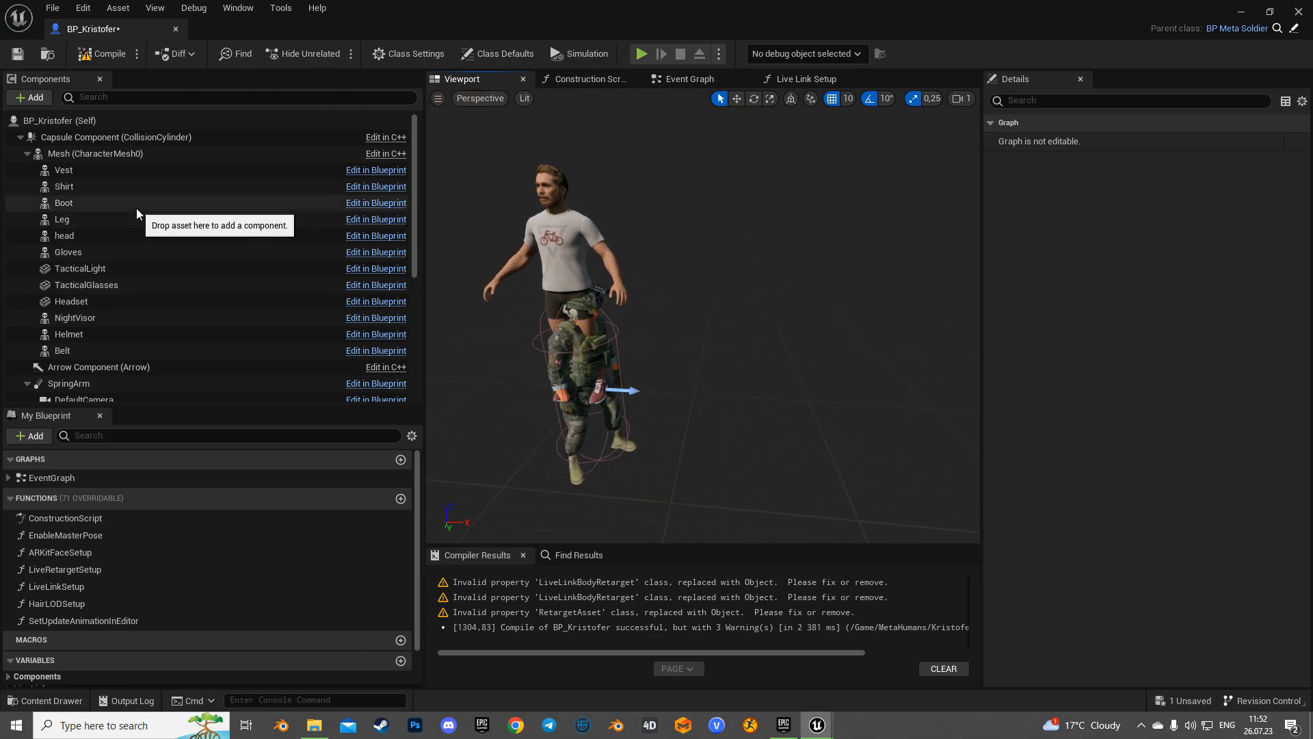
scroll("down", 3)
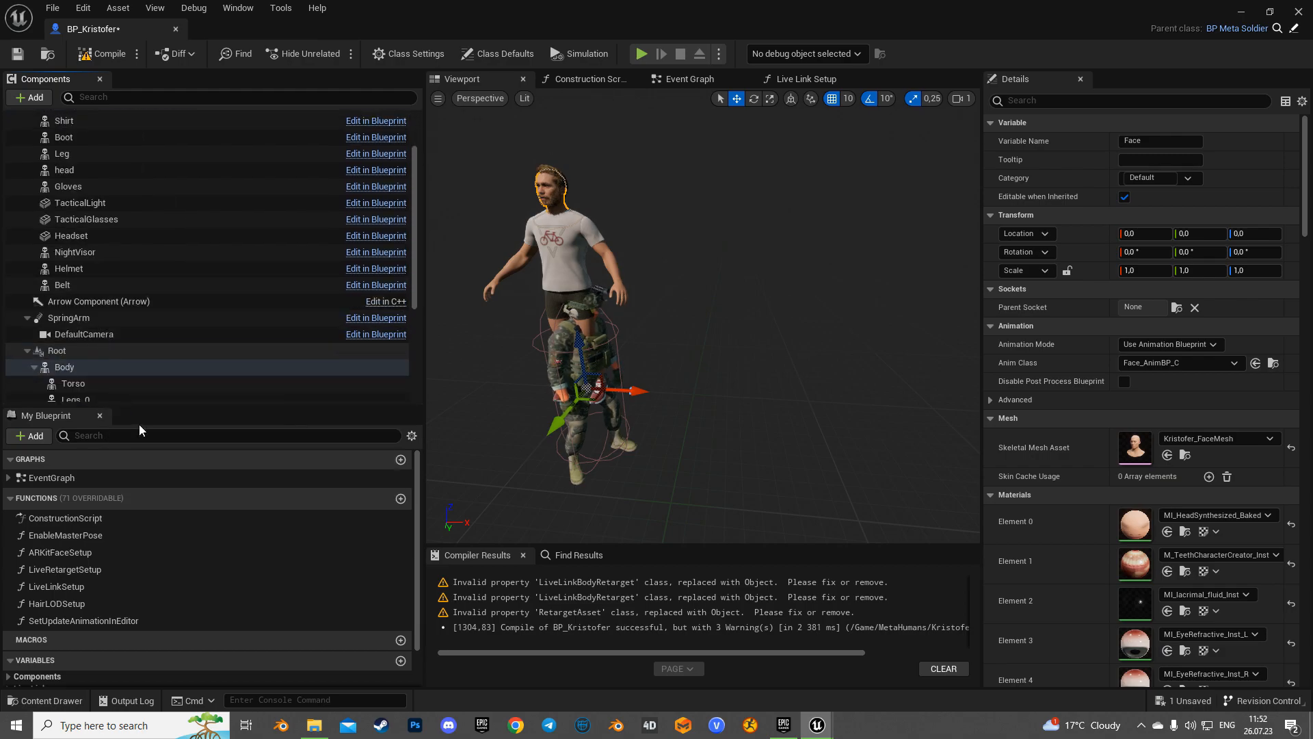
left_click(39, 416)
type("90")
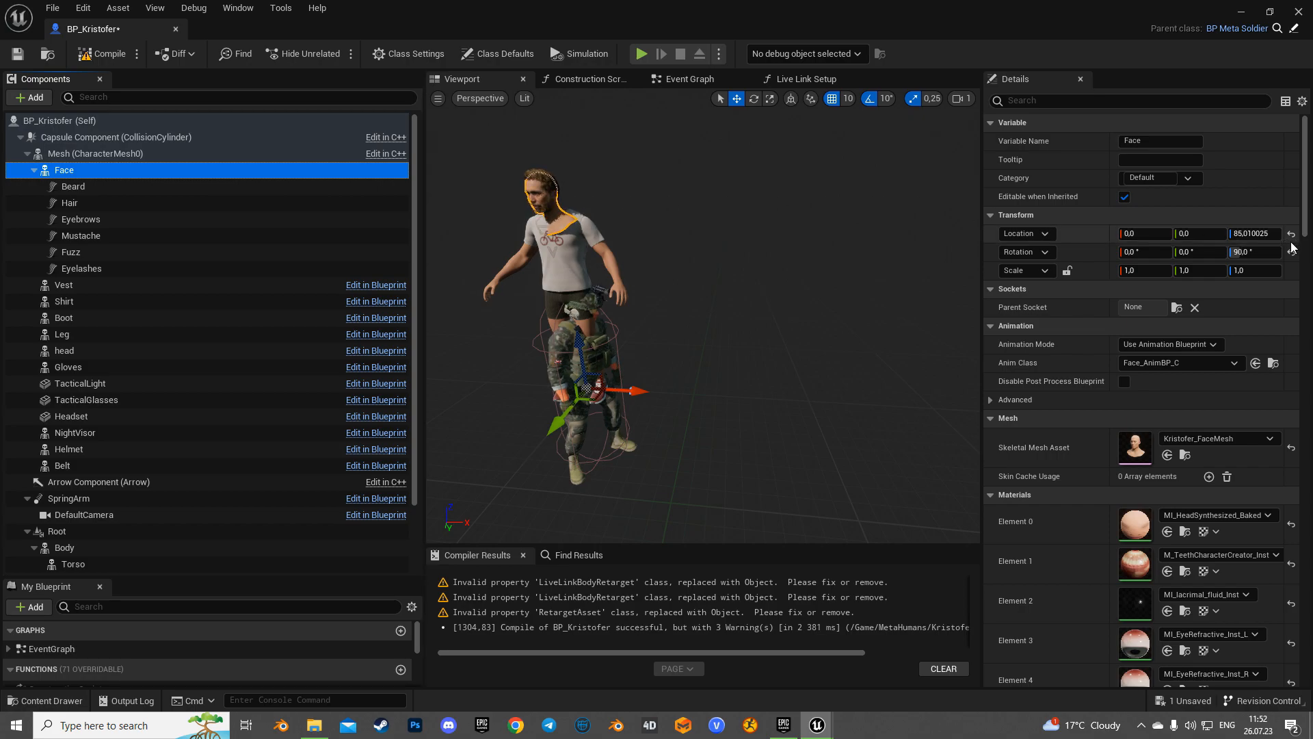
left_click(1293, 232)
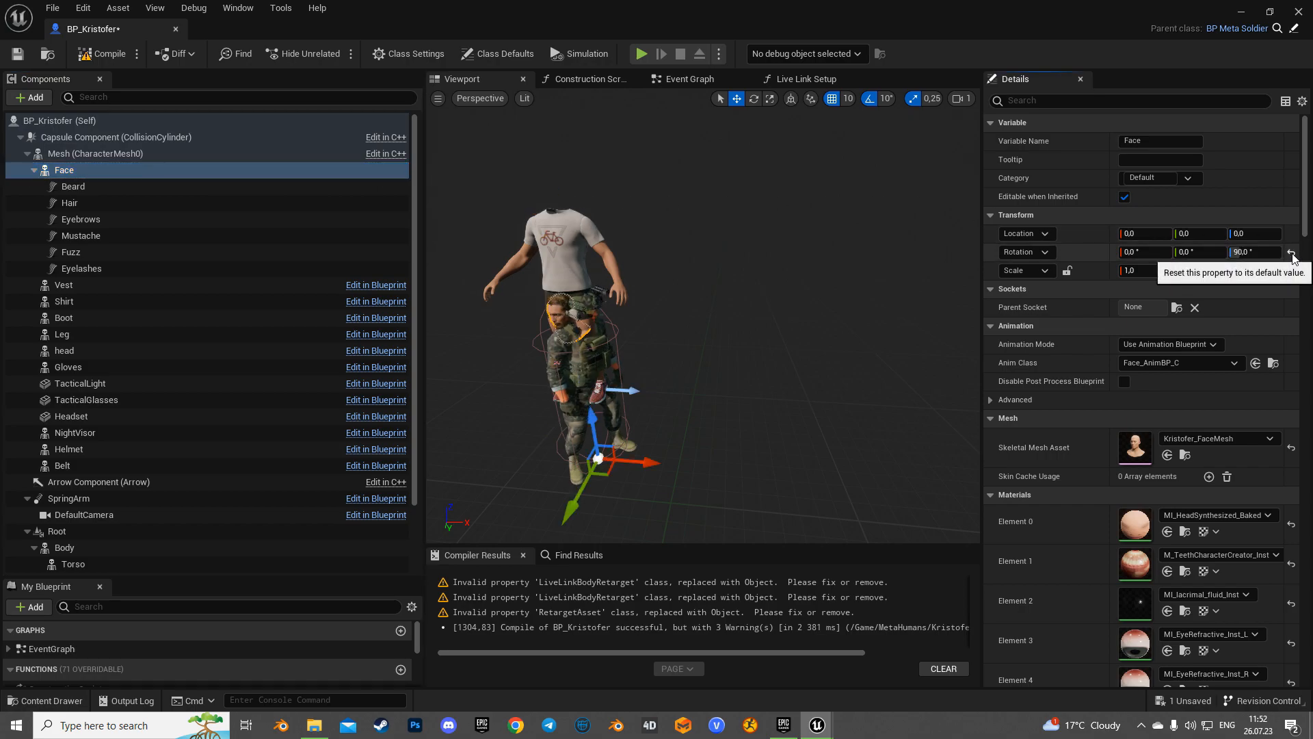
left_click(1291, 251)
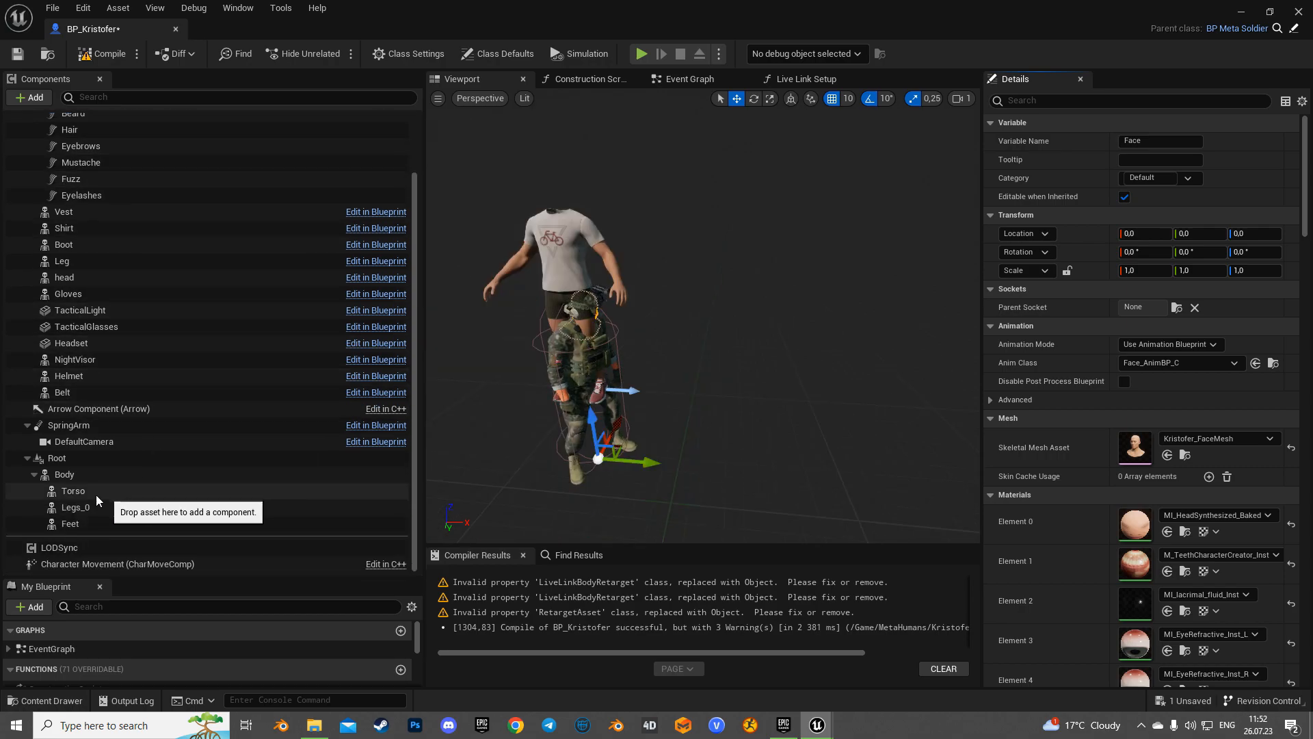
Delete Root with Body, Torso, Legs_0 and Feet, confirming despite Body's bound events.
left_click(64, 475)
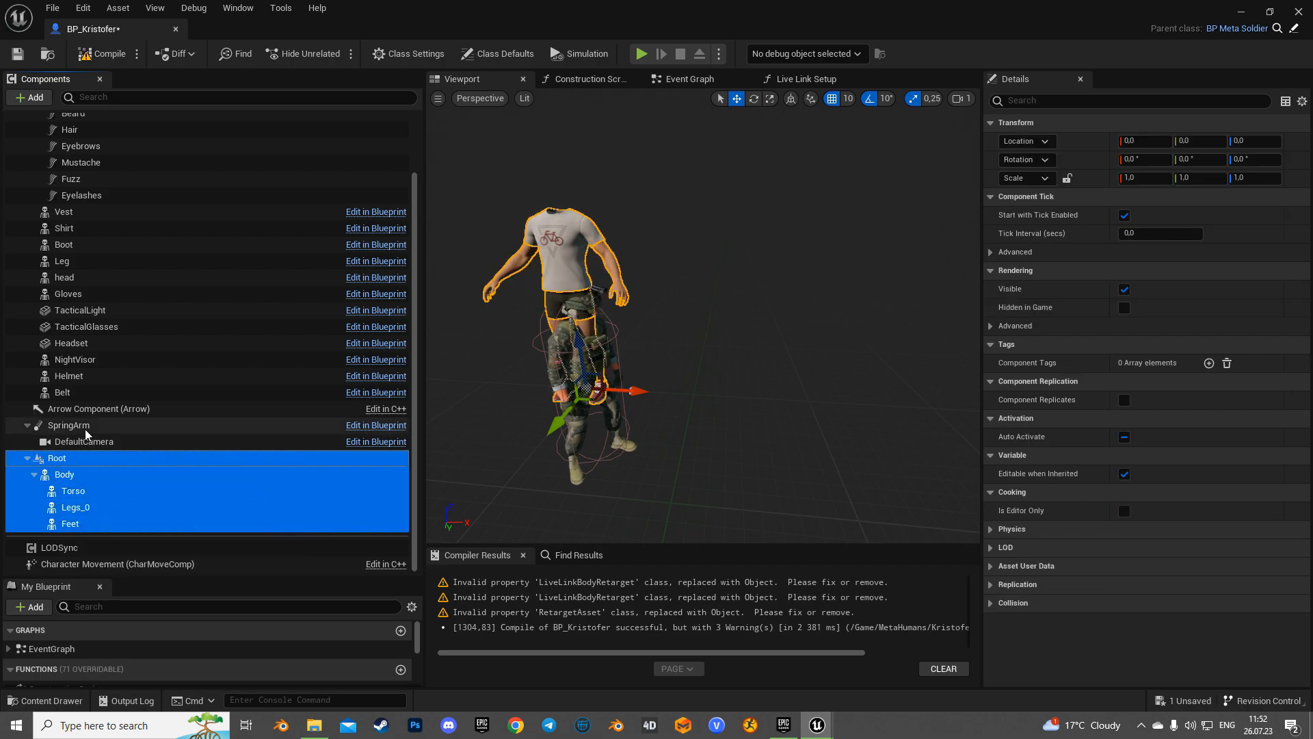
left_click(98, 409)
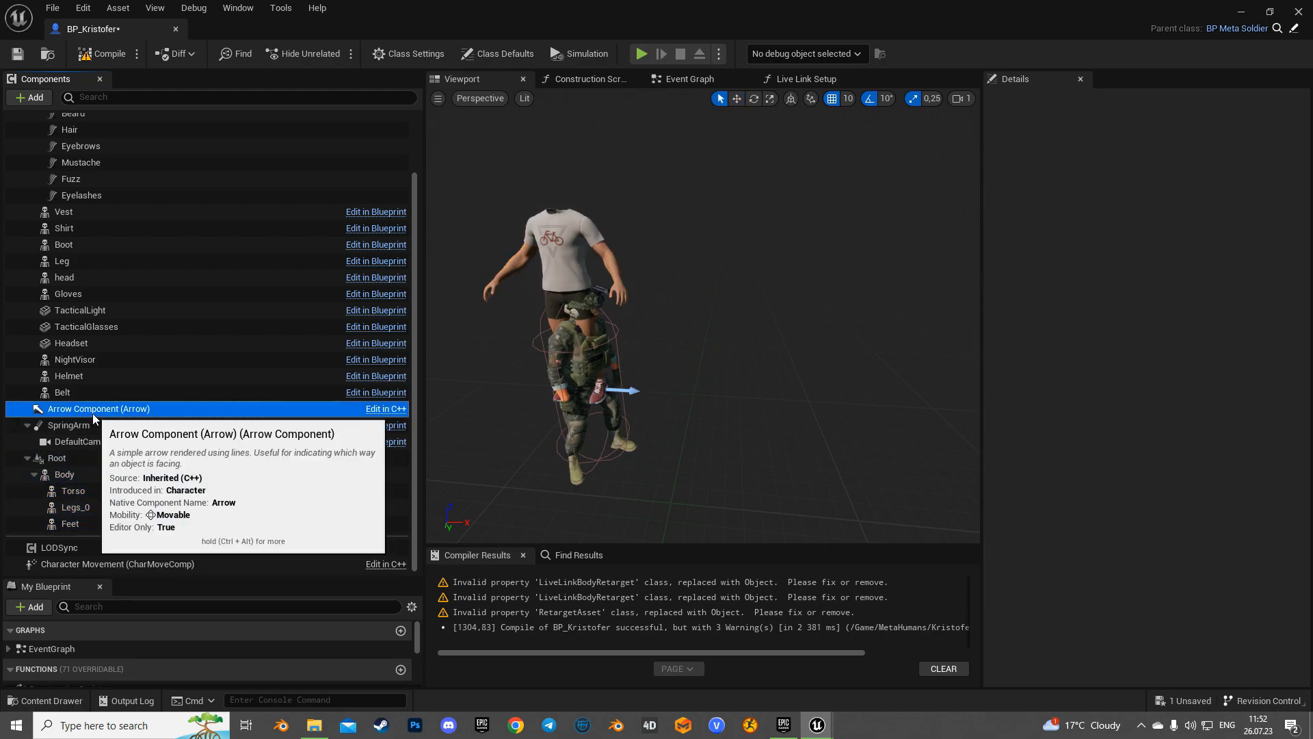
mouse_move(86, 461)
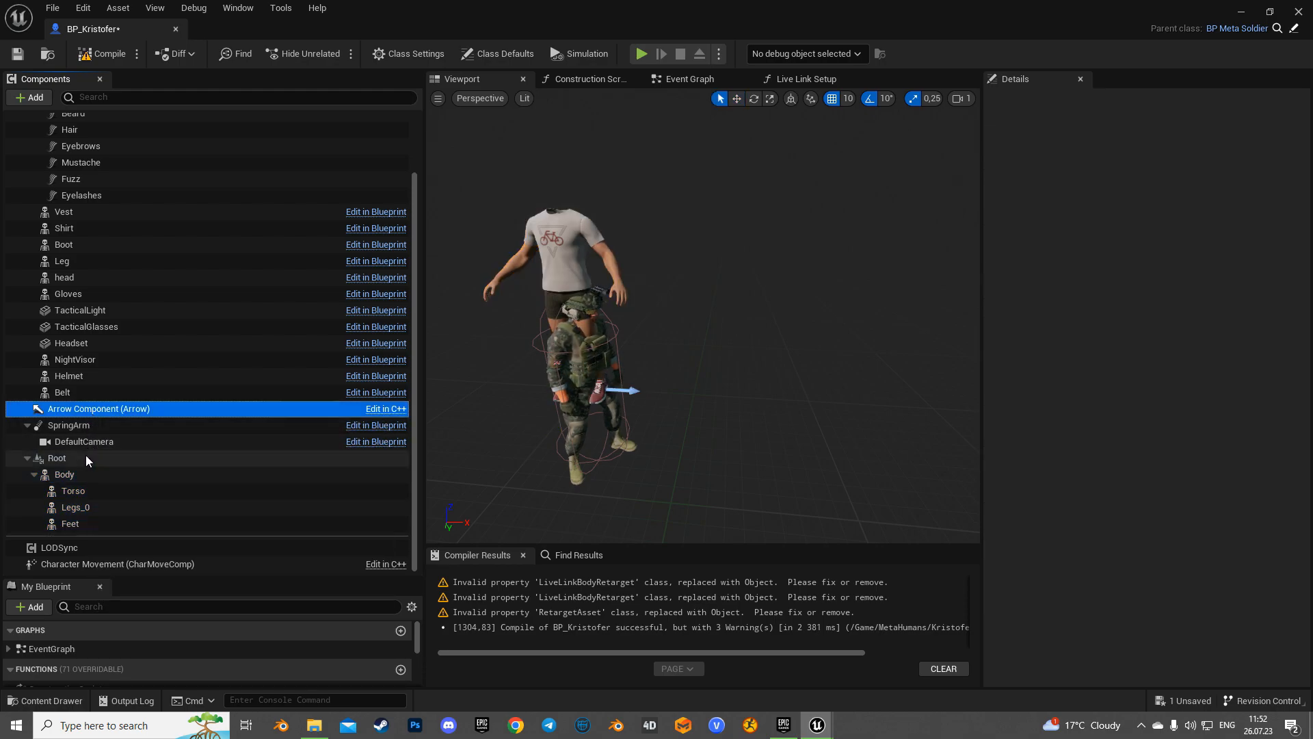
left_click(58, 457)
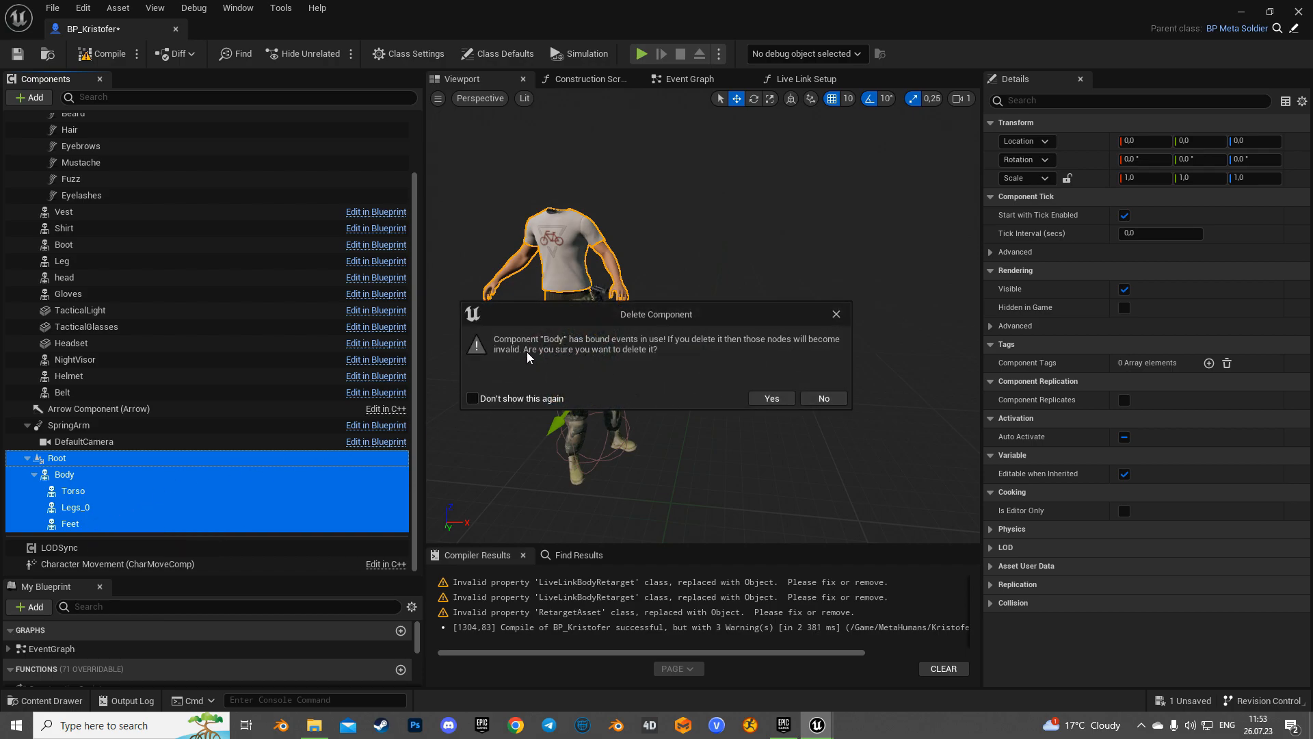
left_click(770, 398)
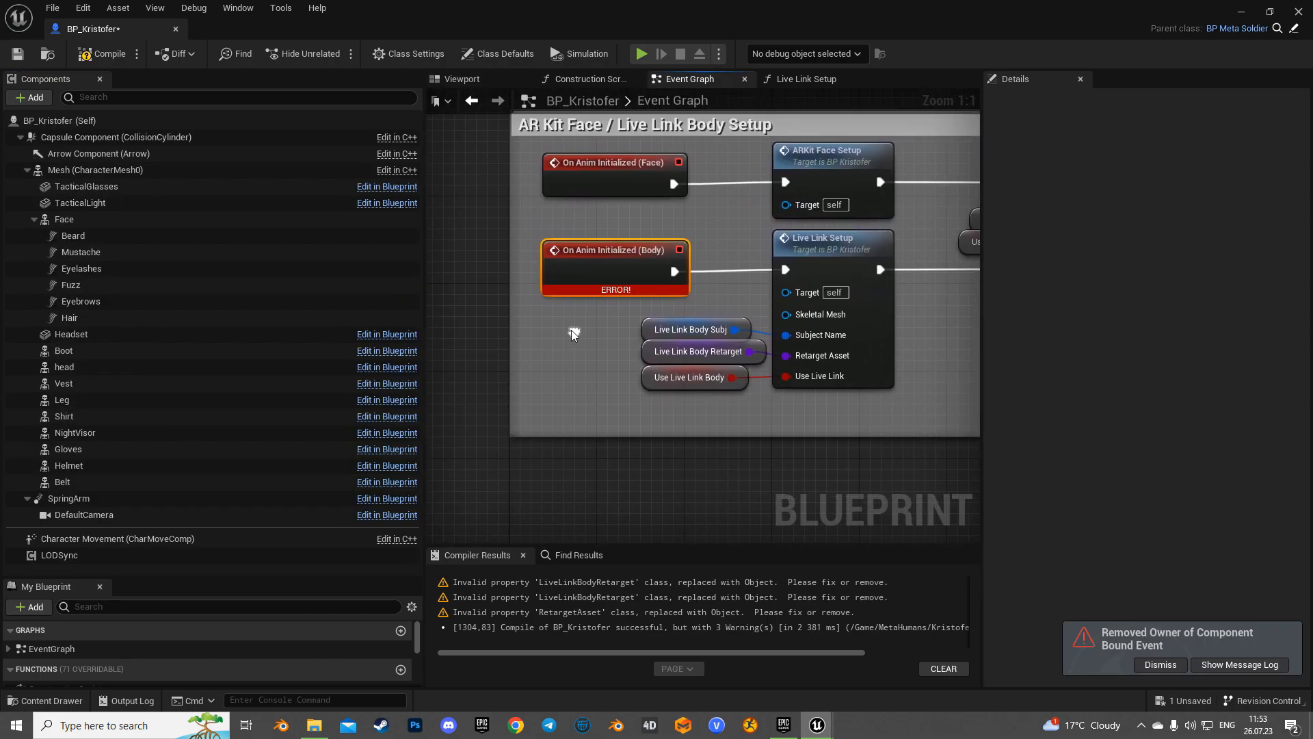
Jump from the compile error to the failing node in the Construction Script graph.
left_click_drag(573, 333, 560, 325)
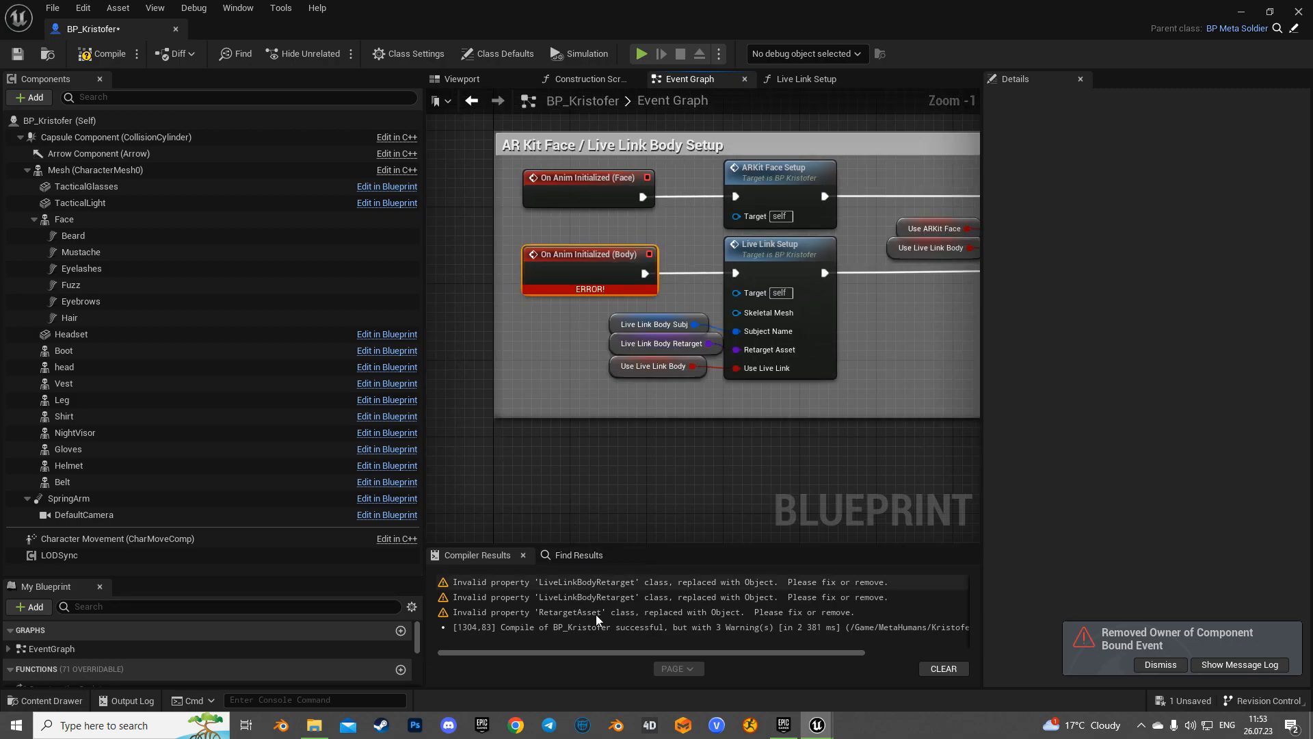
mouse_move(109, 53)
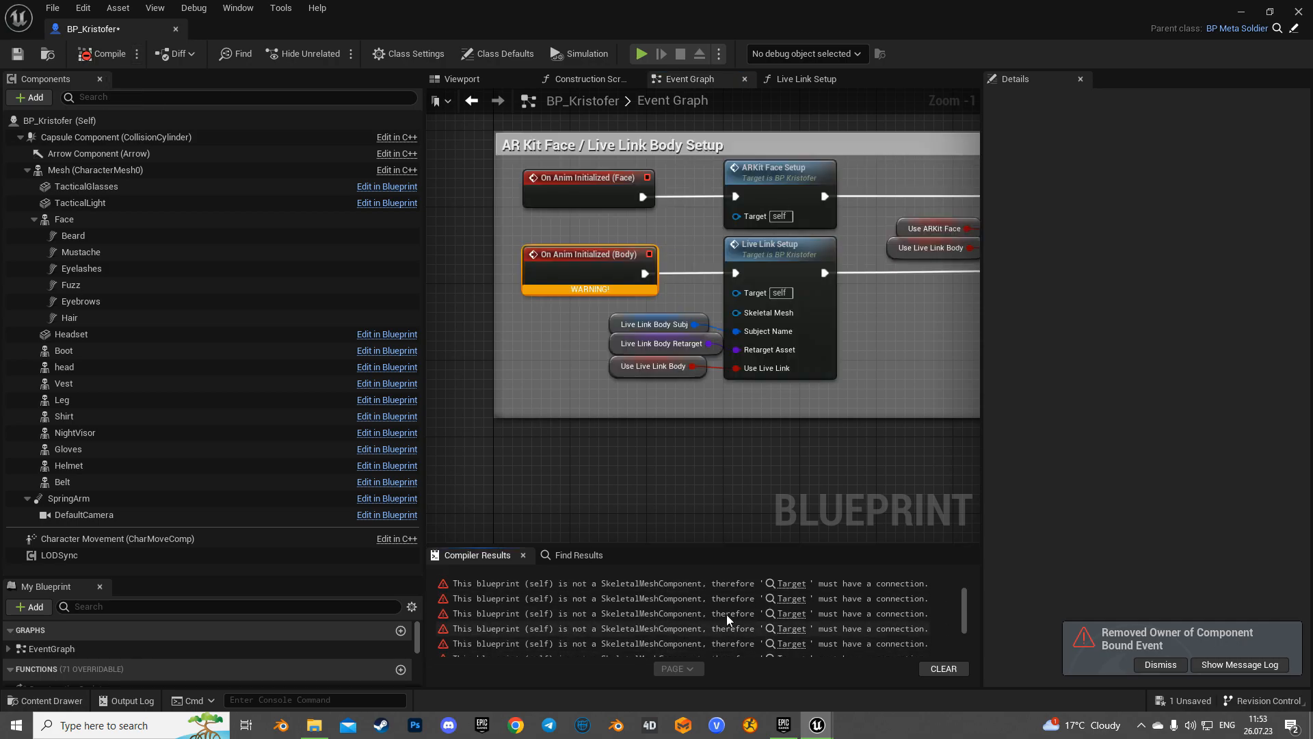
left_click(589, 79)
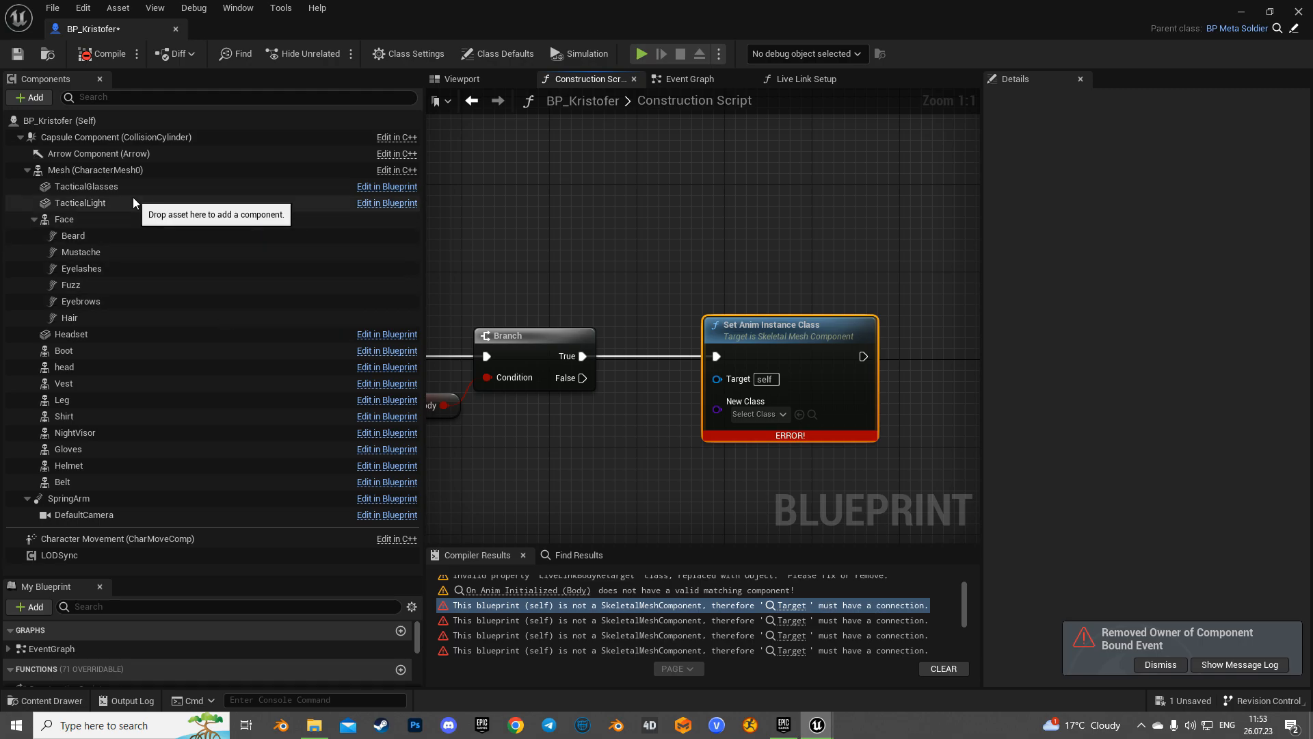
mouse_move(94, 169)
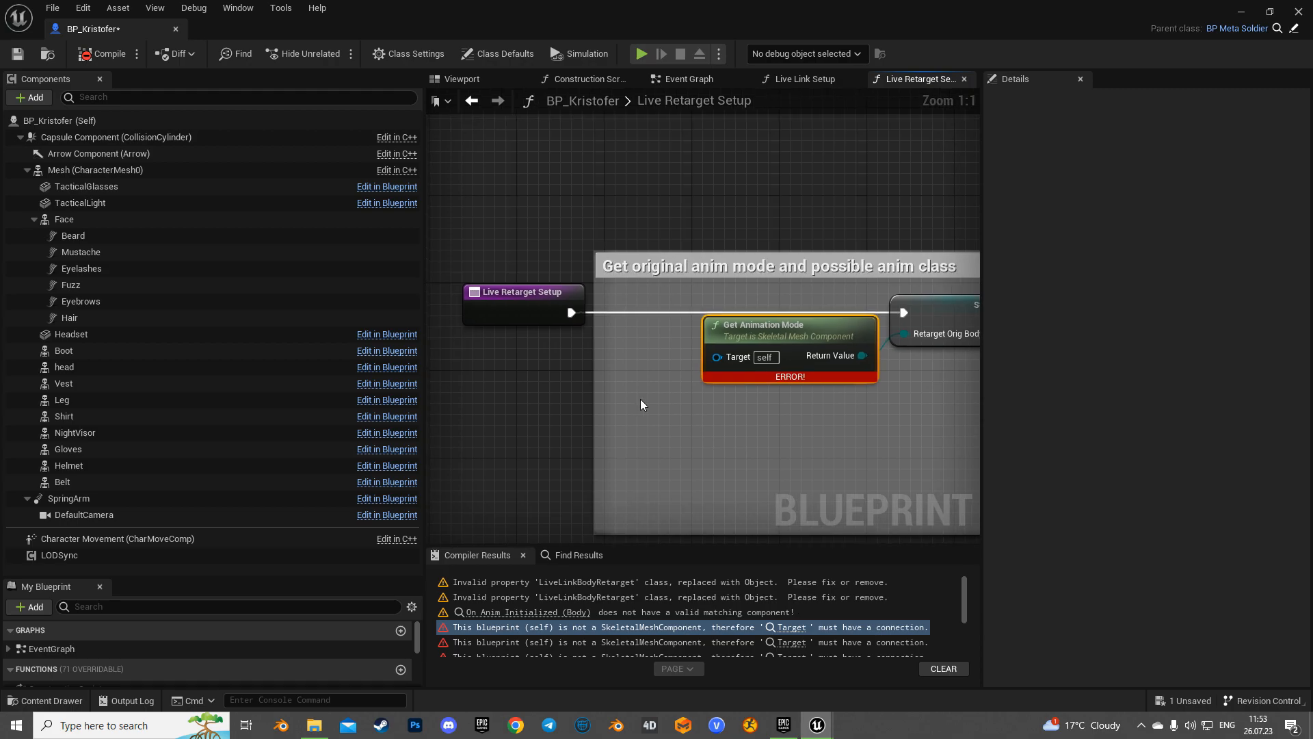
Wire Mesh into each failing Set Animation Mode, Set Anim Instance Class and Get Children Components target.
left_click(95, 170)
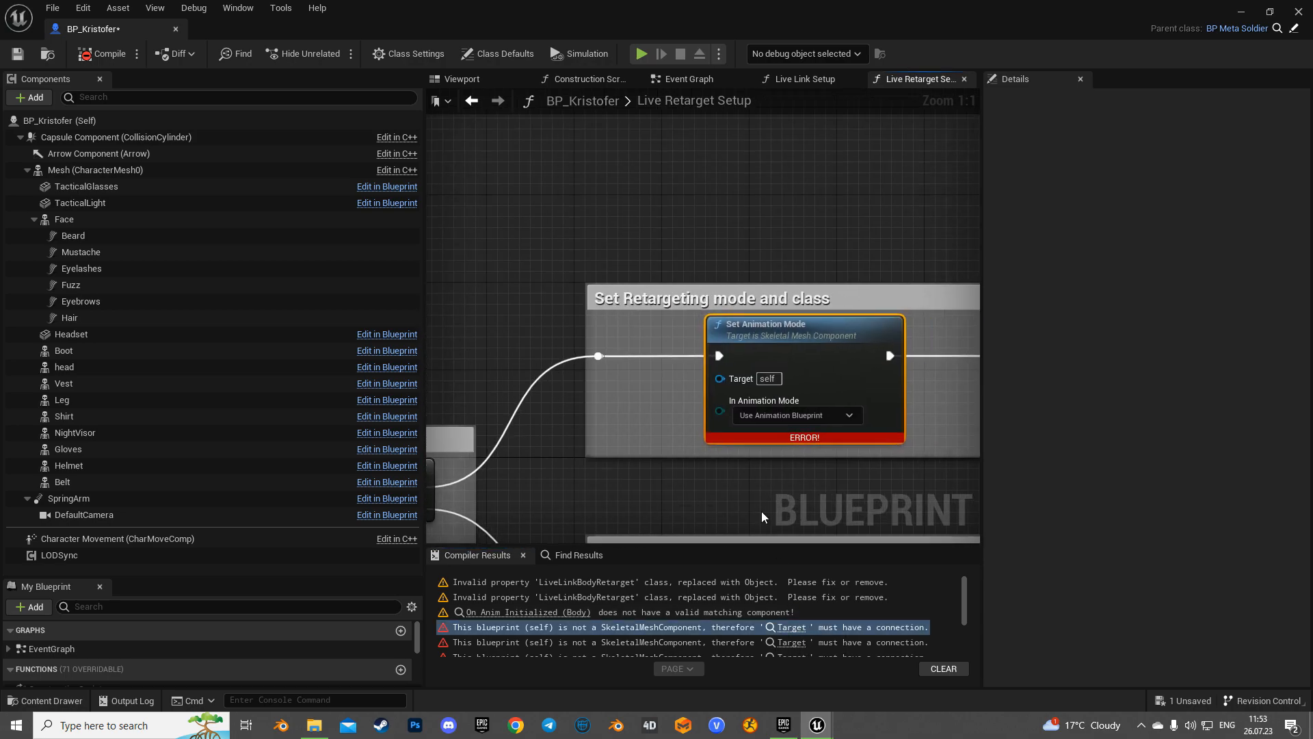
left_click(94, 170)
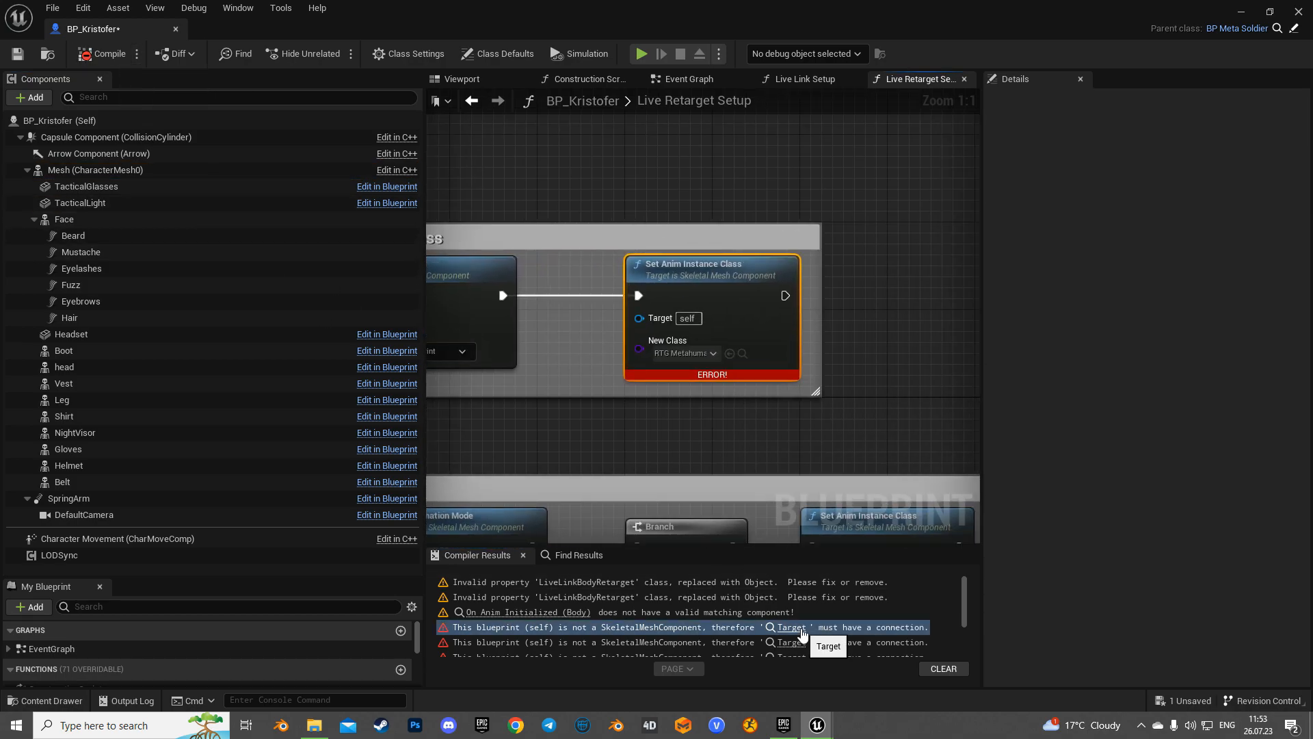
left_click(94, 170)
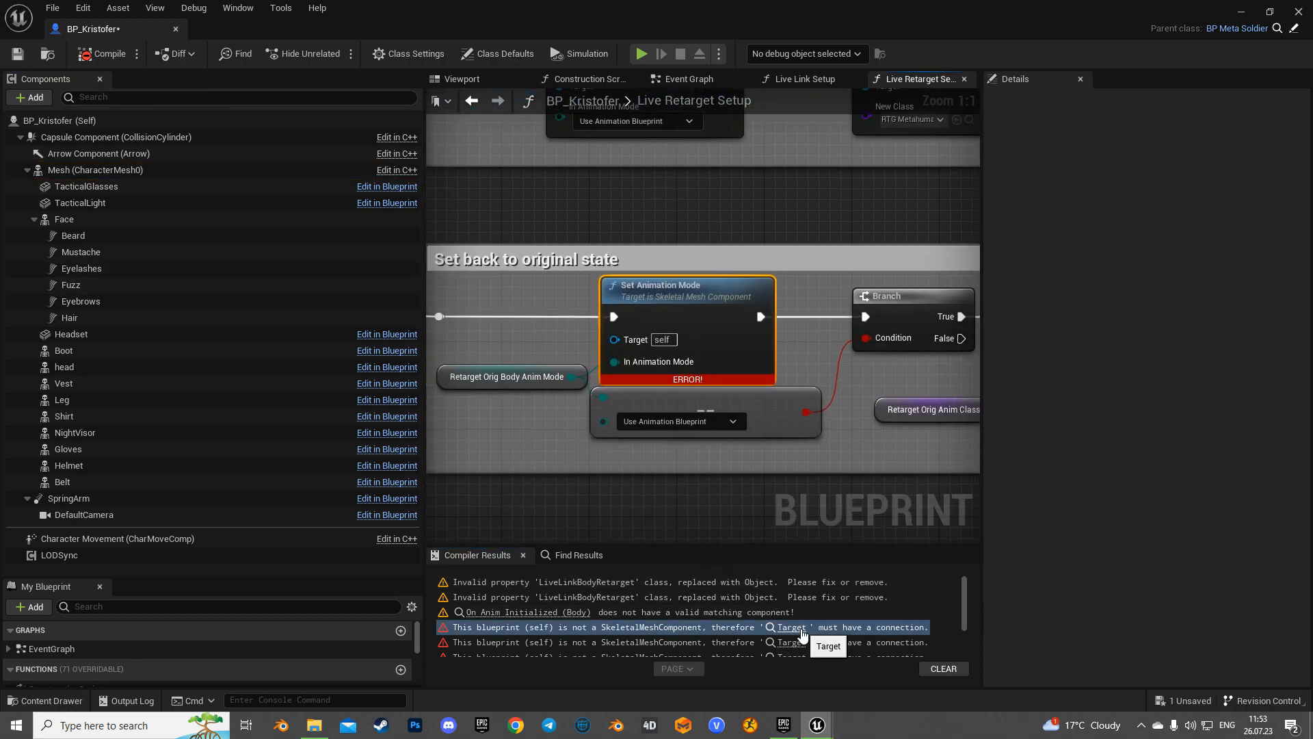
left_click(95, 169)
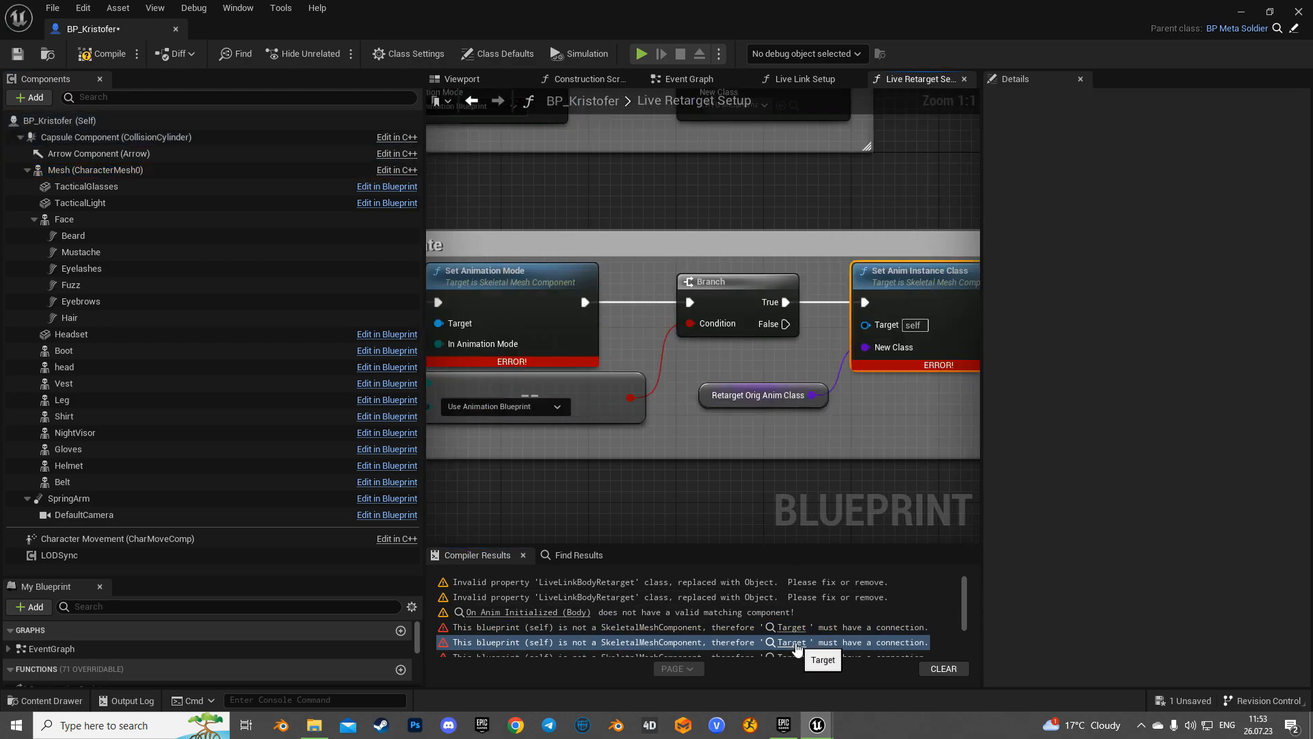
left_click(94, 170)
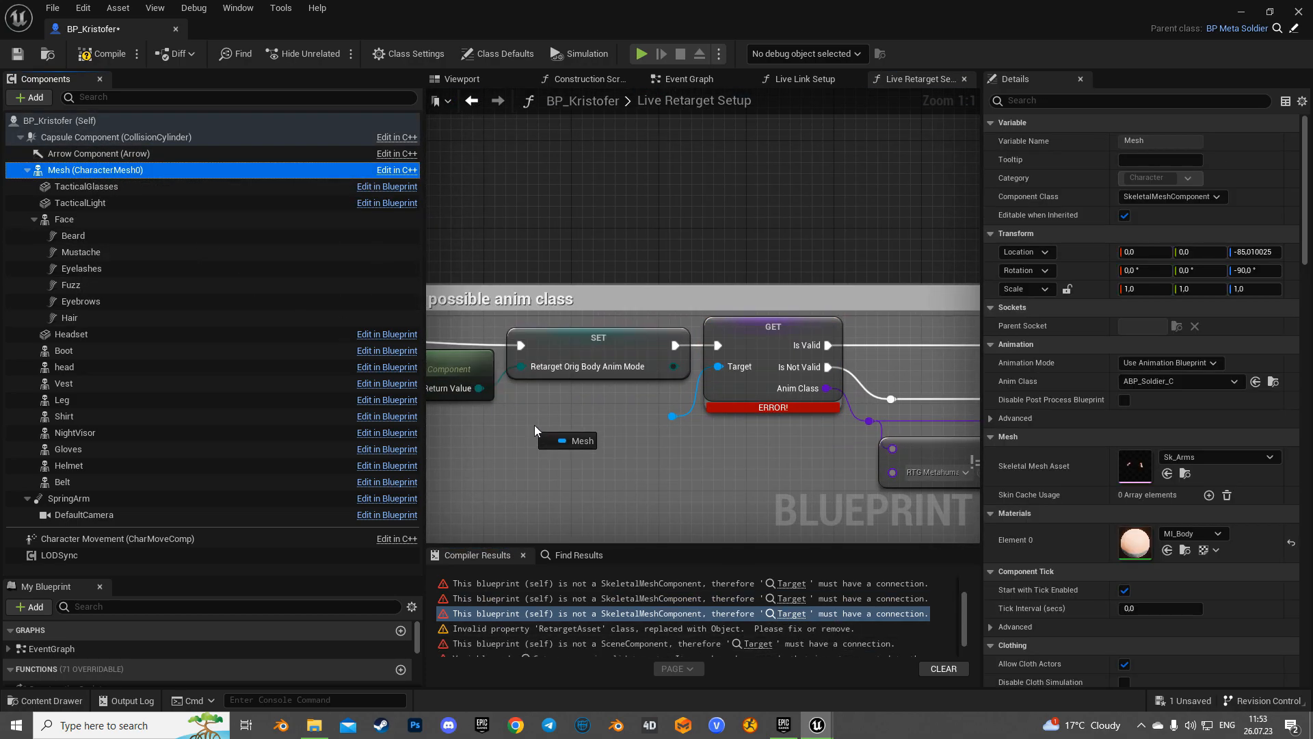
left_click(580, 439)
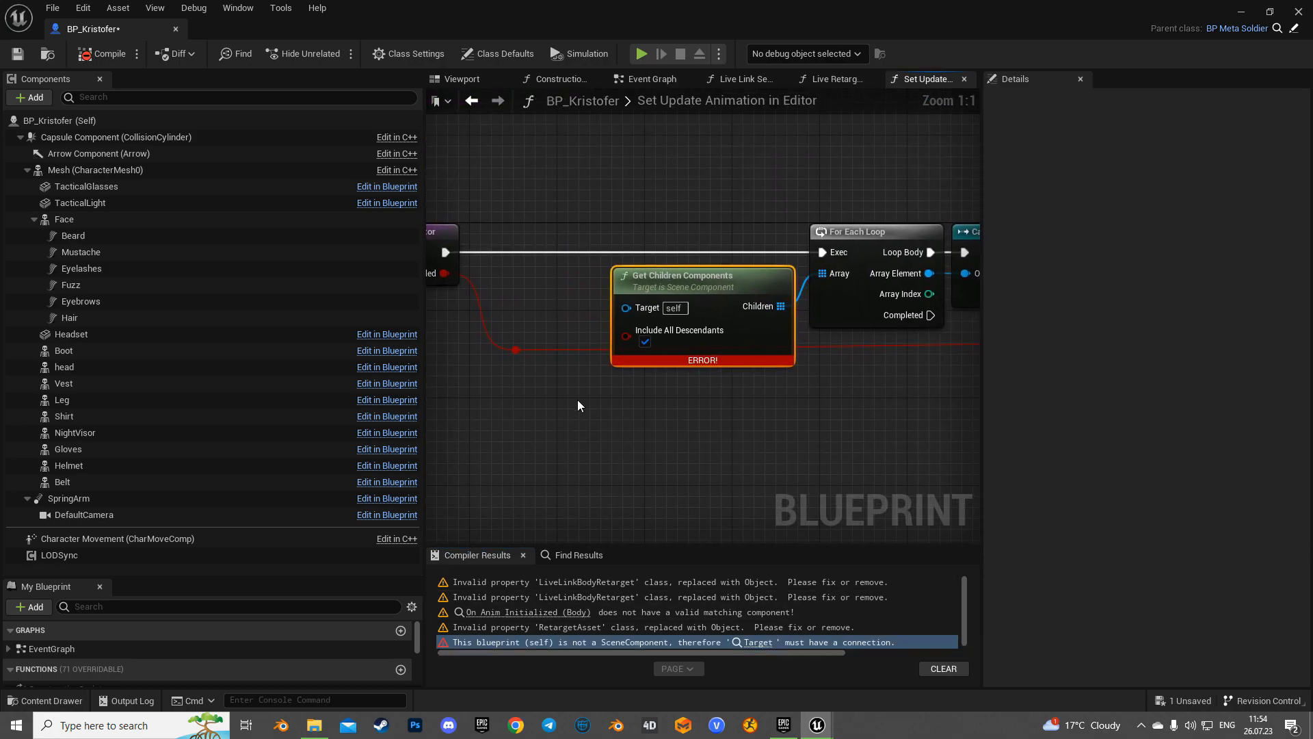
left_click(94, 170)
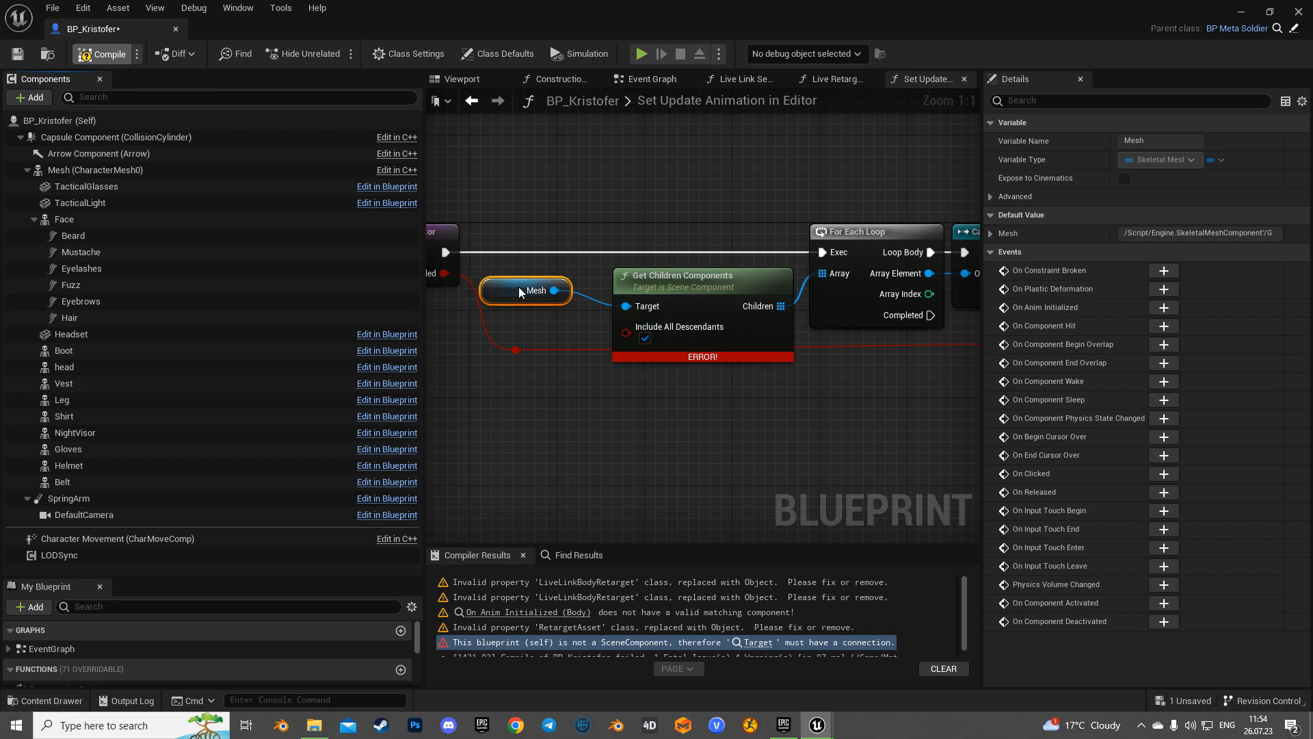
Recompile BP_Kristofer successfully and return to the character's 3D view.
left_click(107, 54)
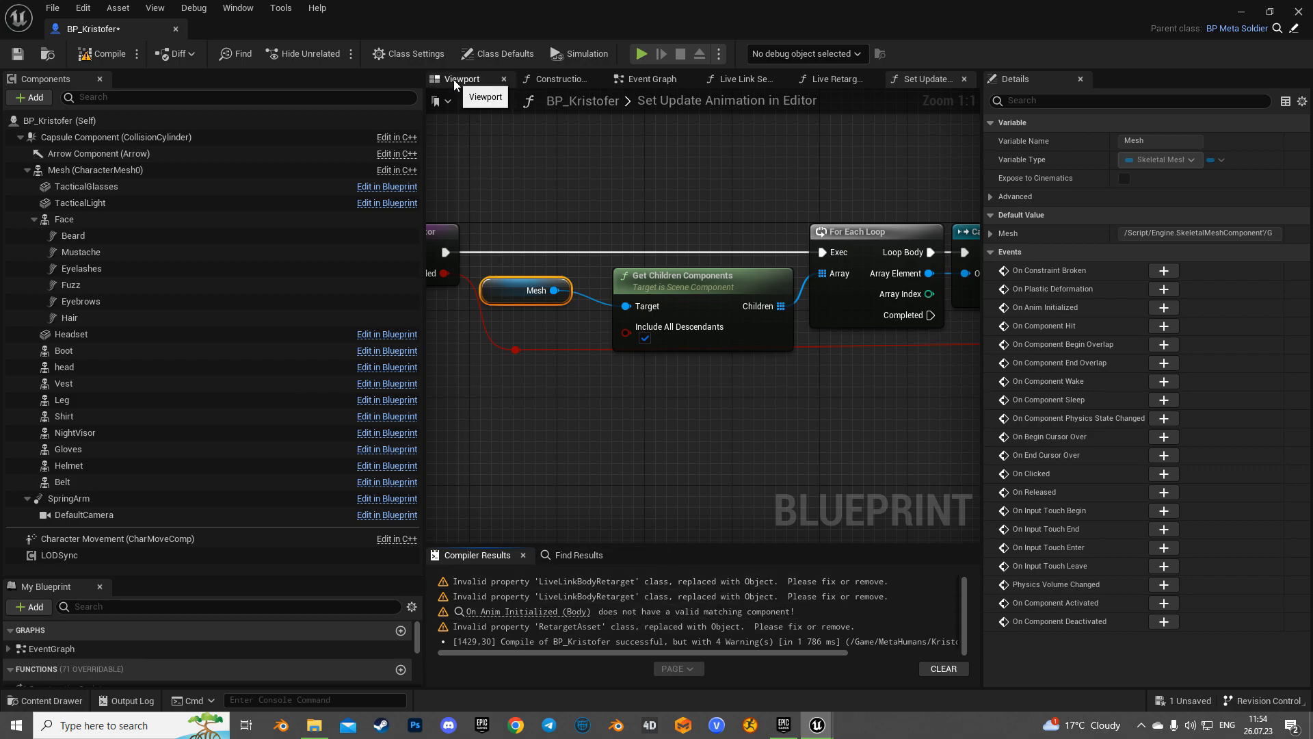
left_click(461, 79)
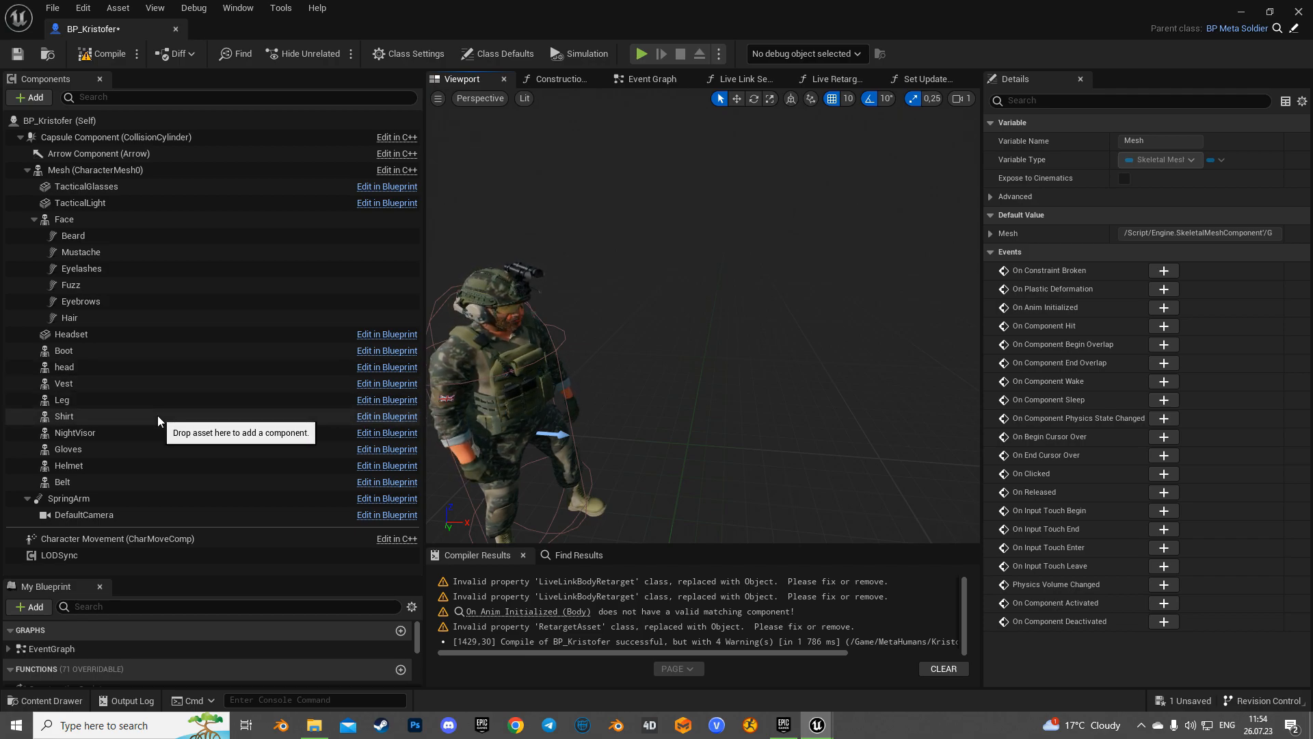
mouse_move(99, 223)
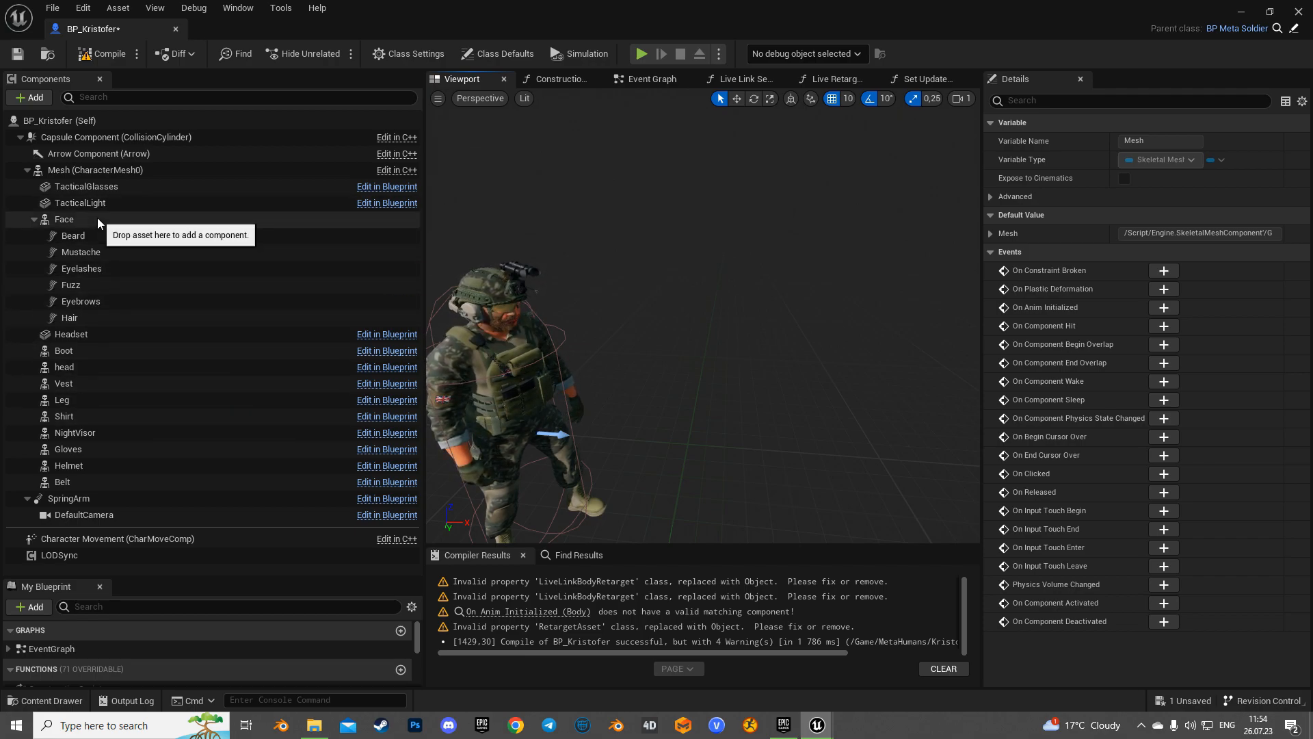
Untick Visible and tick Hidden in Game for the head component under Rendering.
left_click(64, 366)
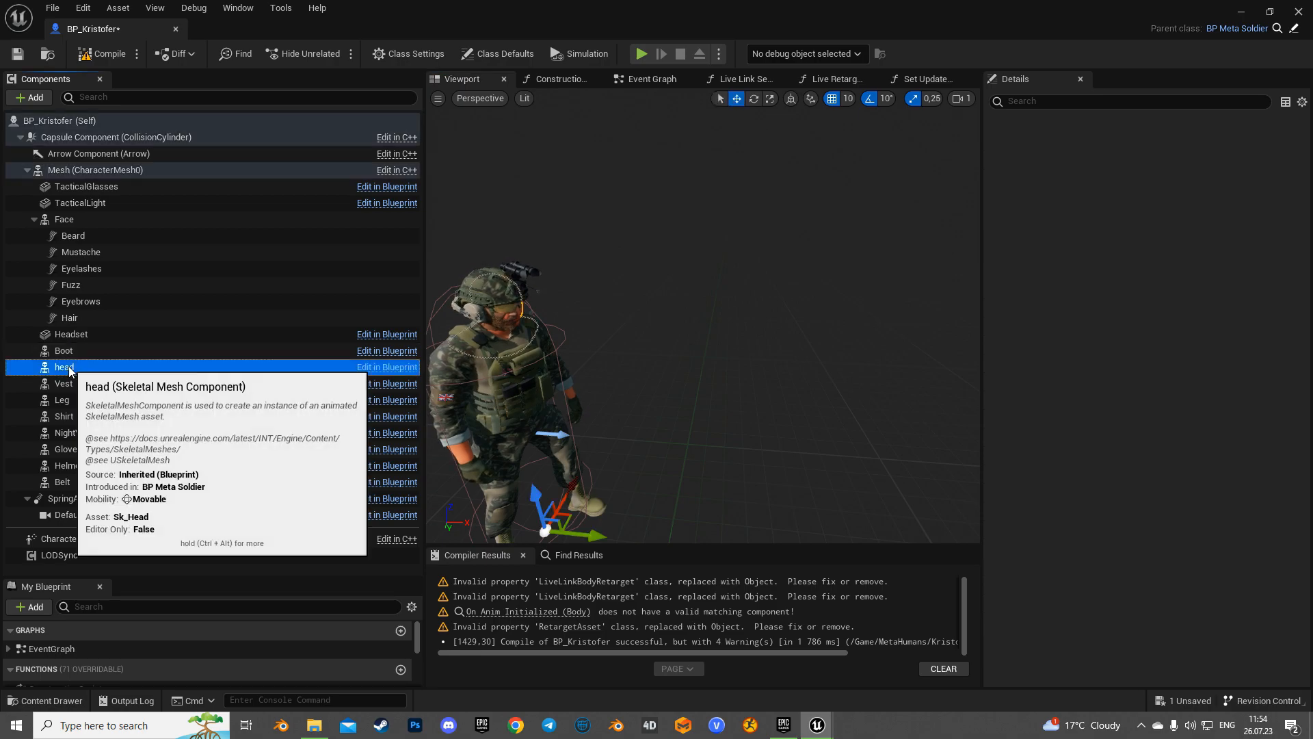
left_click(64, 367)
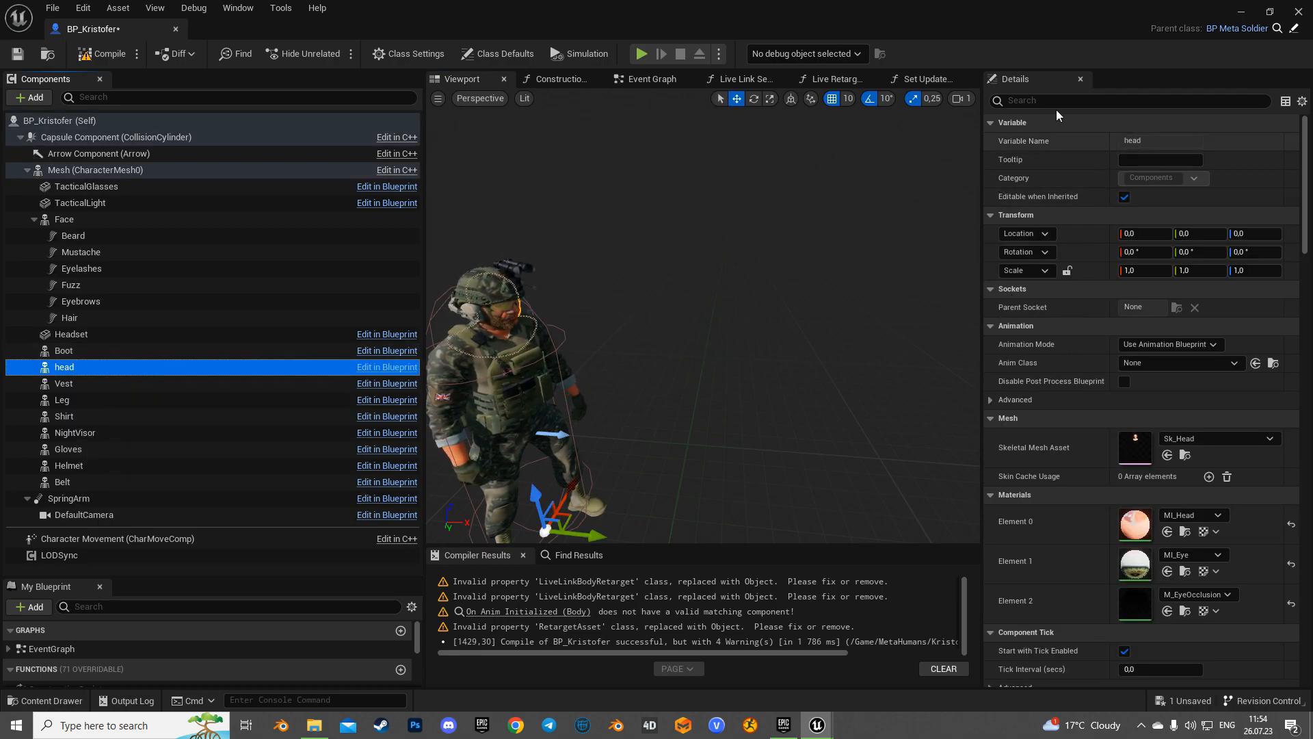
left_click(1131, 100)
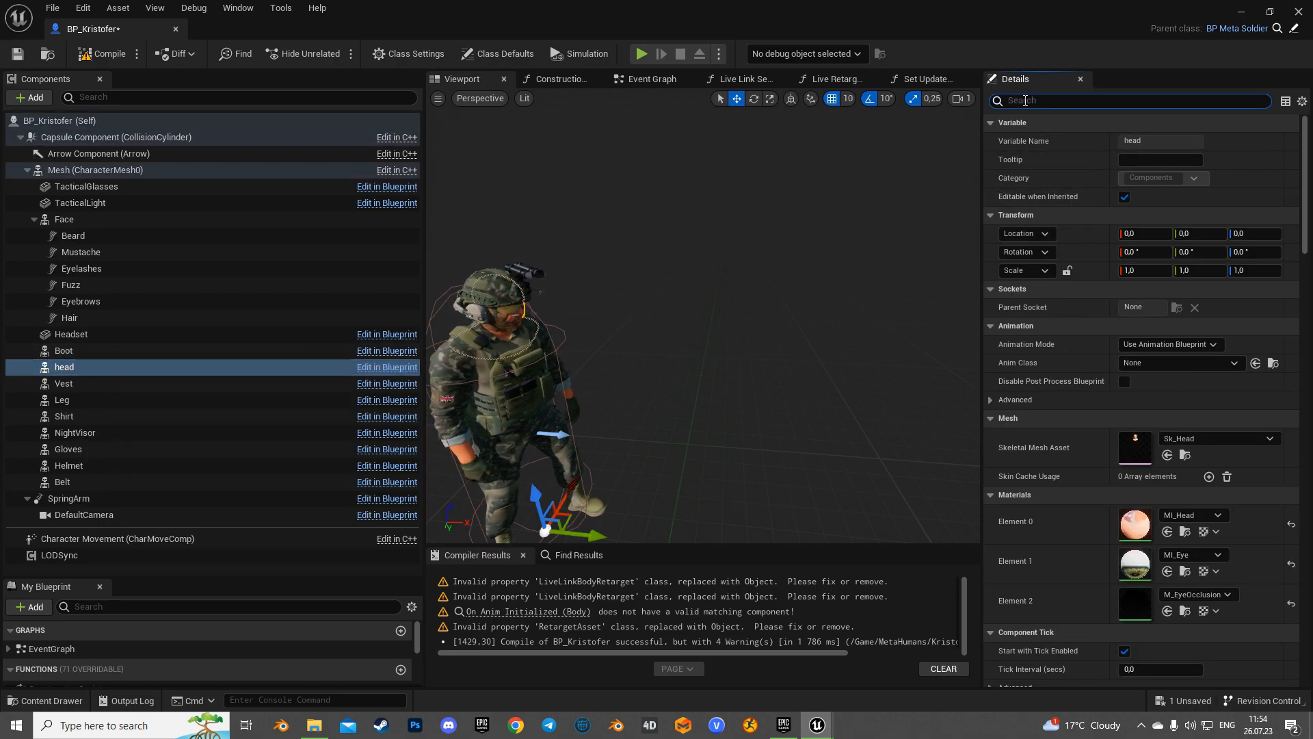
scroll("down", 3)
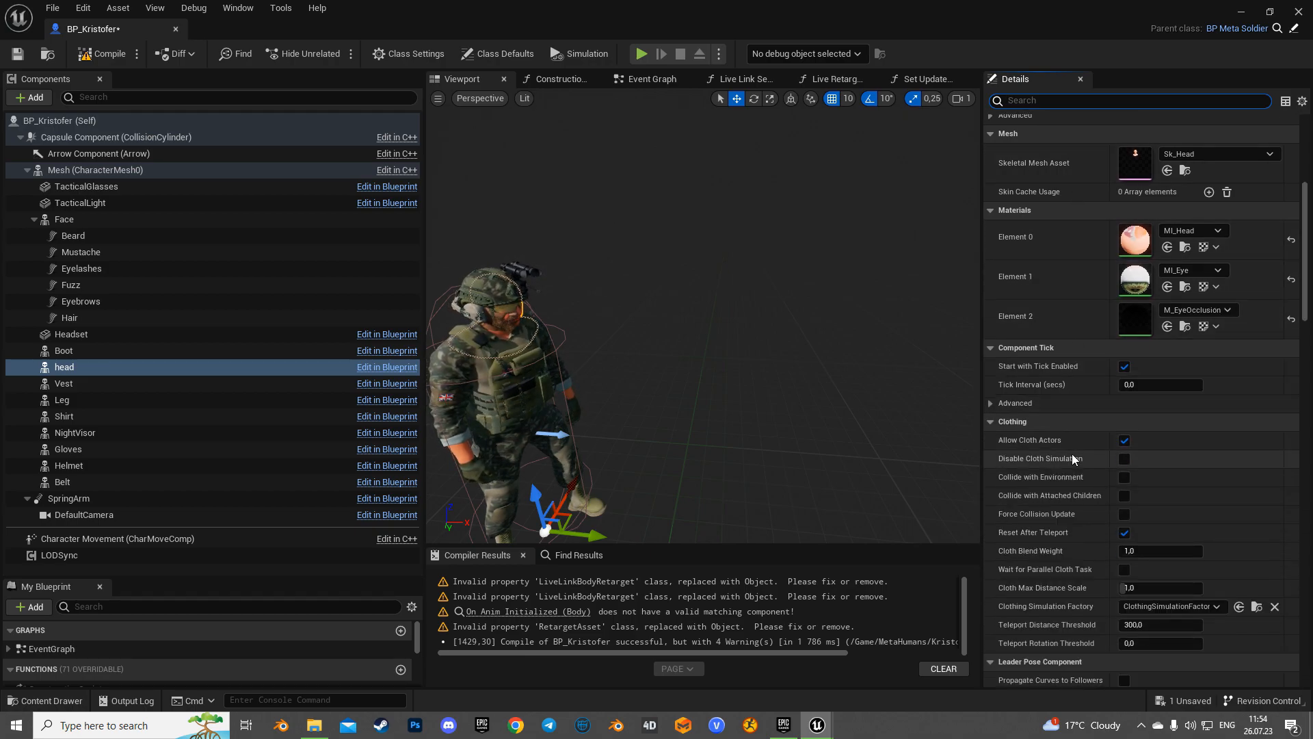
scroll("down", 3)
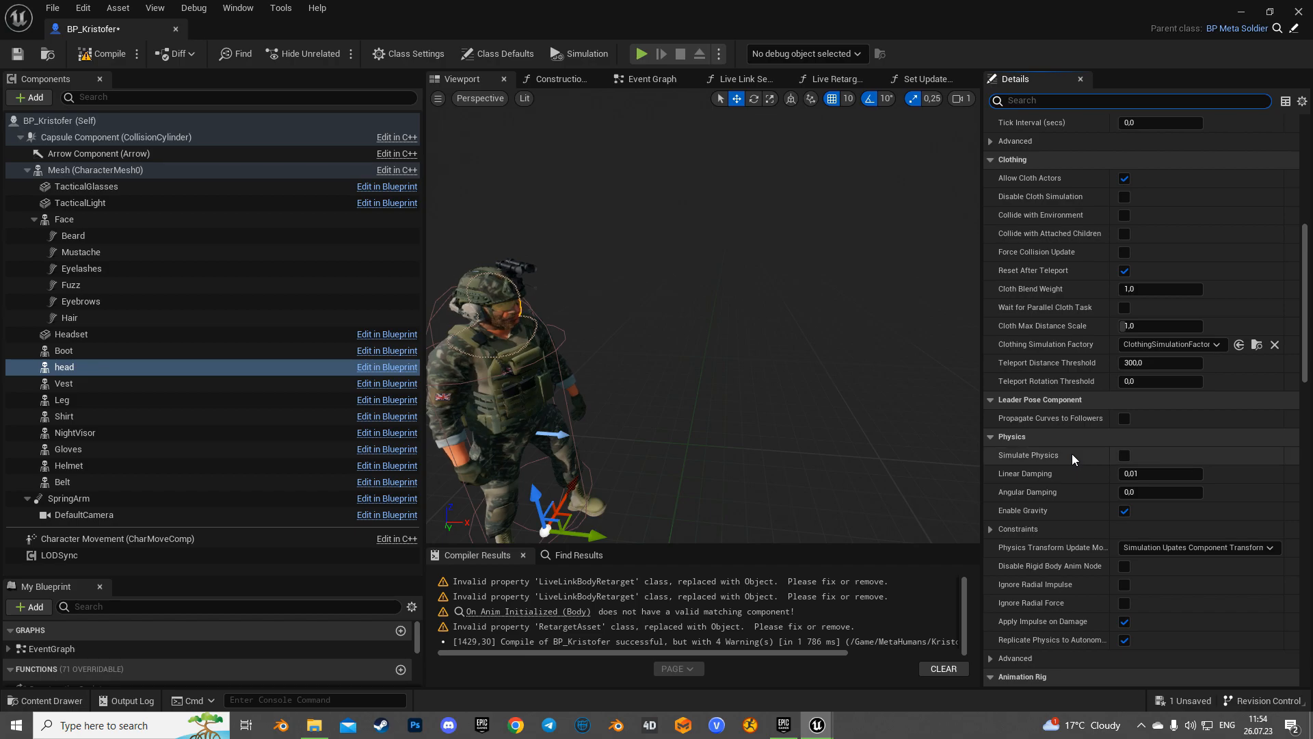
scroll("down", 3)
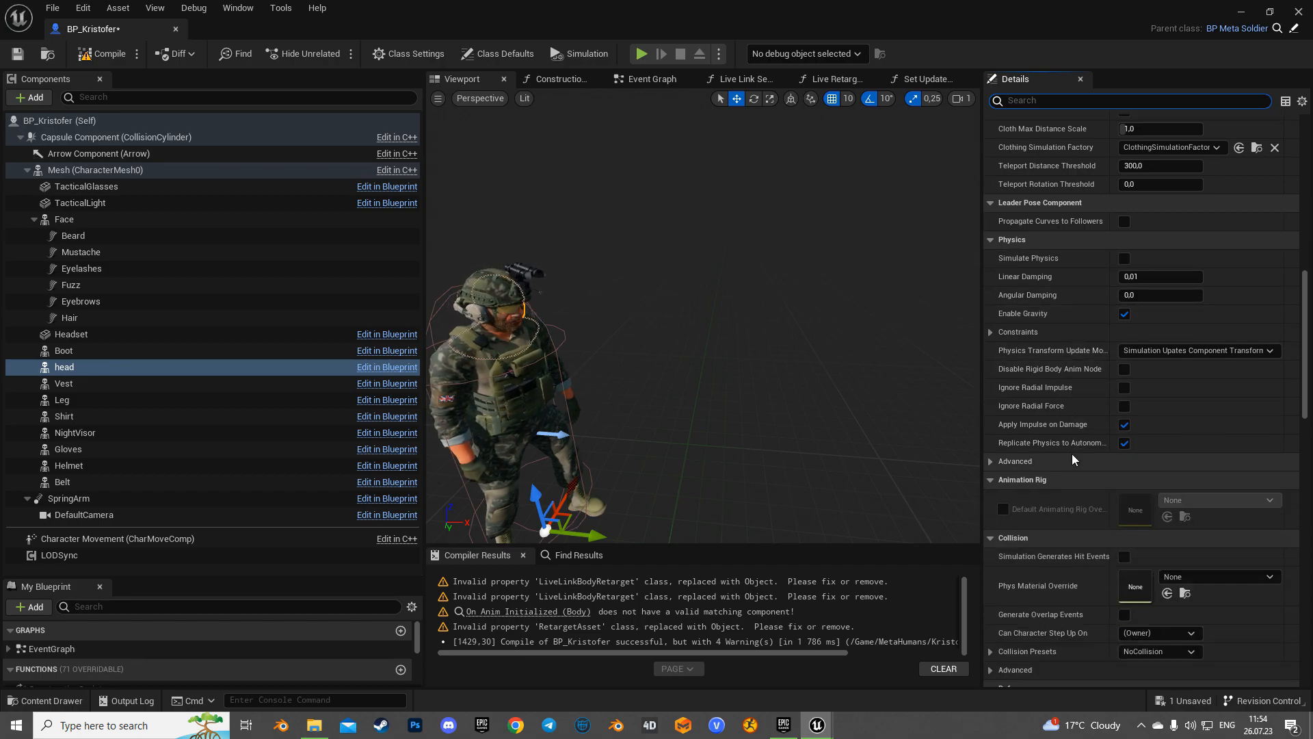
scroll("down", 3)
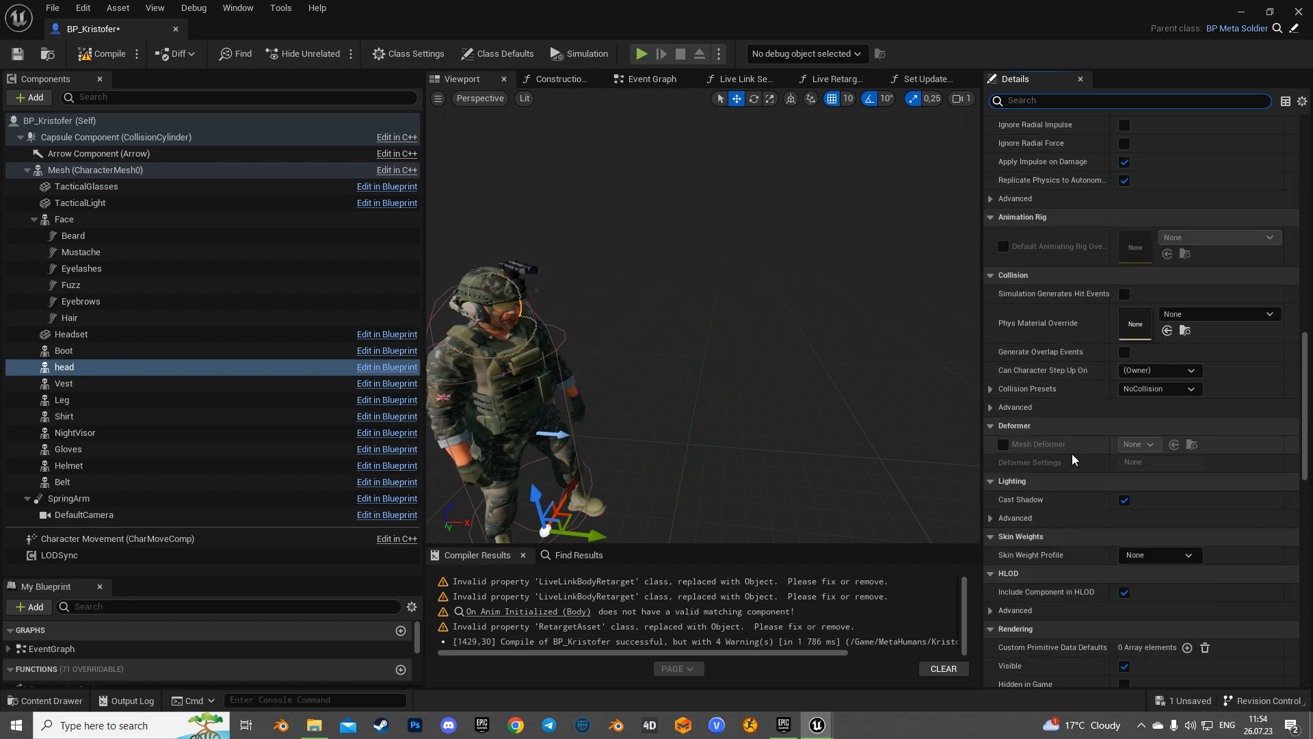
scroll("down", 3)
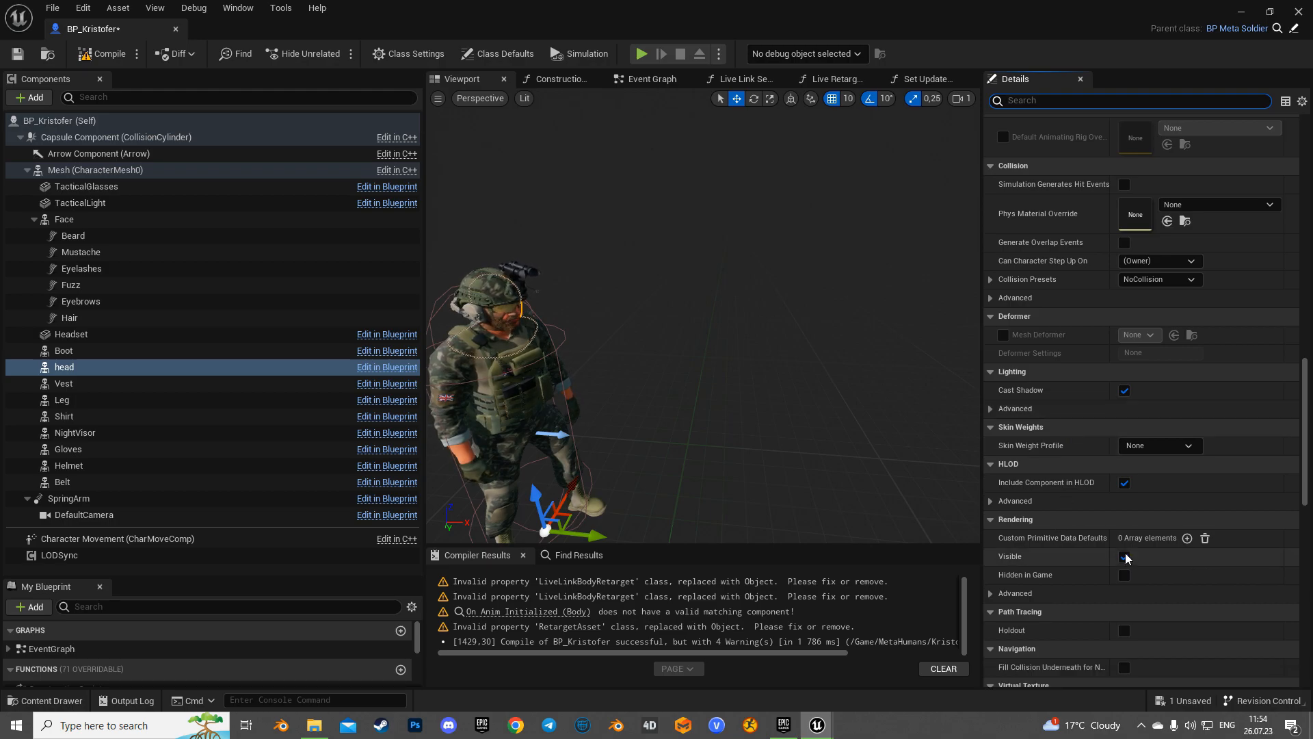
left_click(1124, 557)
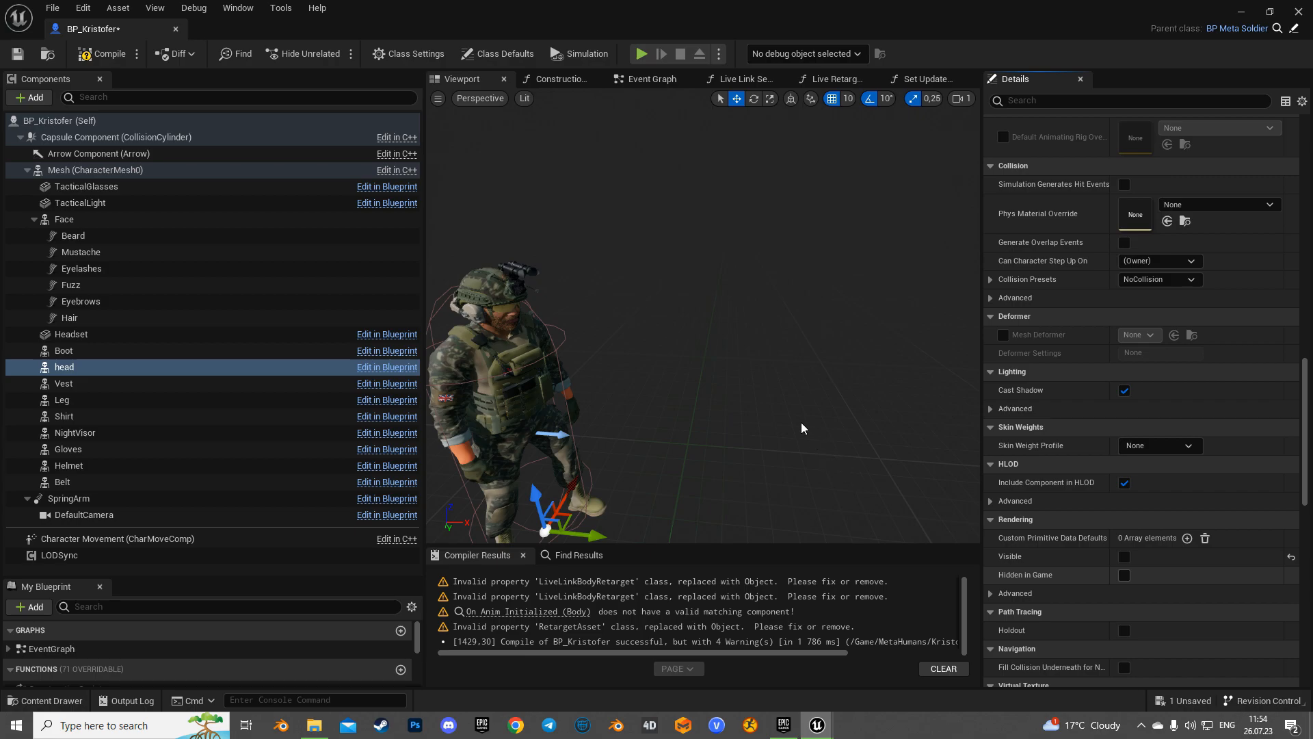
left_click(1124, 575)
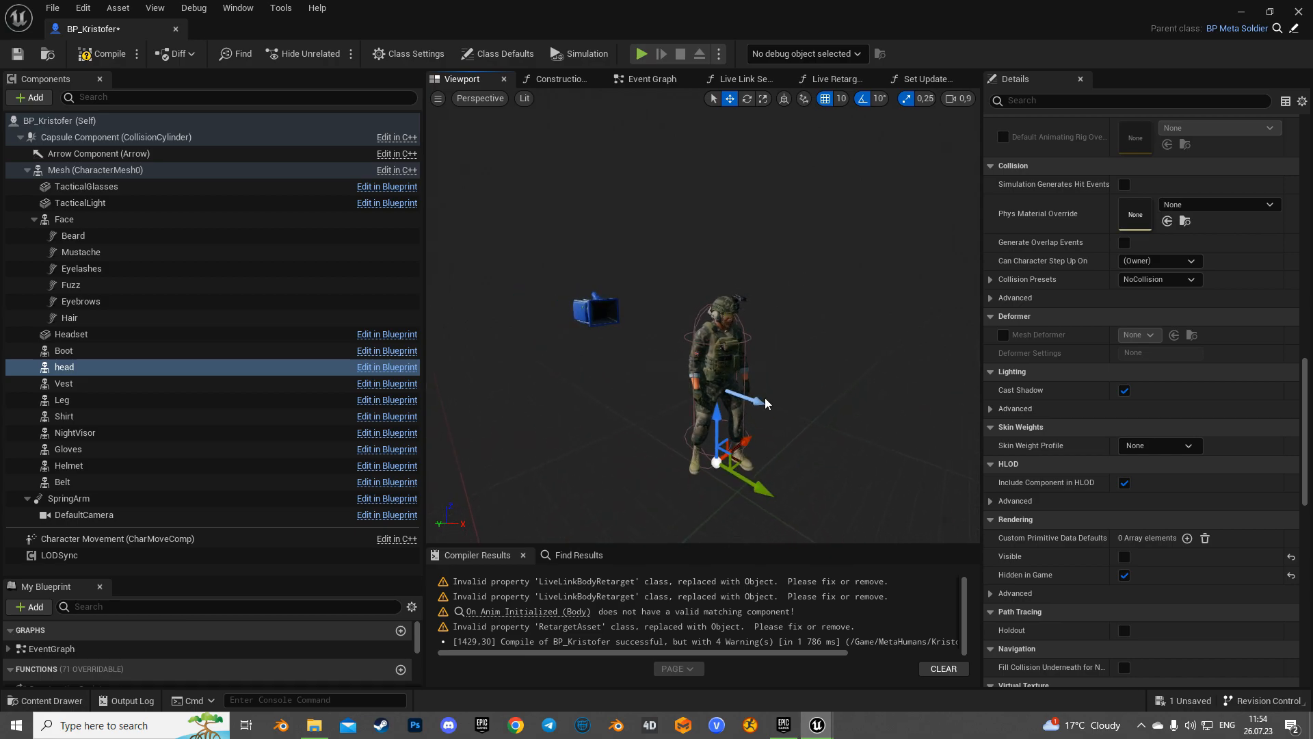
mouse_move(110, 53)
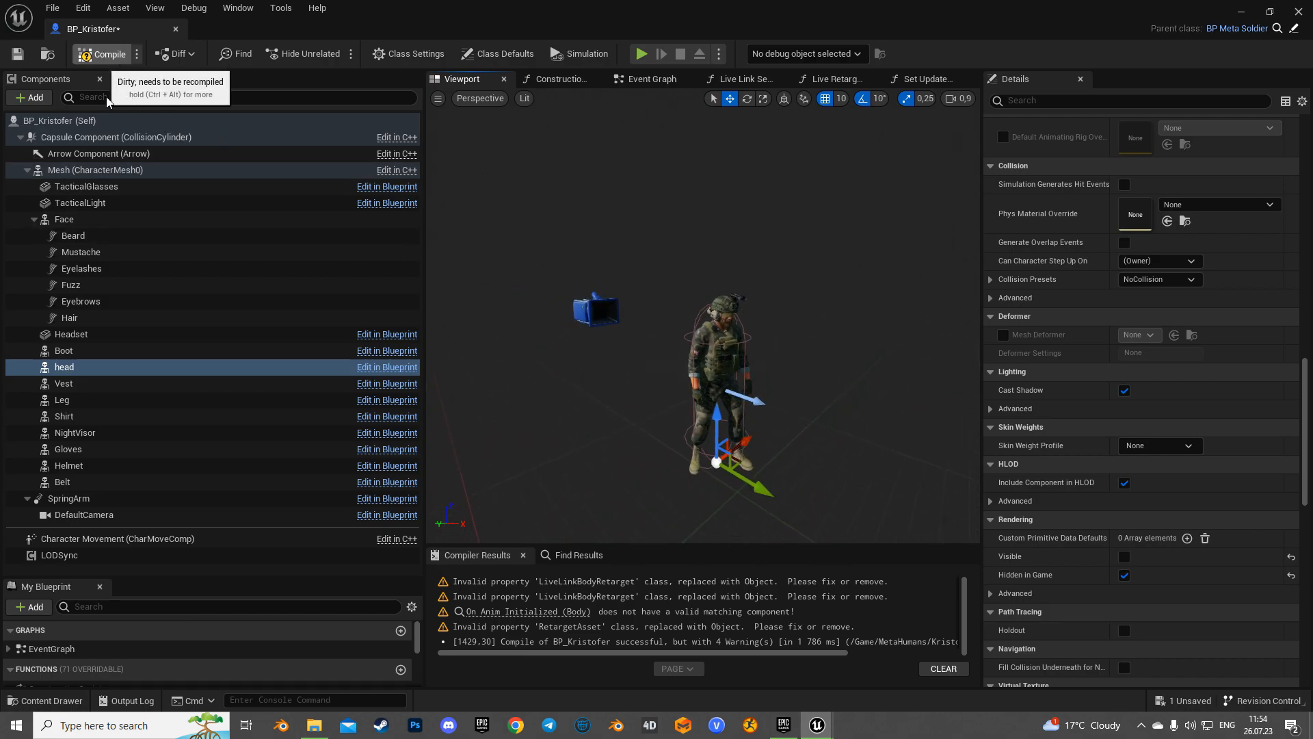
Recompile and save the Kristofer blueprint.
left_click(102, 54)
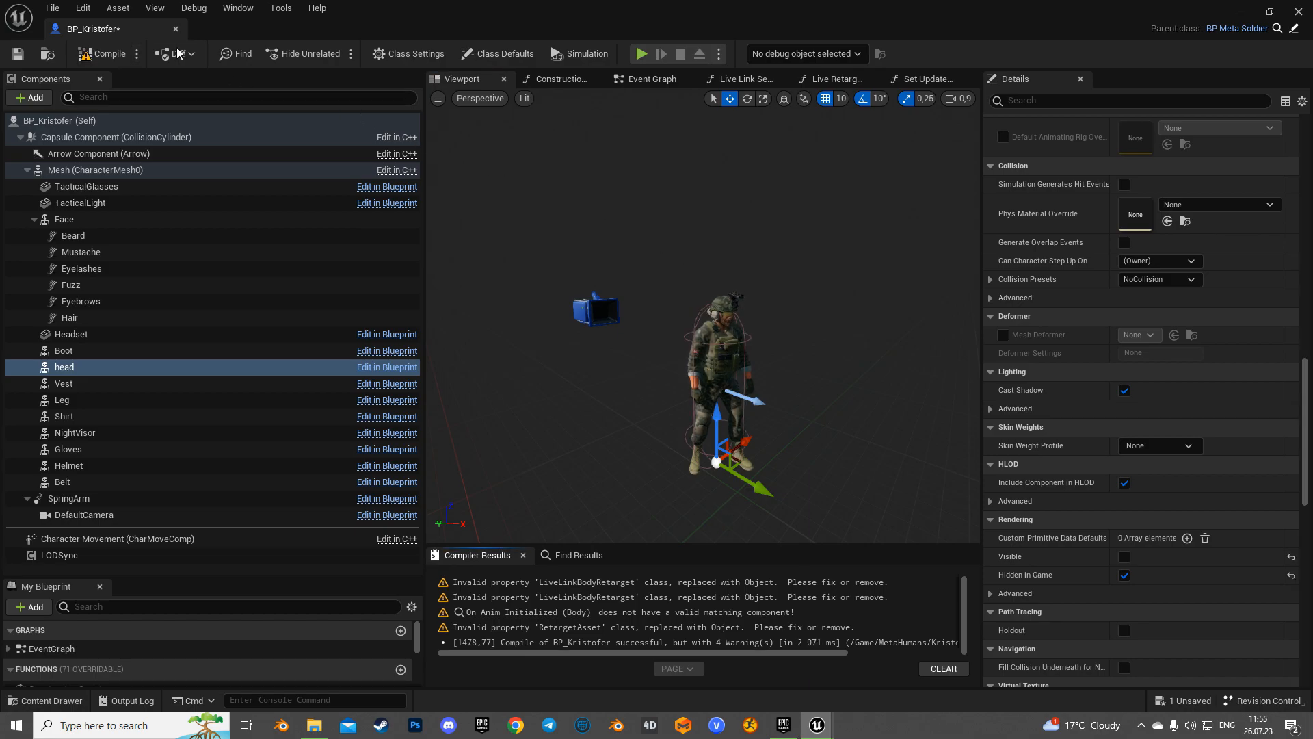
left_click(16, 53)
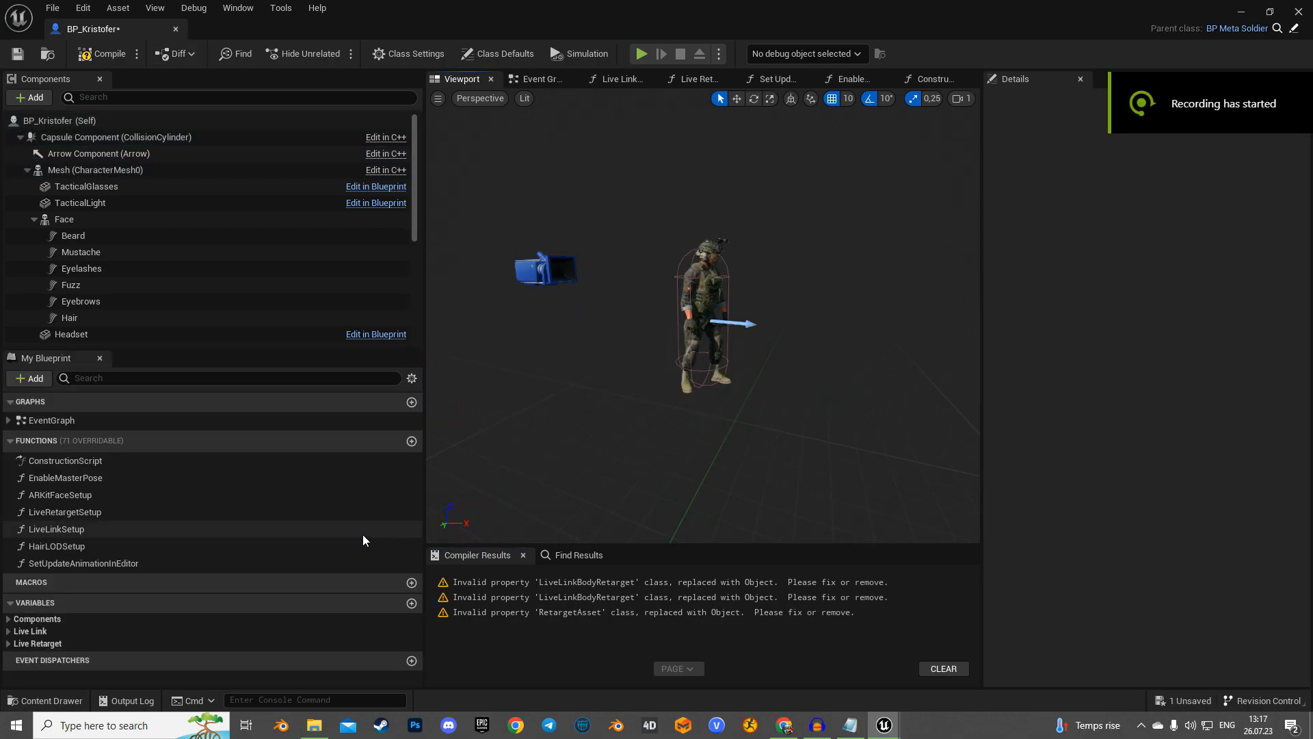
mouse_move(377, 453)
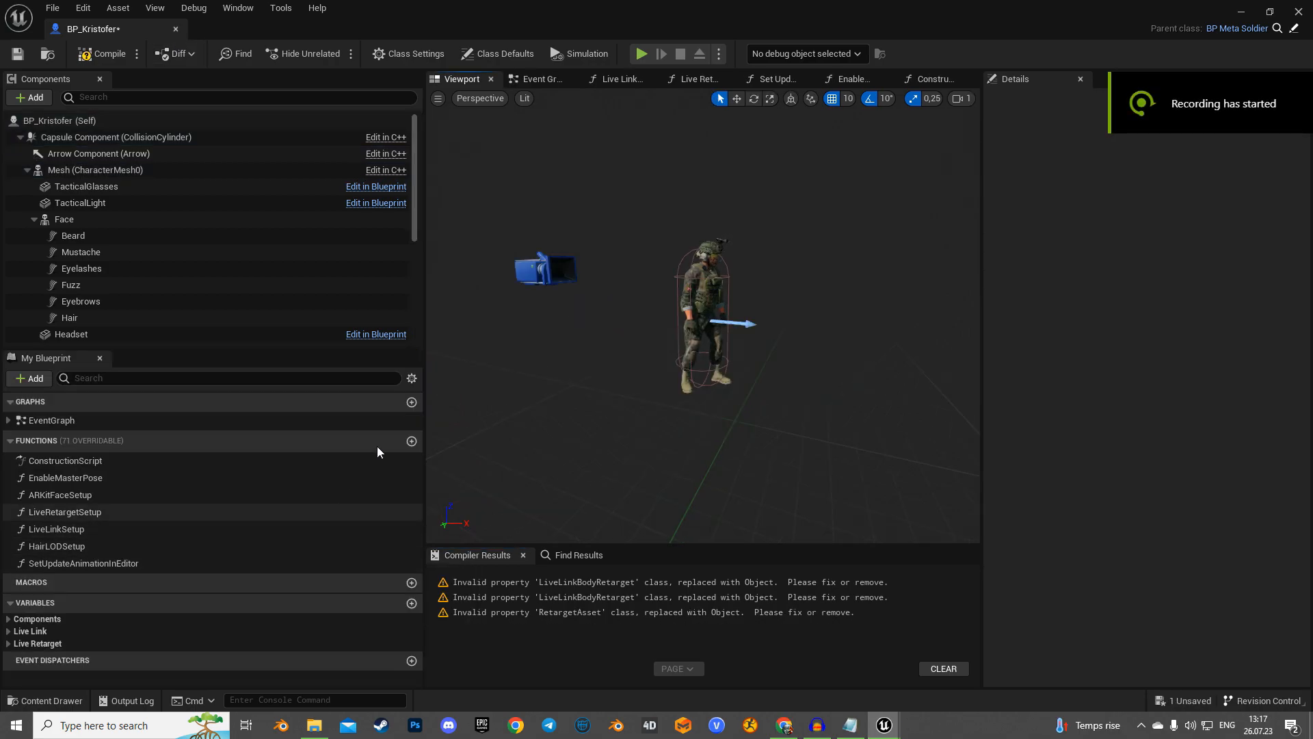
Delete Sk_NoShirt from the Bodys array, leaving two shirts, and save BP_Kristofer.
left_click(412, 377)
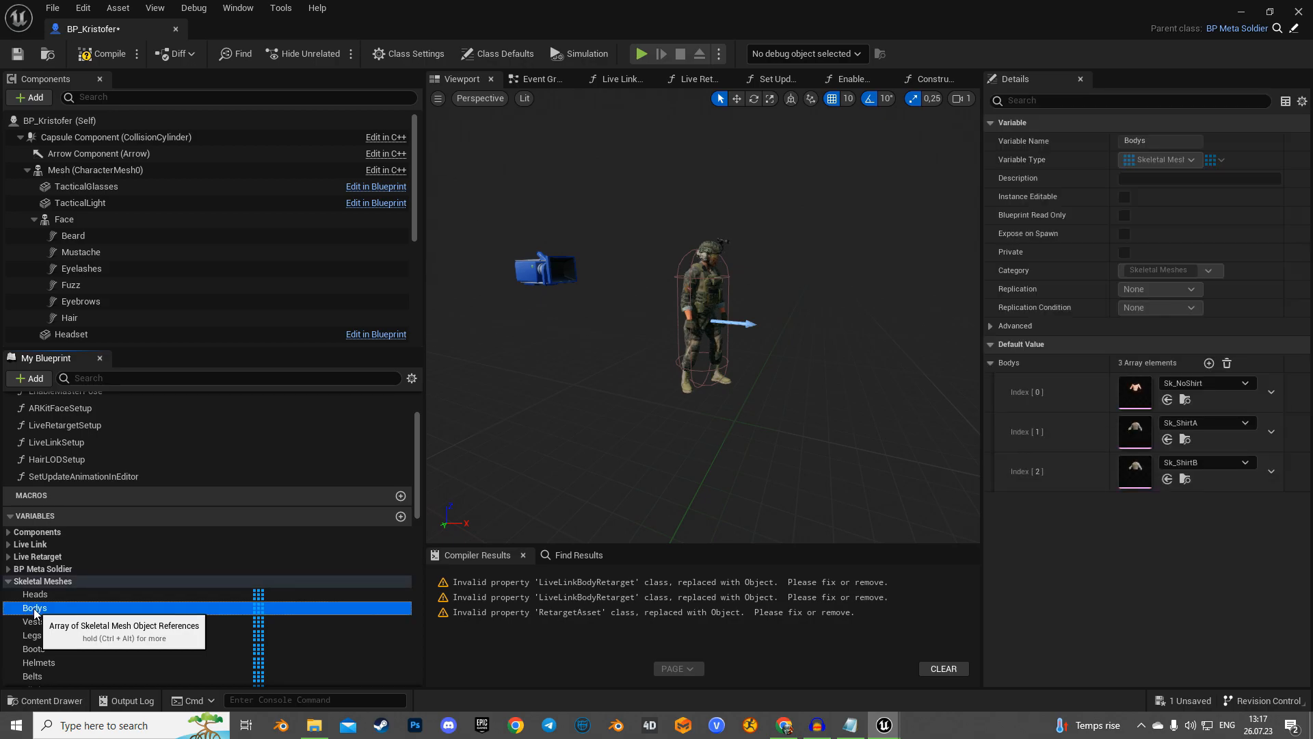
mouse_move(1107, 394)
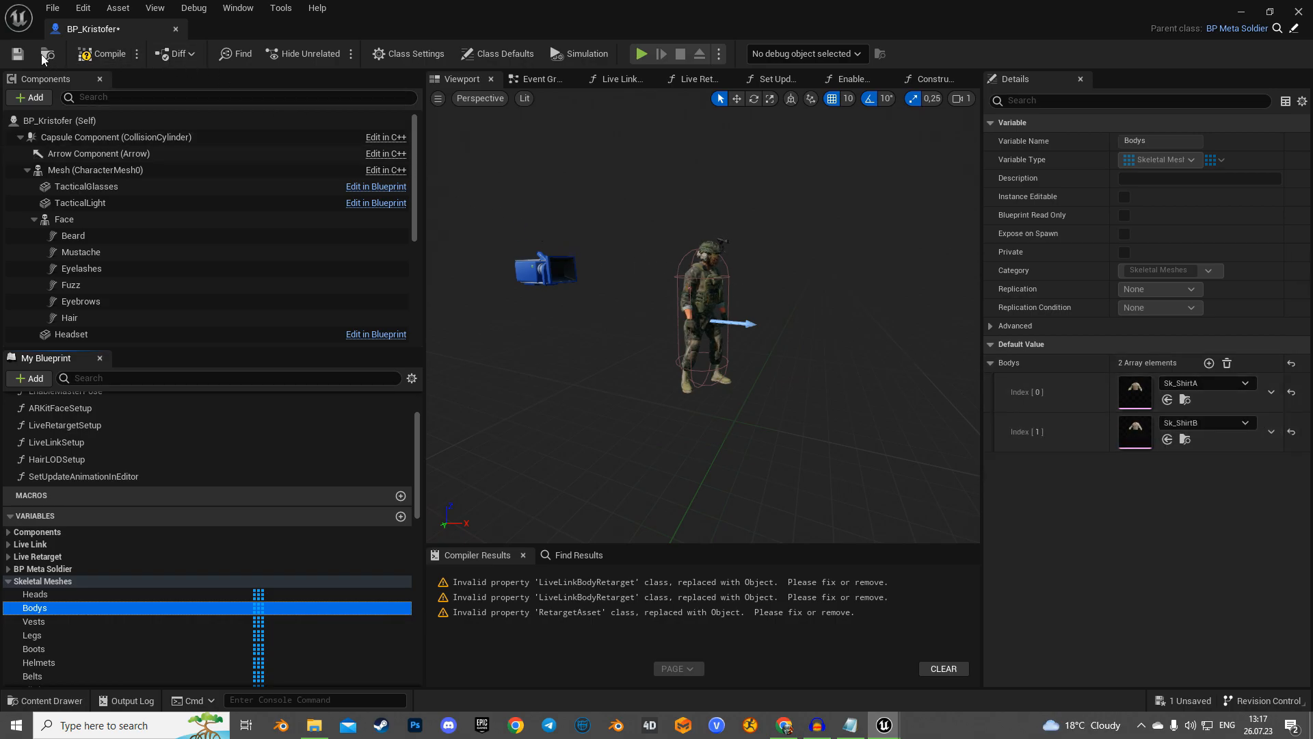
left_click(16, 54)
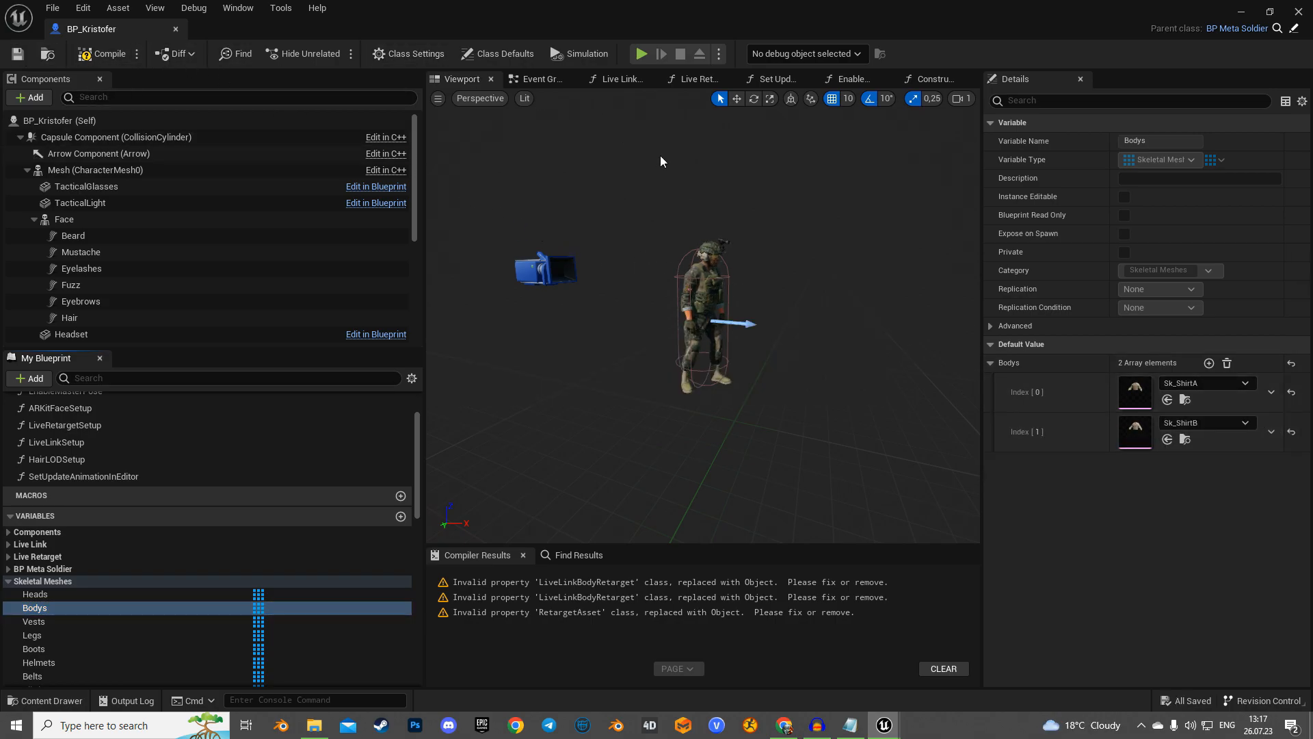
left_click(932, 78)
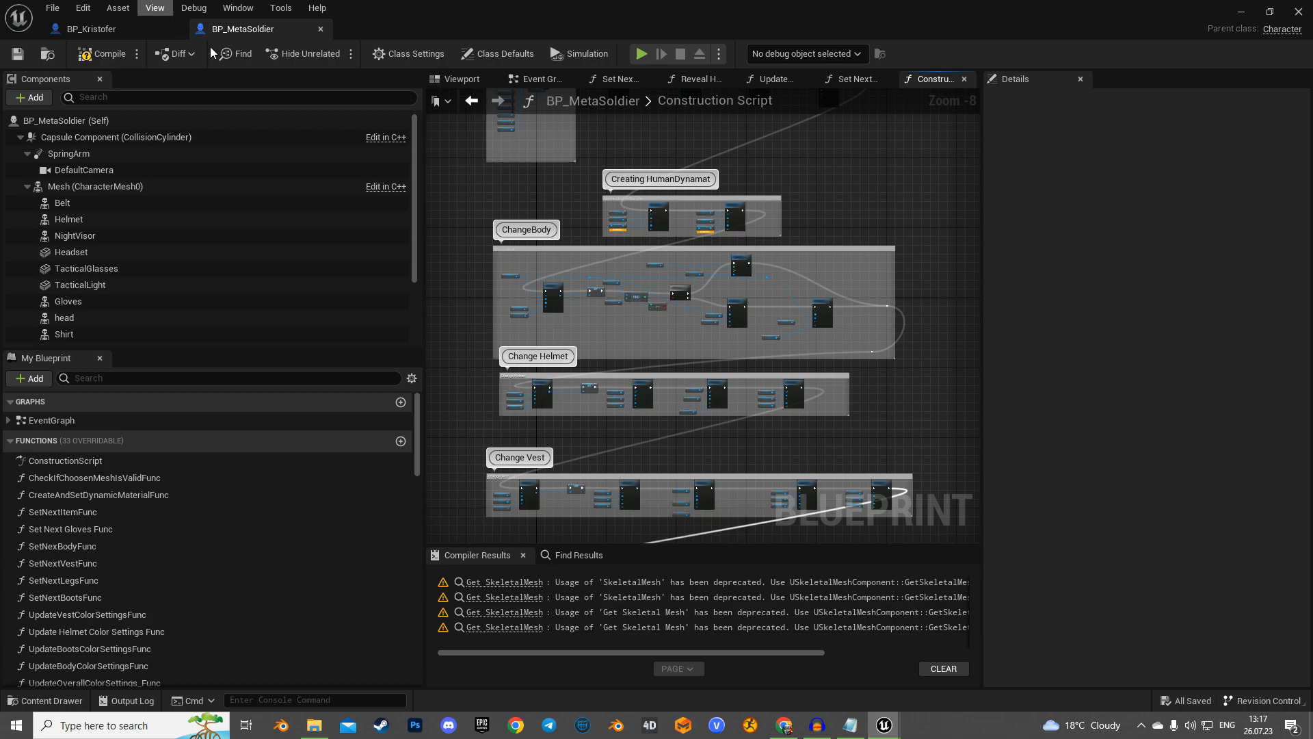
mouse_move(625, 333)
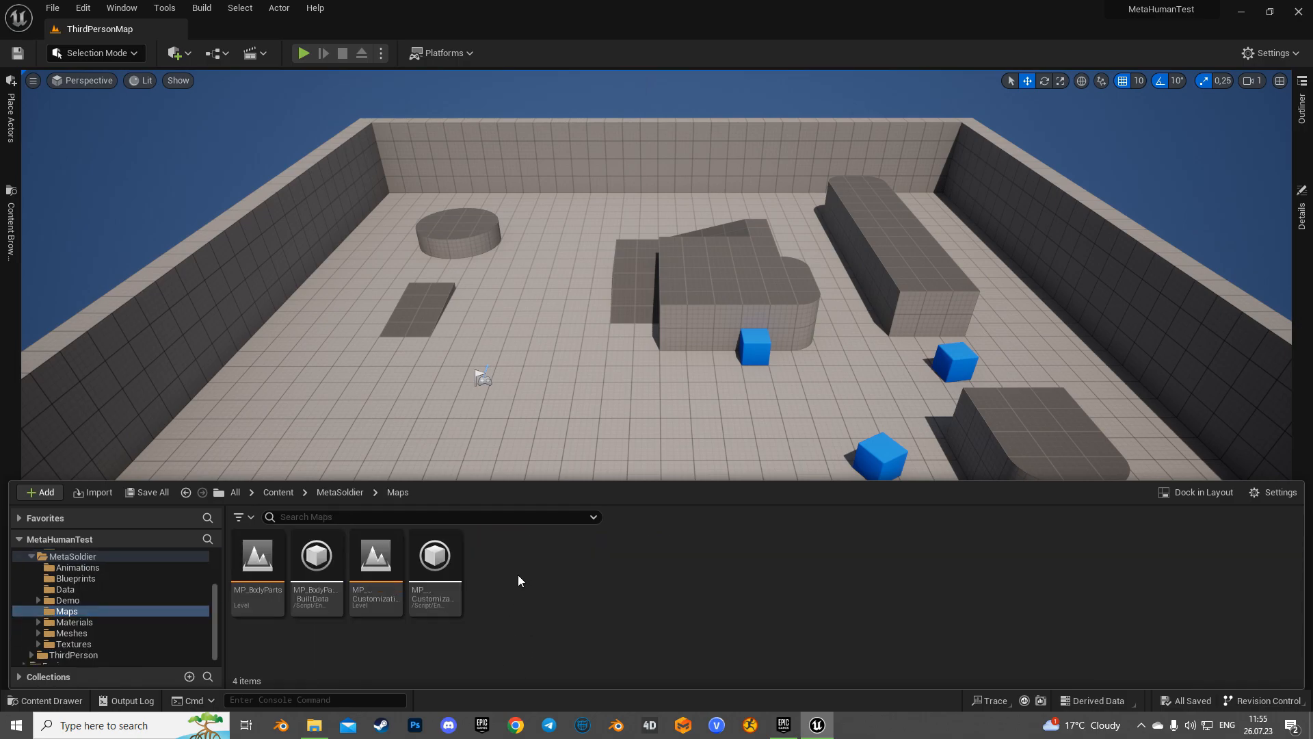
Load MP_Customization from the Maps folder and bring up its Level Blueprint.
left_click(375, 556)
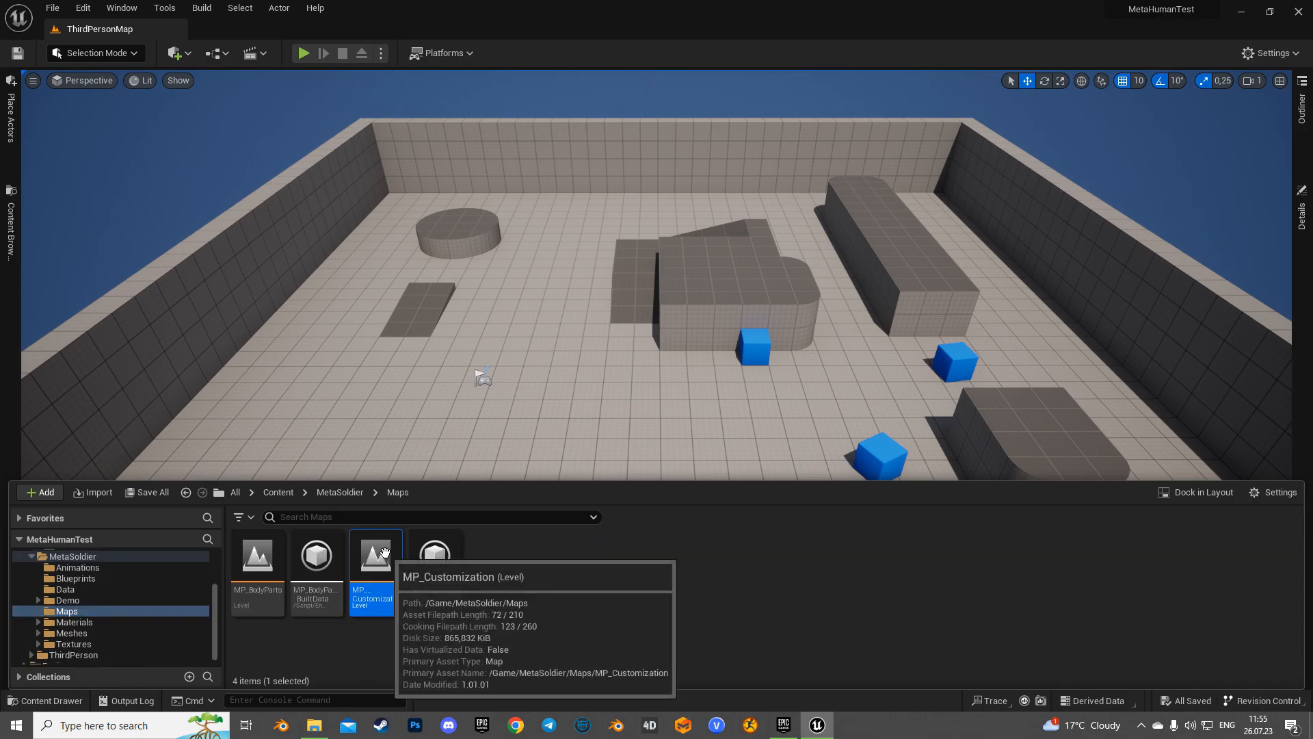
double_click(373, 556)
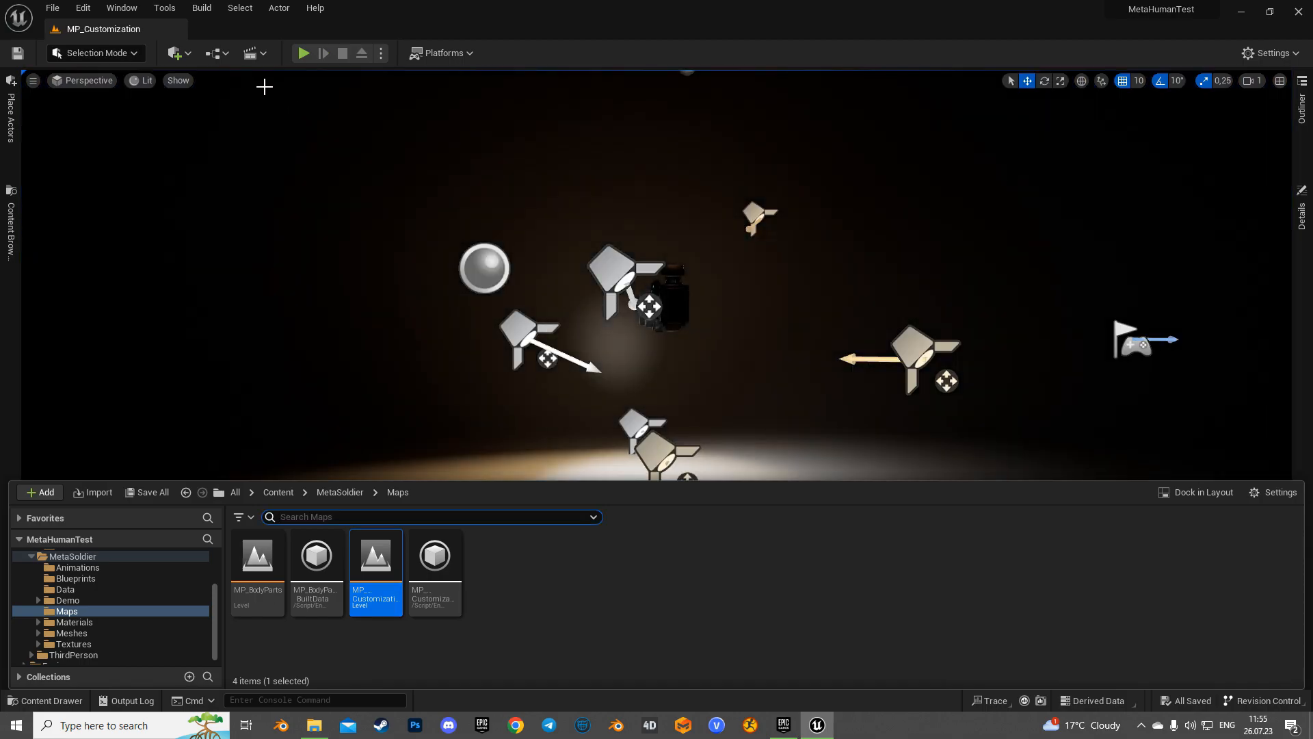
left_click(213, 53)
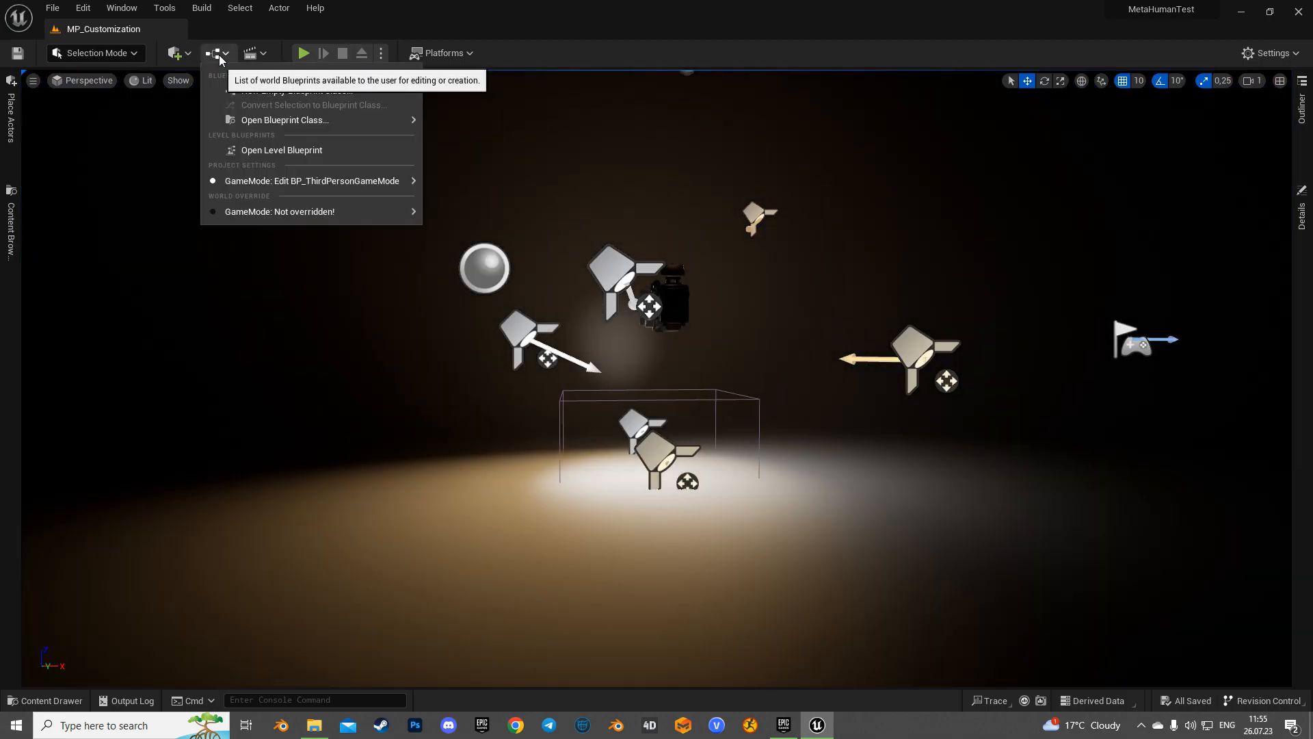
left_click(282, 150)
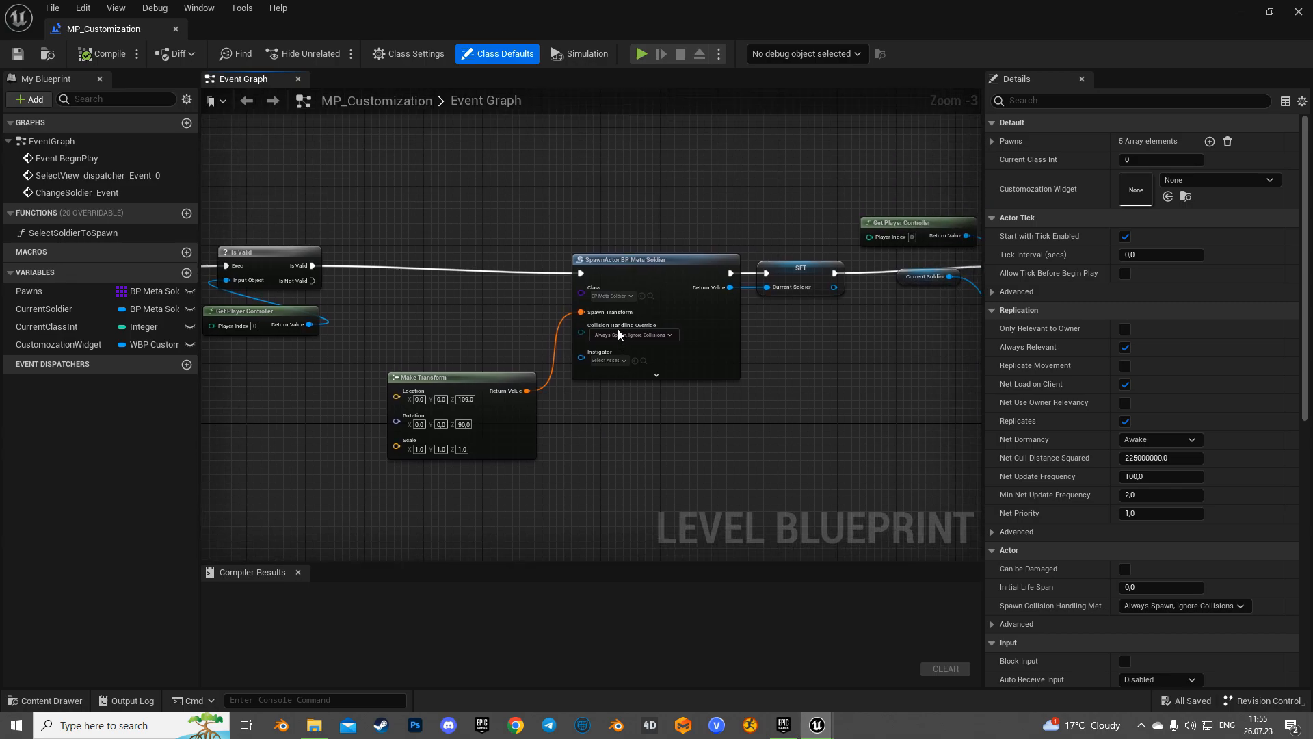
Set the SpawnActor node's class to BP_Kristofer by searching 'Krs'.
left_click(610, 274)
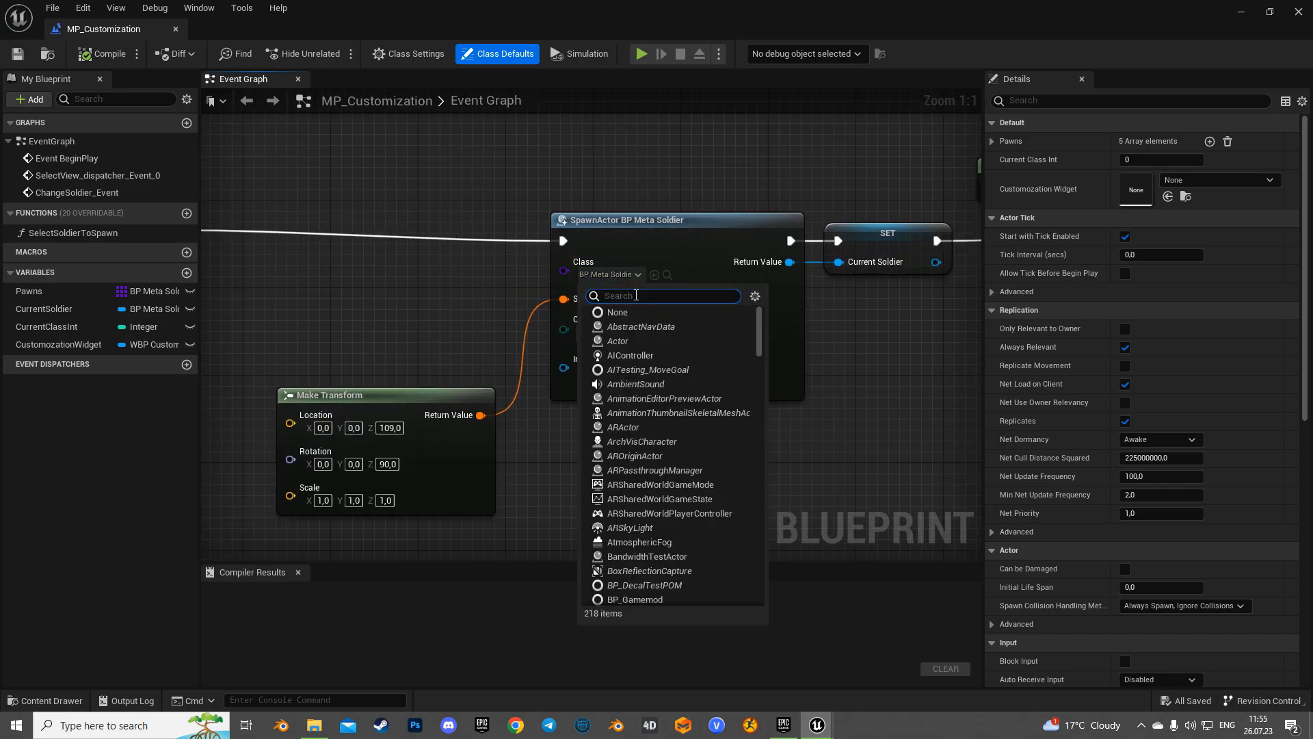
type("Kr")
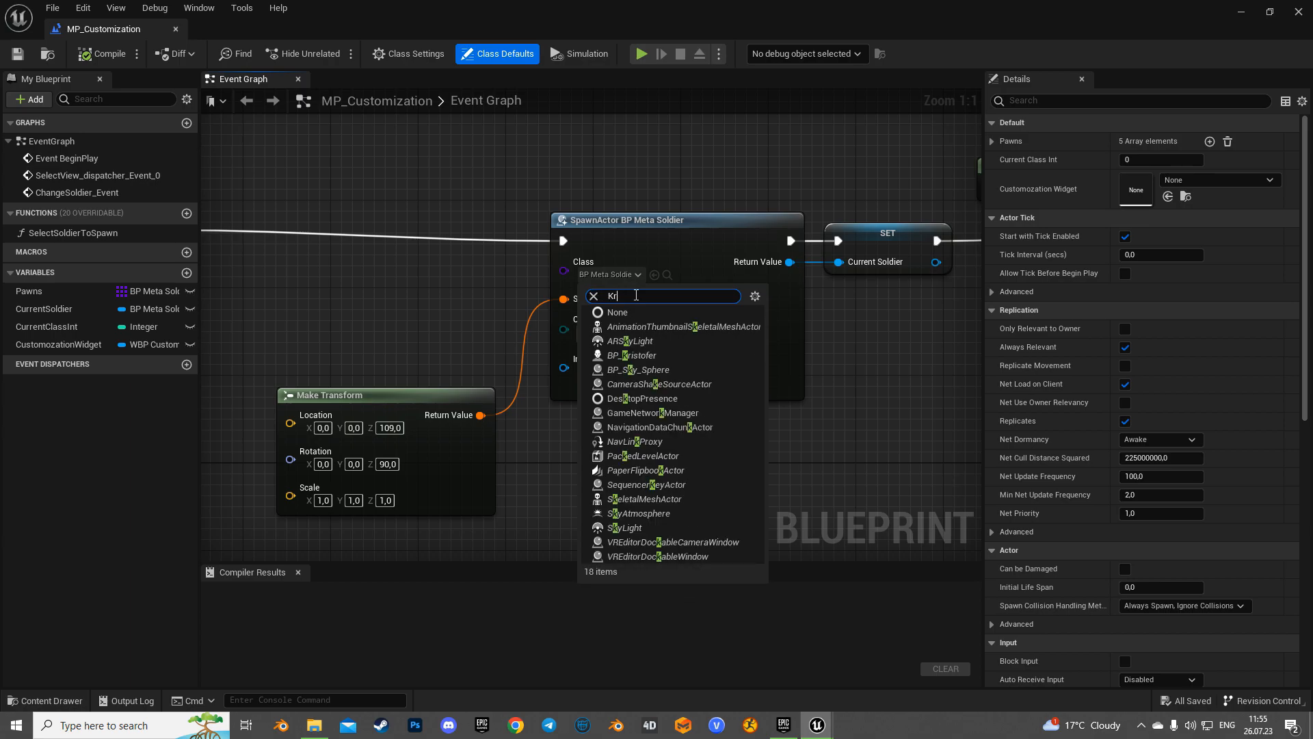
type("s")
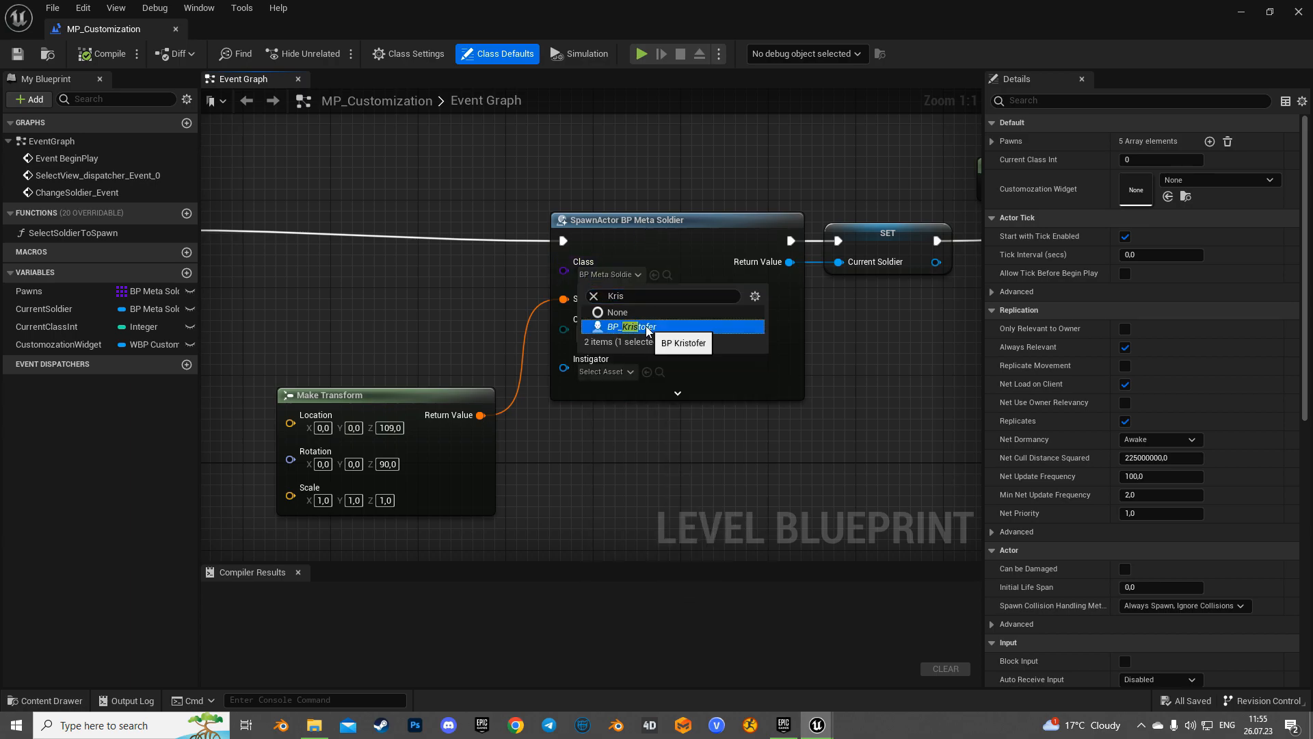
left_click(628, 326)
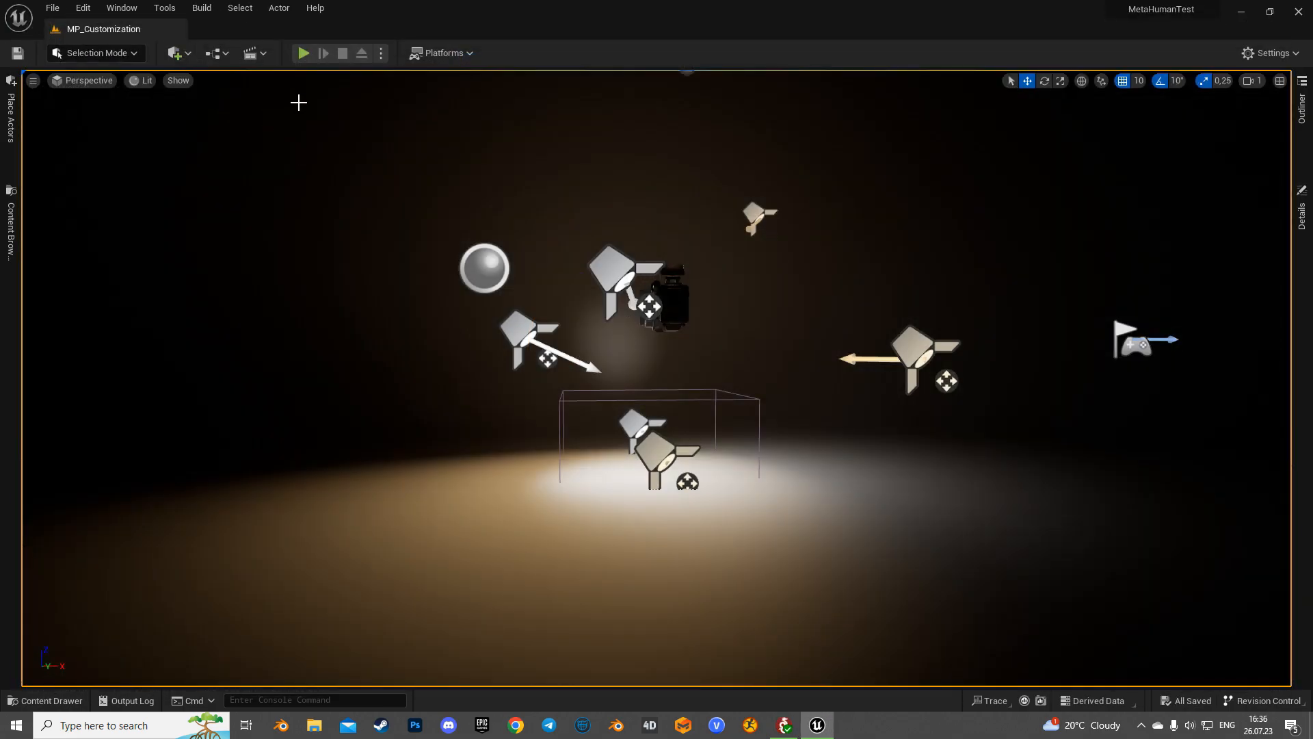
Launch the level as a Standalone Game and switch the helmet flag from British to Turkish.
left_click(379, 53)
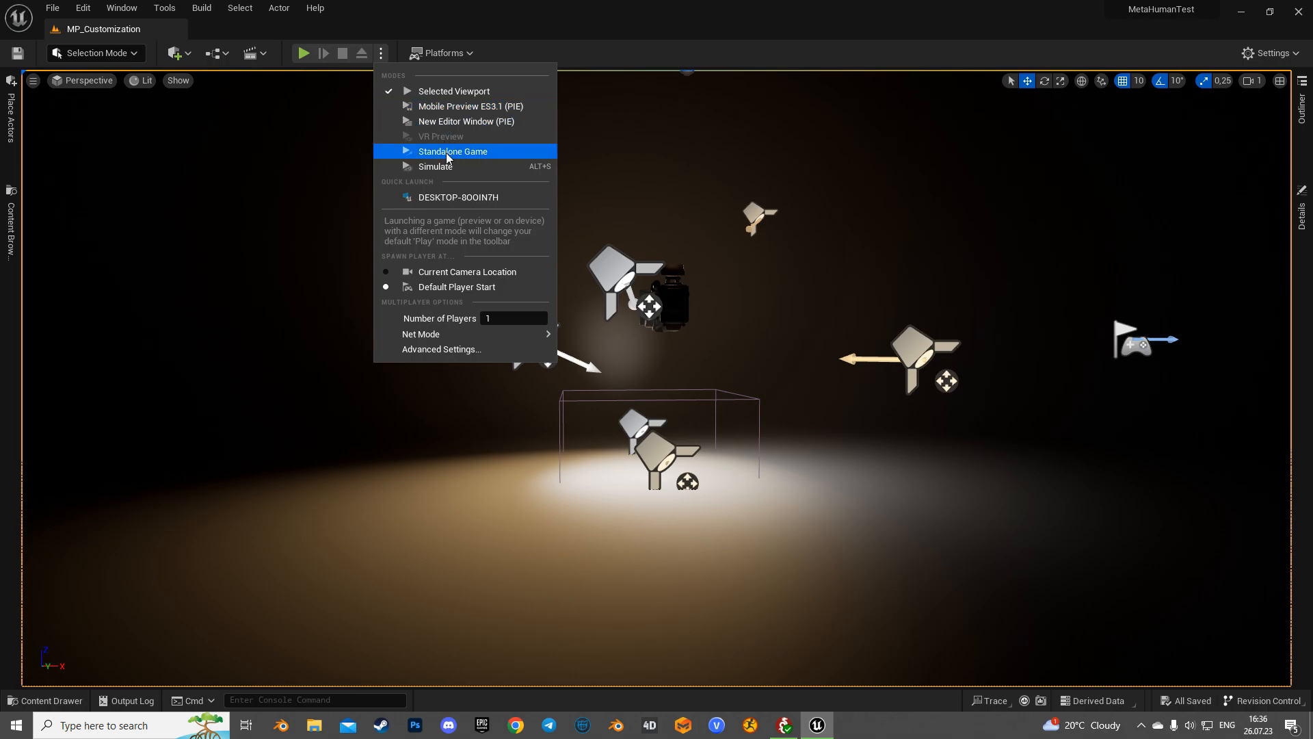
left_click(453, 152)
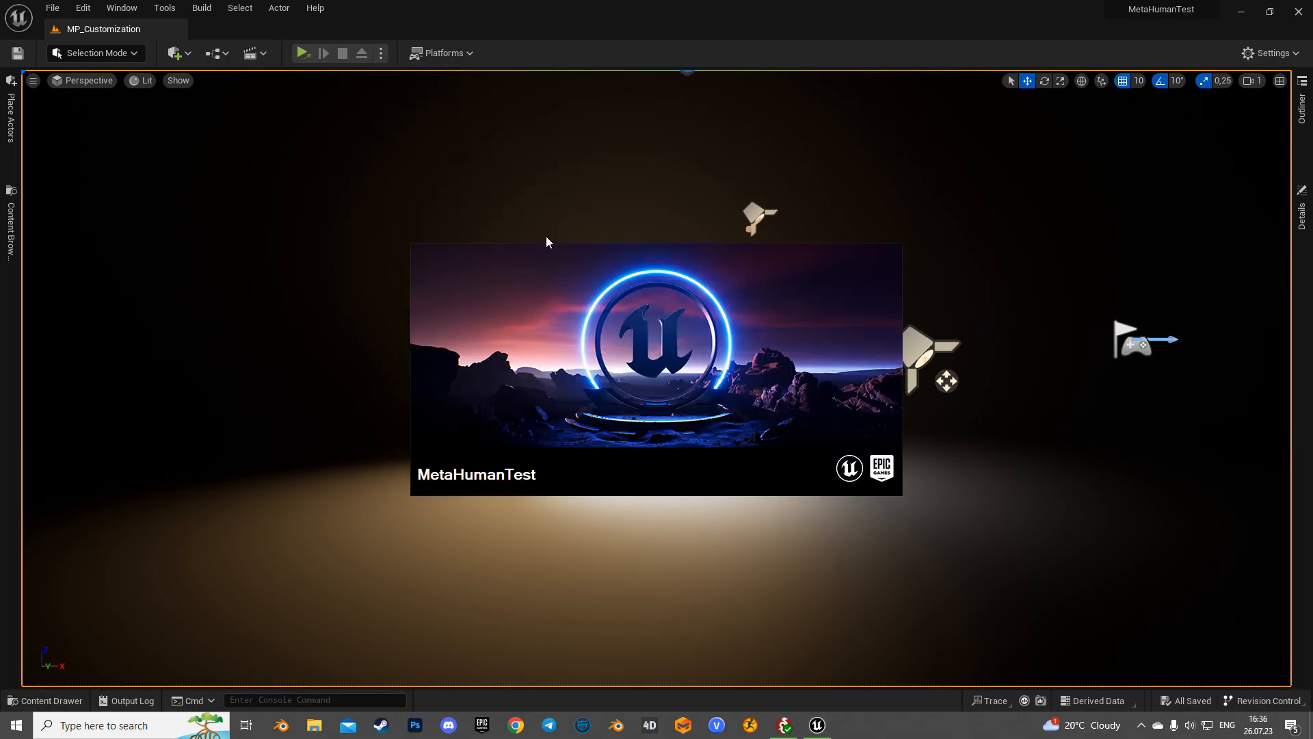
left_click(302, 53)
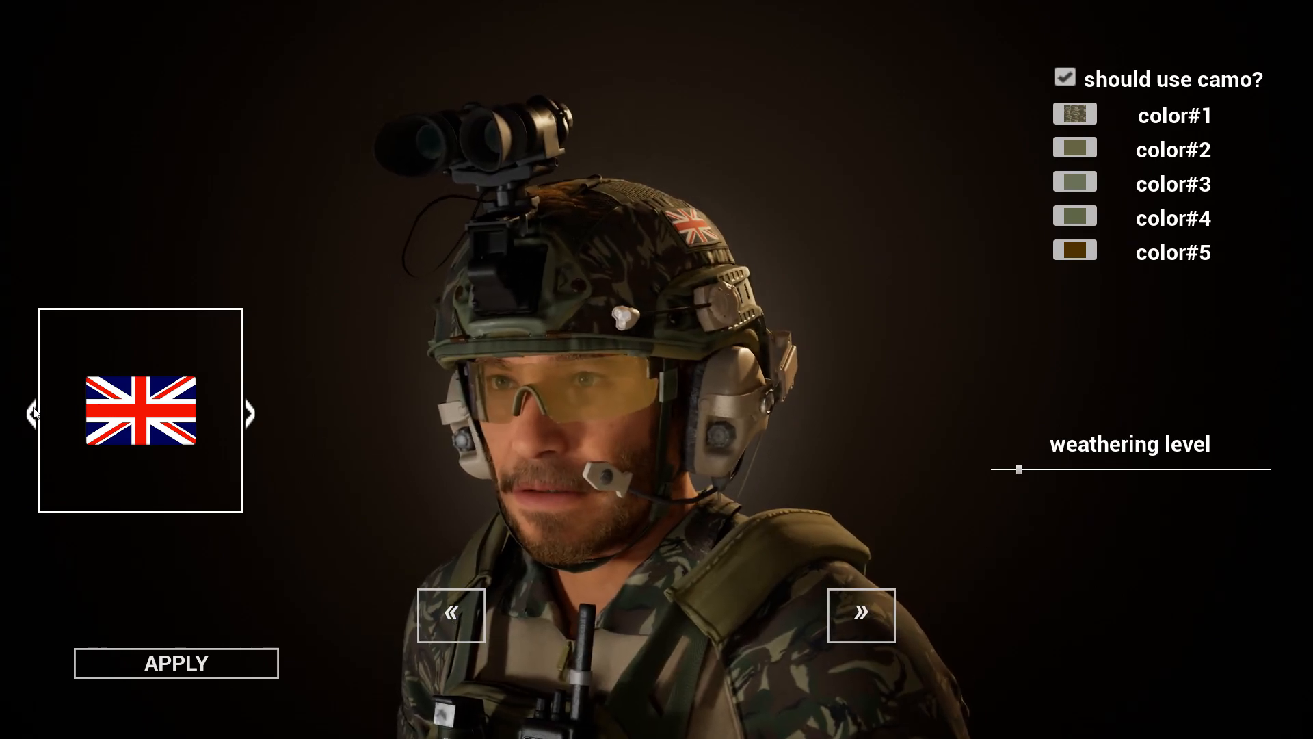
left_click(249, 412)
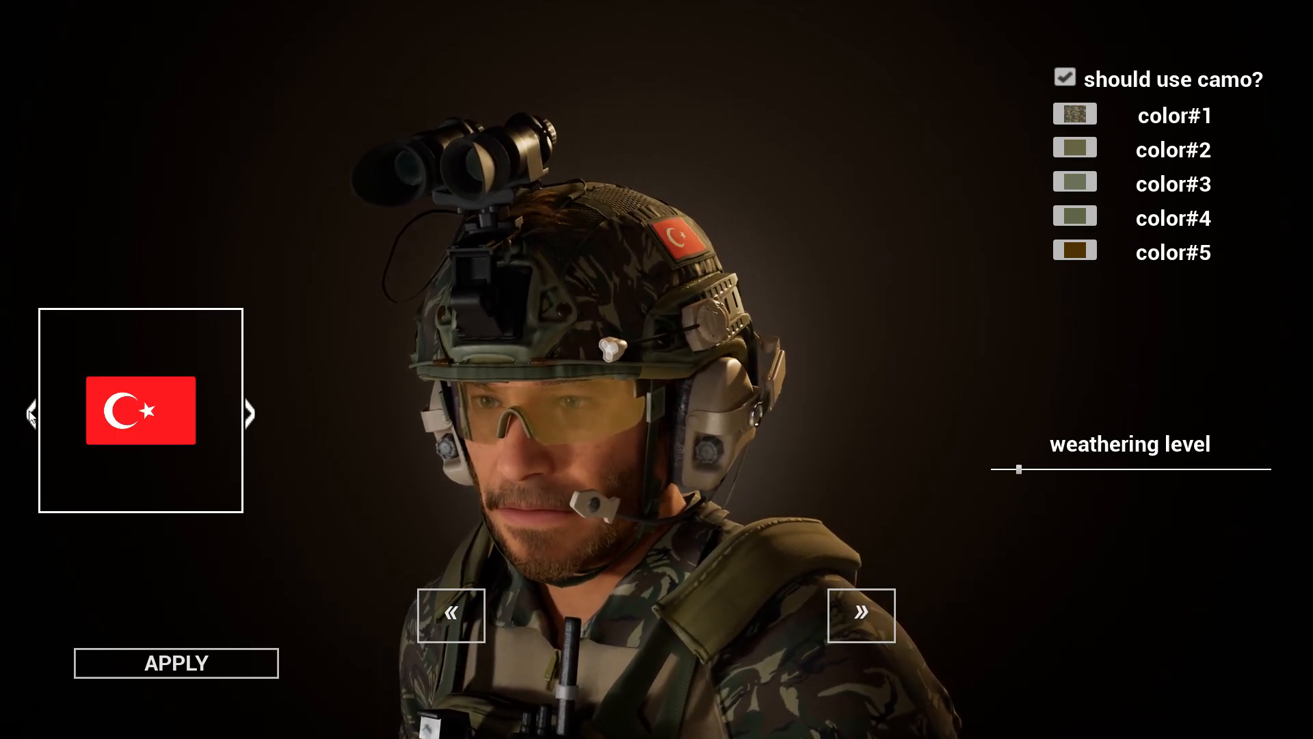